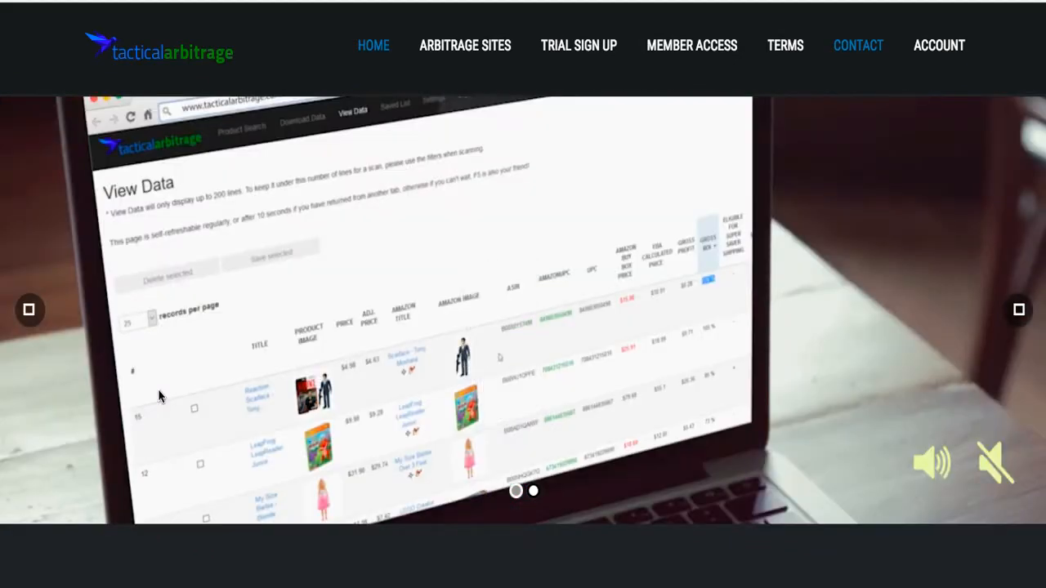
Scroll down the Product Search page while the bulk search runs at row 125 of 150
scroll("down", 3)
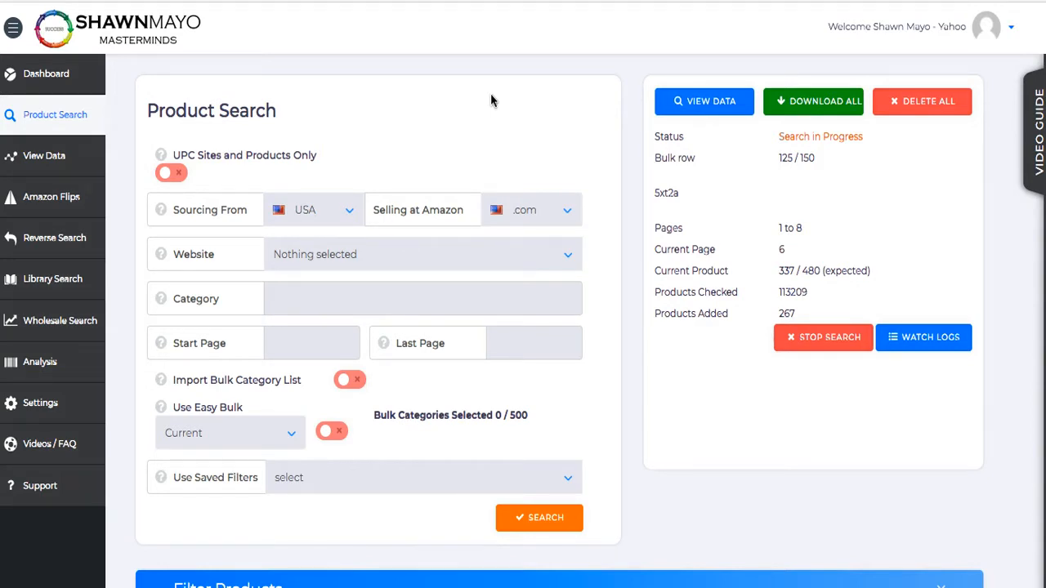
mouse_move(525, 81)
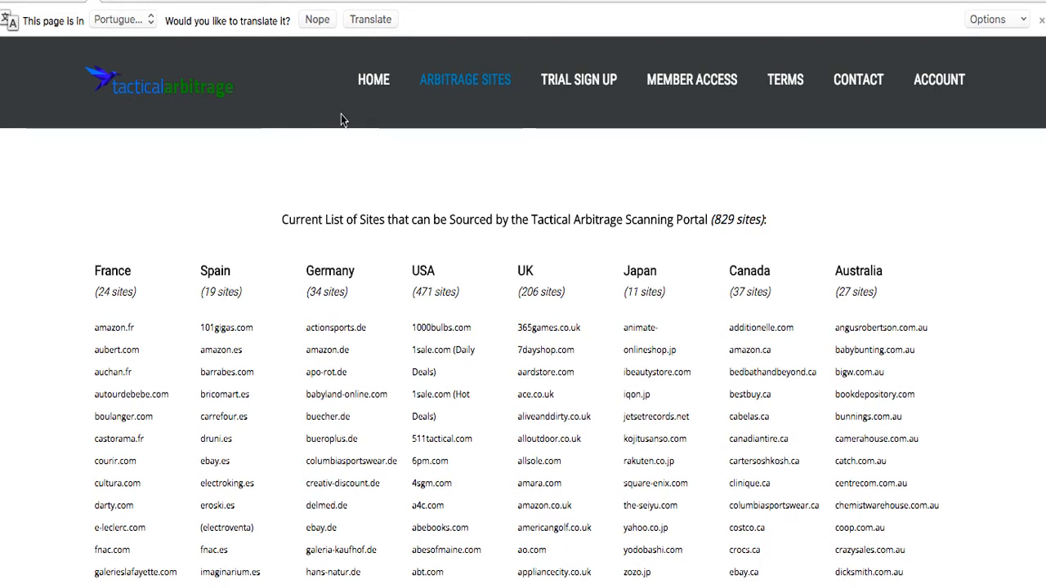
mouse_move(479, 199)
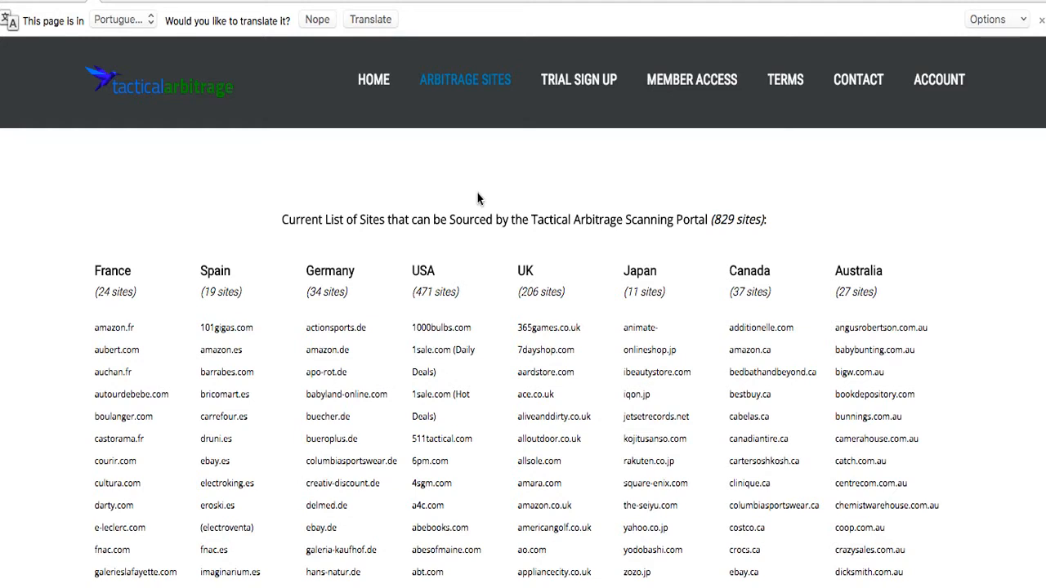
mouse_move(181, 282)
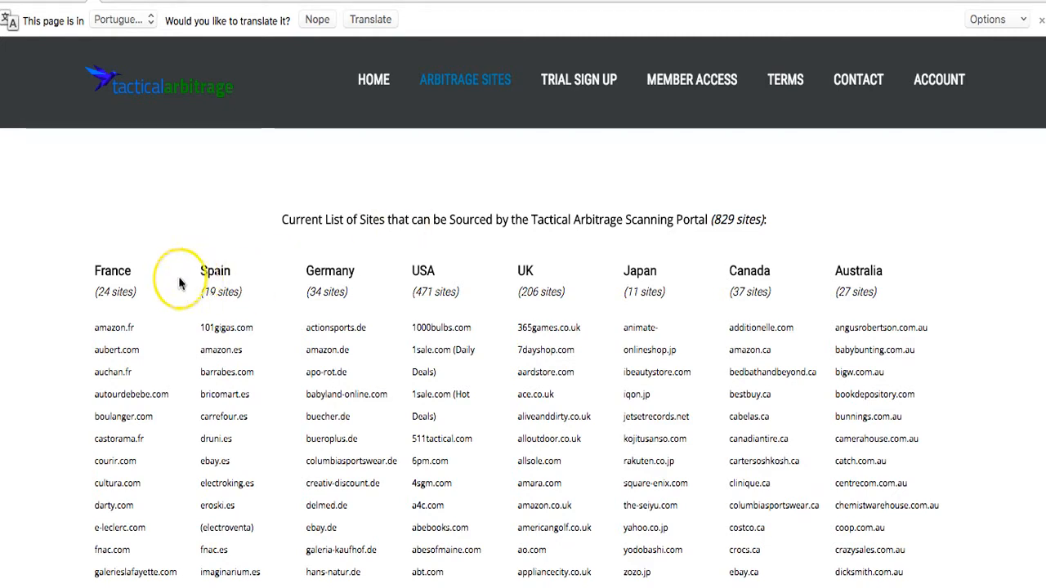
mouse_move(180, 283)
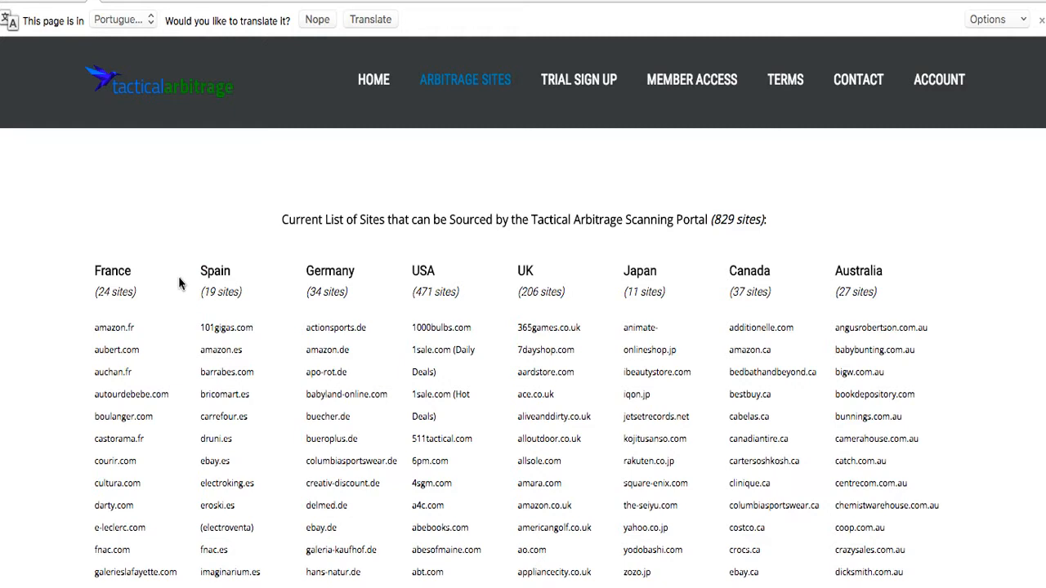
mouse_move(232, 252)
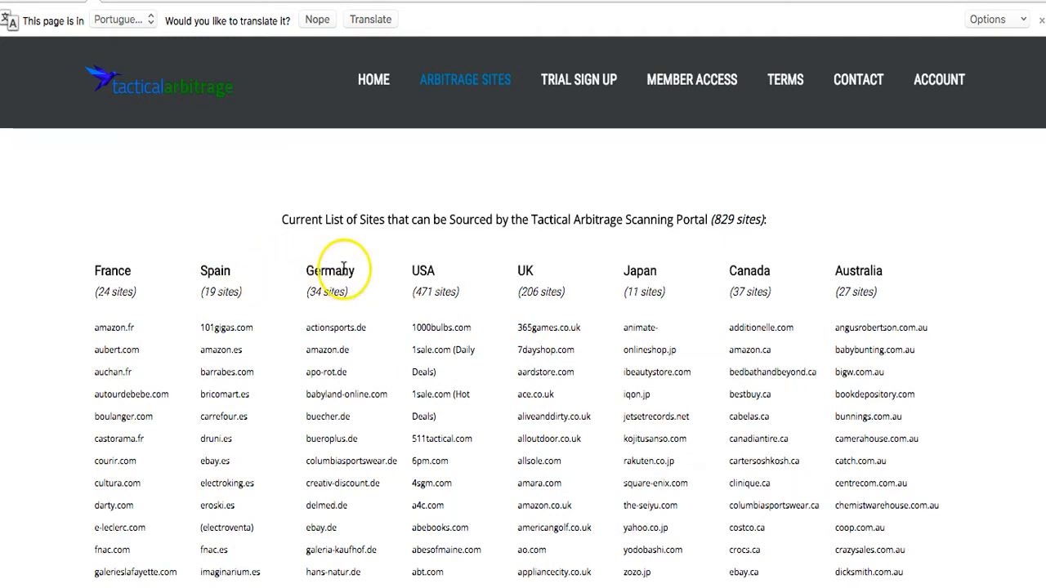
mouse_move(602, 326)
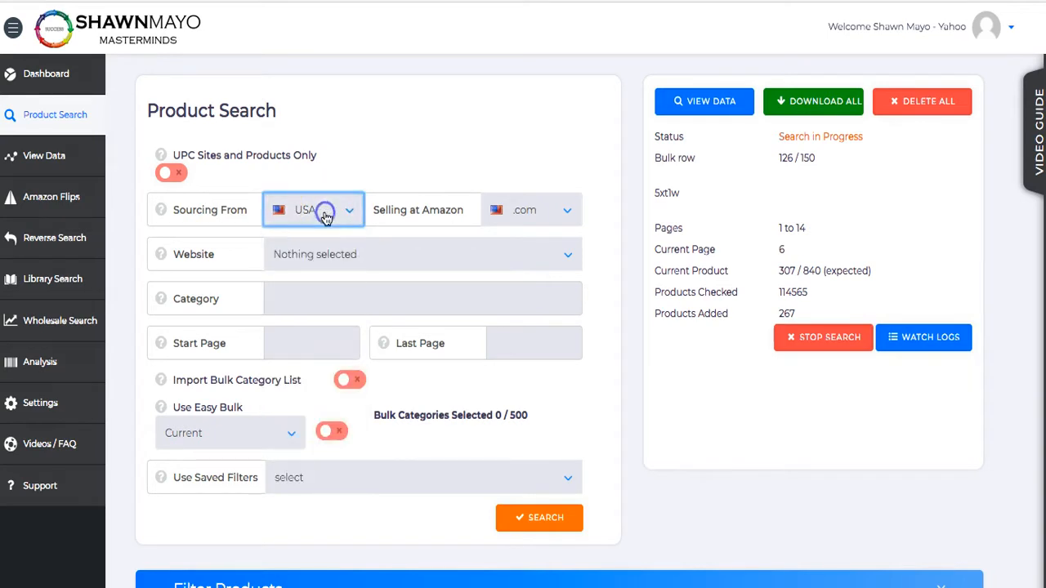
Keep USA selected in the Sourcing From country dropdown
left_click(327, 210)
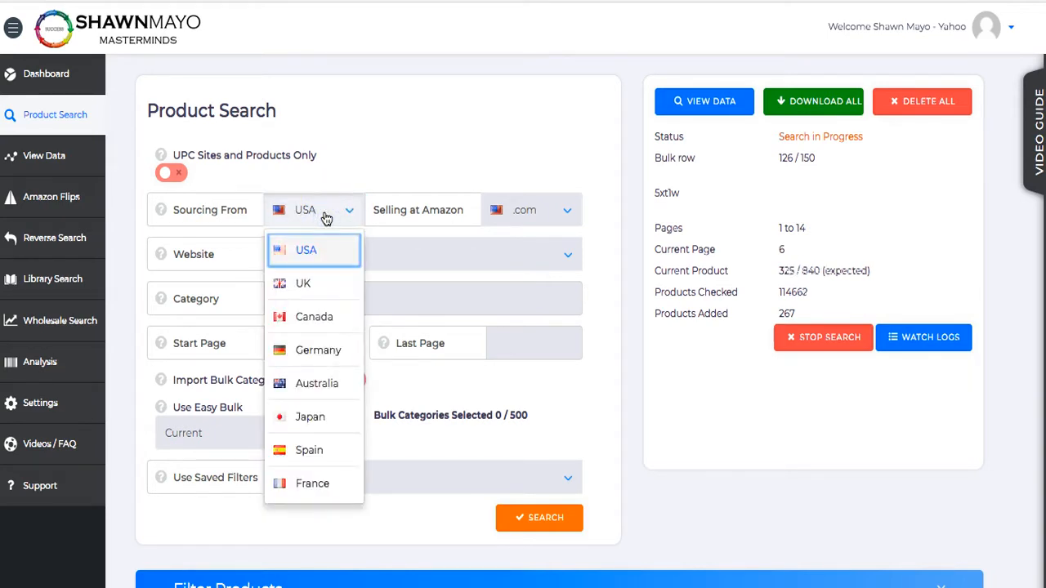
left_click(531, 210)
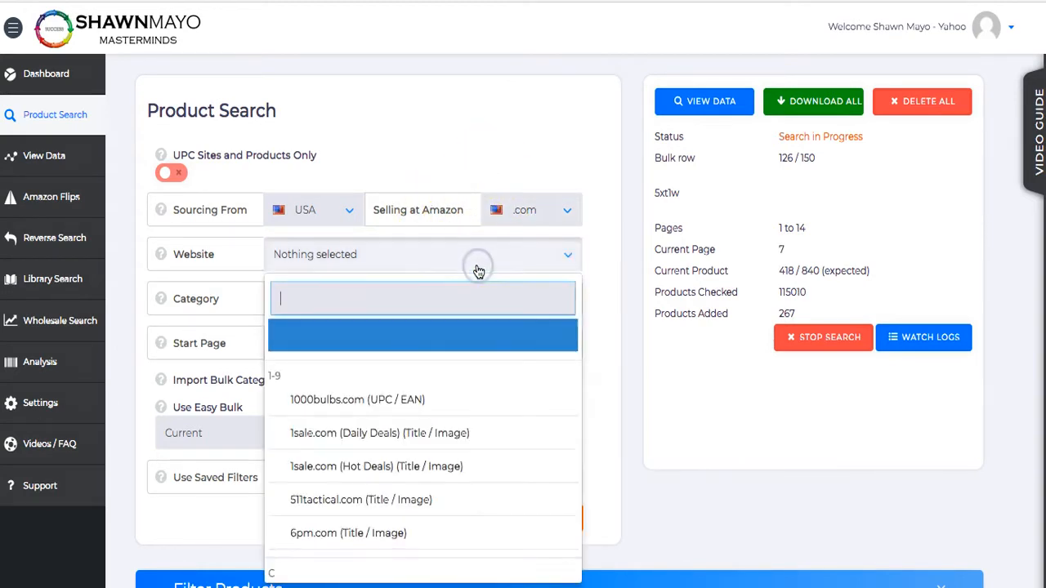
mouse_move(455, 308)
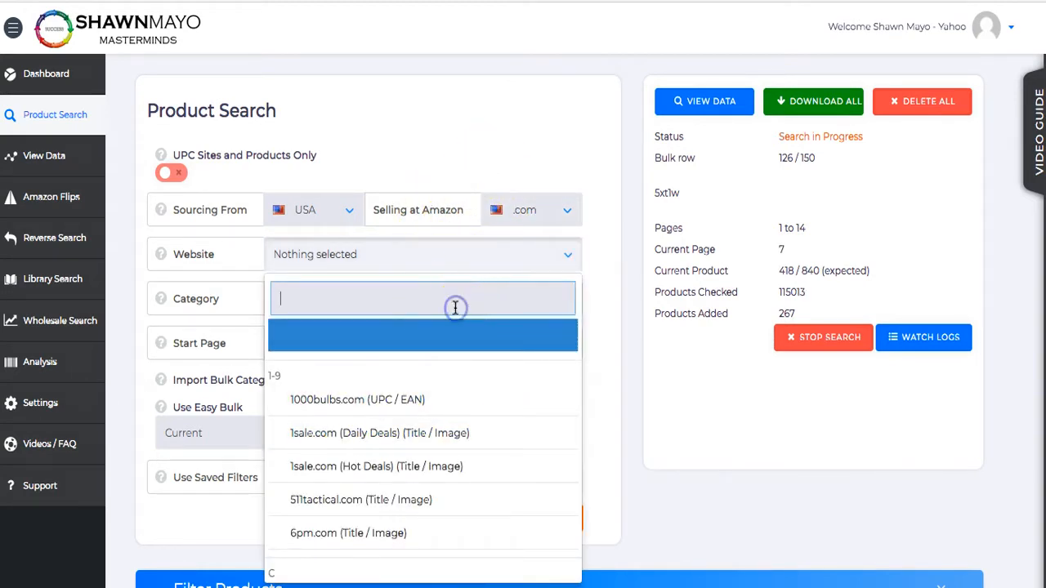
Filter websites by 'wa', pick walmart.com (keys) (UPC / EAN), and select the empty Category field
type("walm")
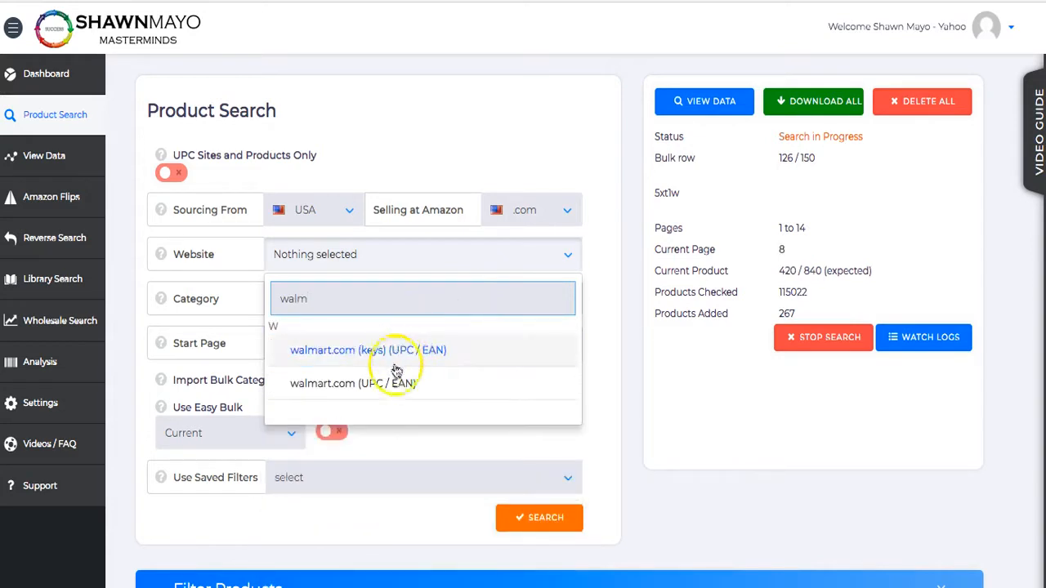
left_click(382, 350)
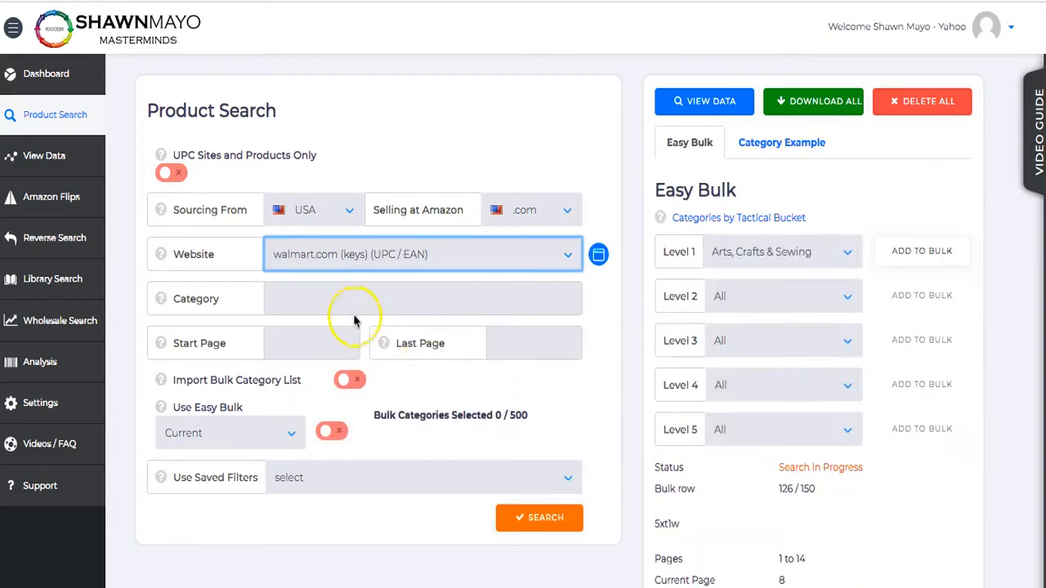
left_click(348, 298)
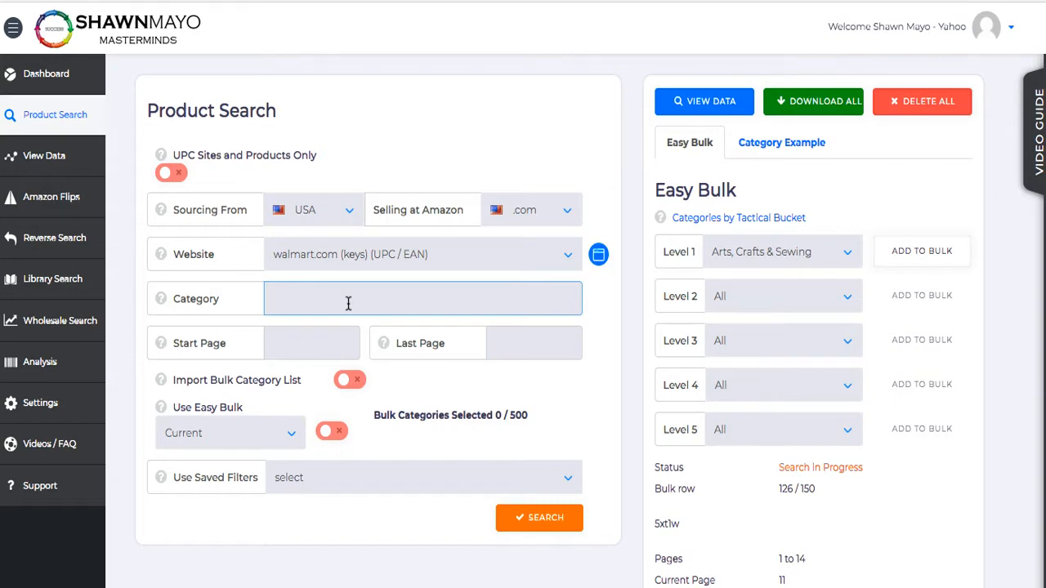
scroll("down", 3)
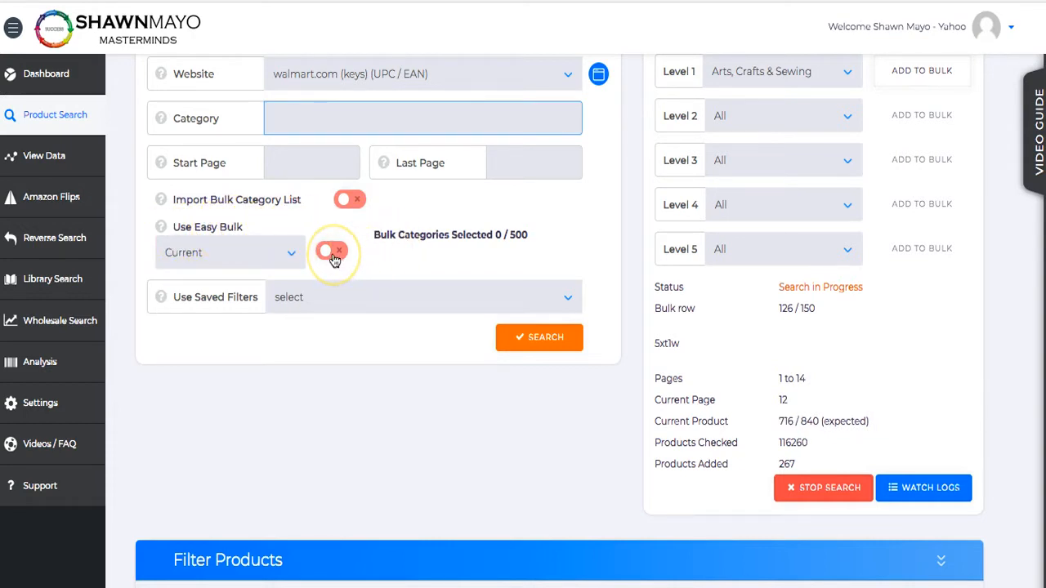
Enable Use Easy Bulk, set Level 1 to Toys, and browse the Level 2 subcategories
left_click(331, 252)
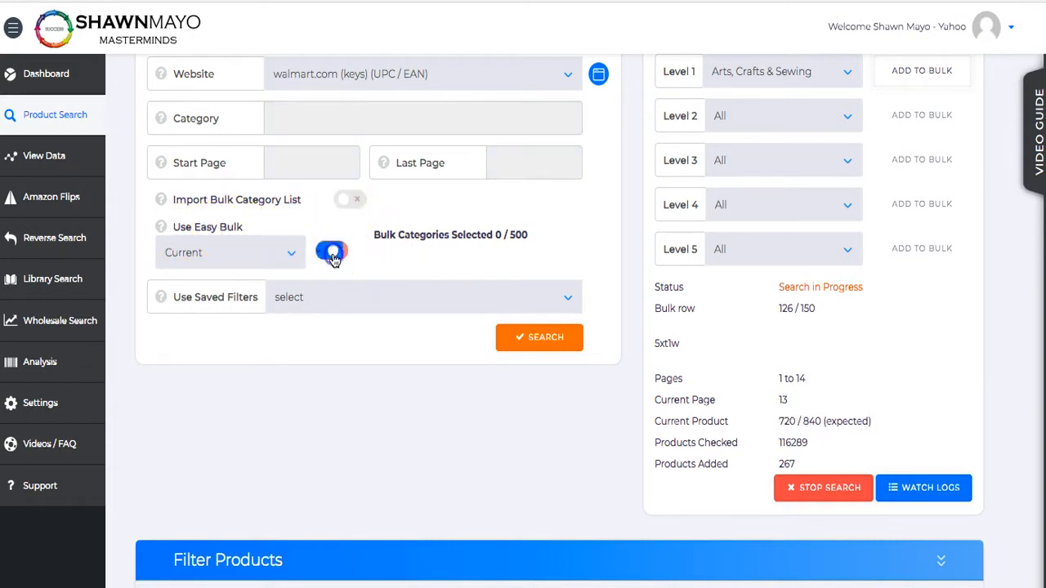
left_click(229, 252)
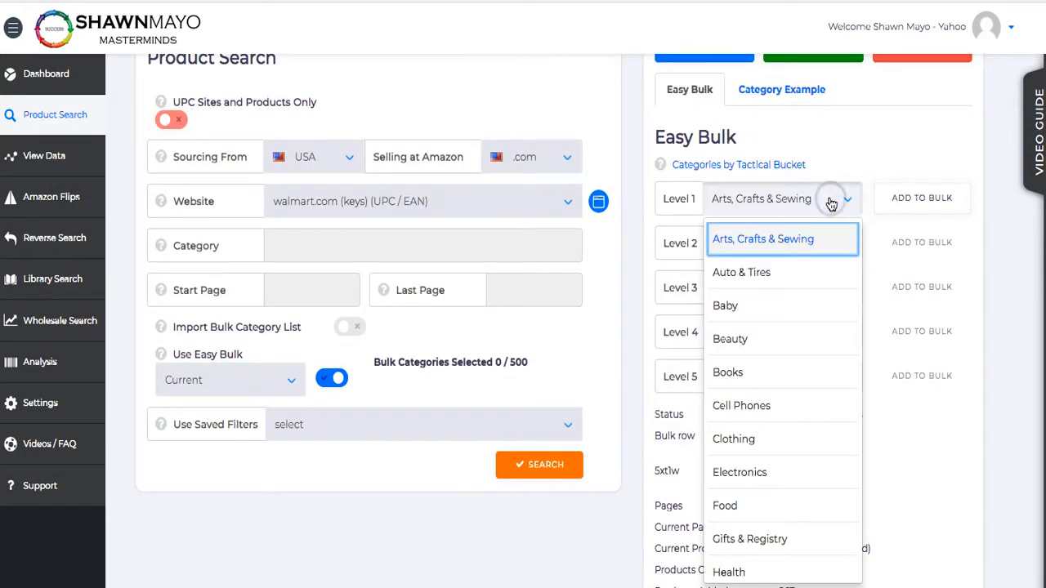
scroll("down", 3)
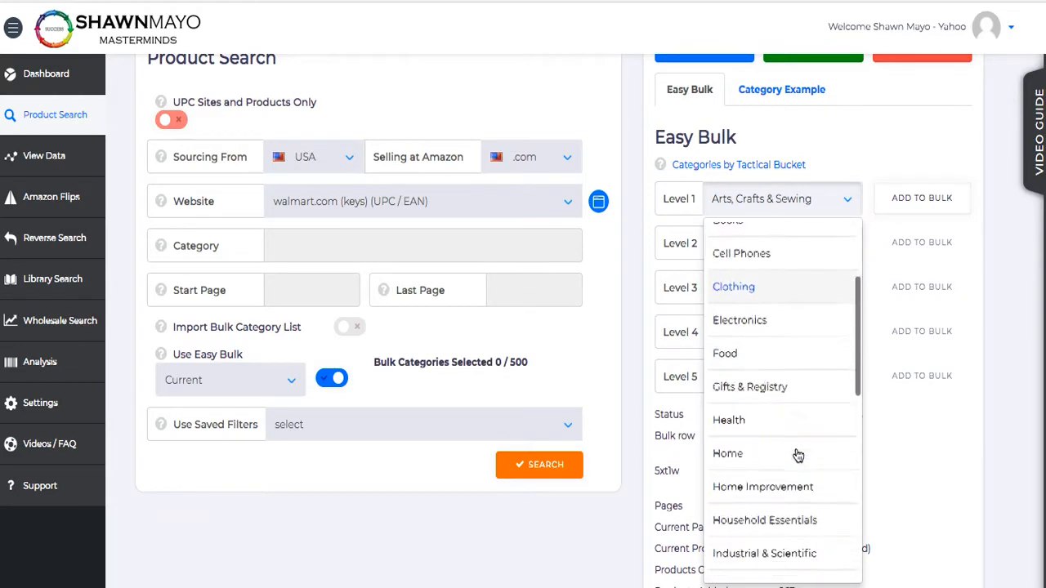
scroll("down", 3)
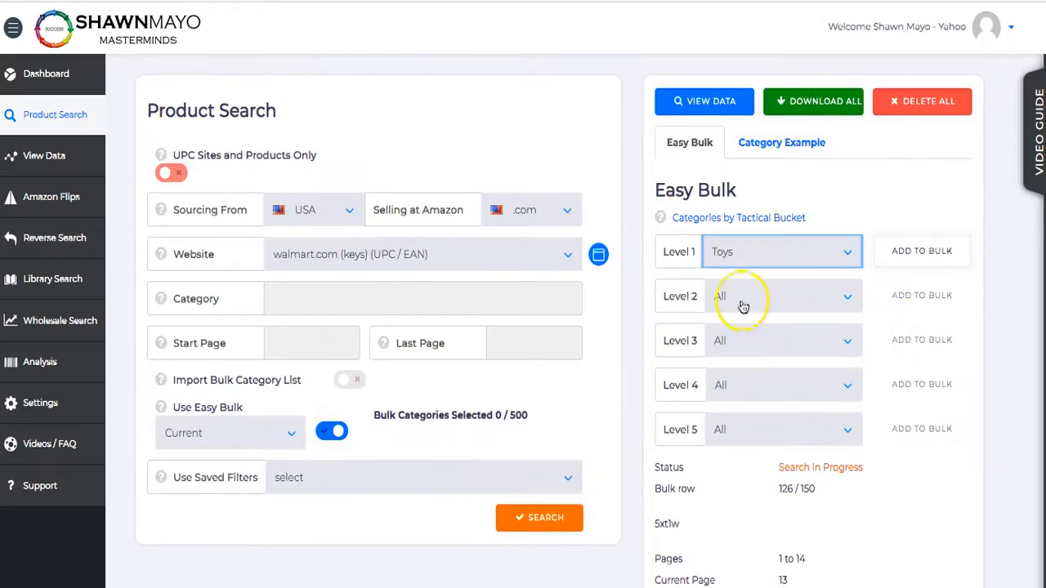
mouse_move(851, 291)
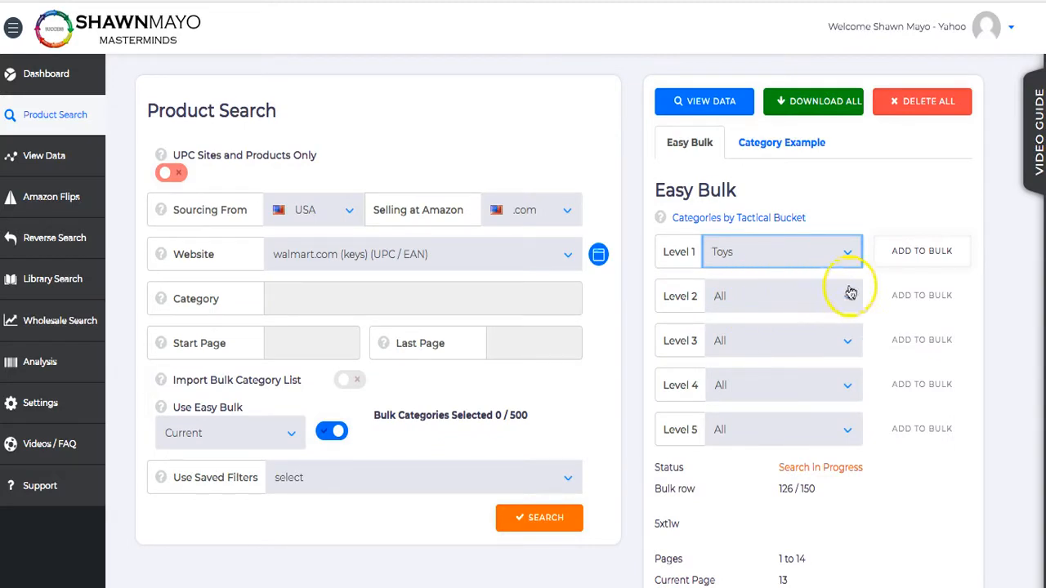
mouse_move(920, 254)
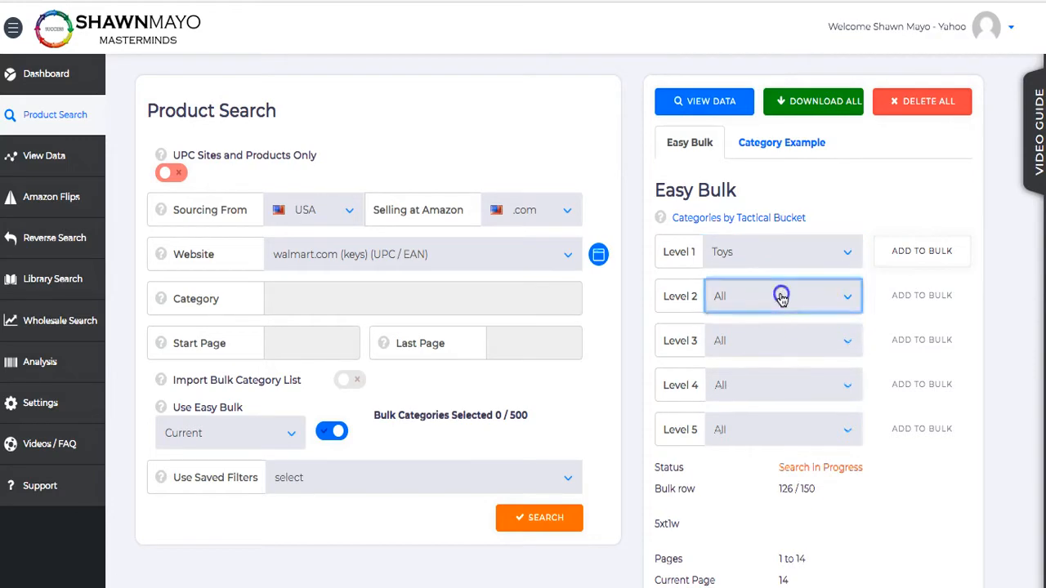
left_click(782, 296)
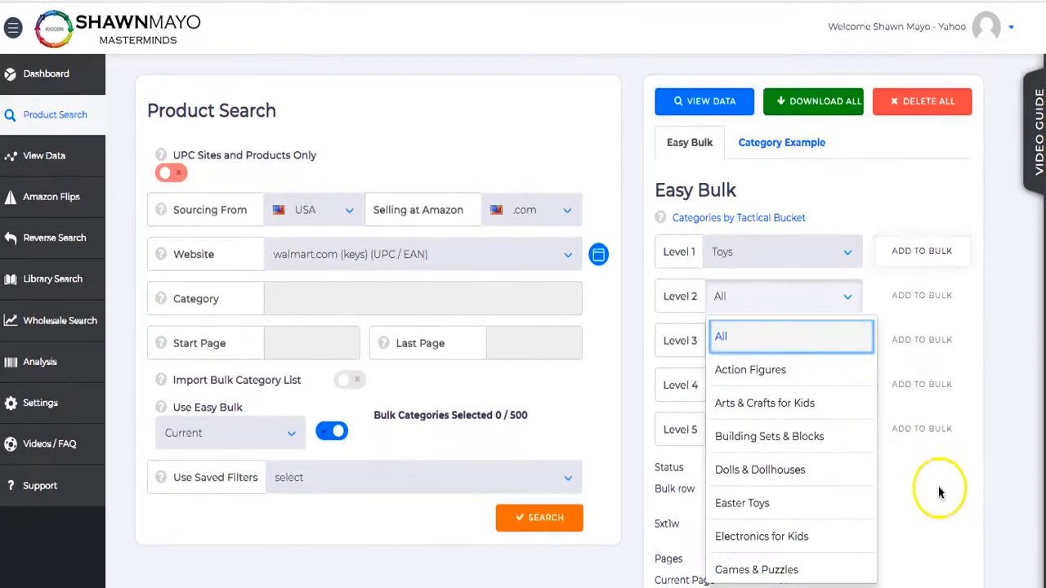
scroll("down", 3)
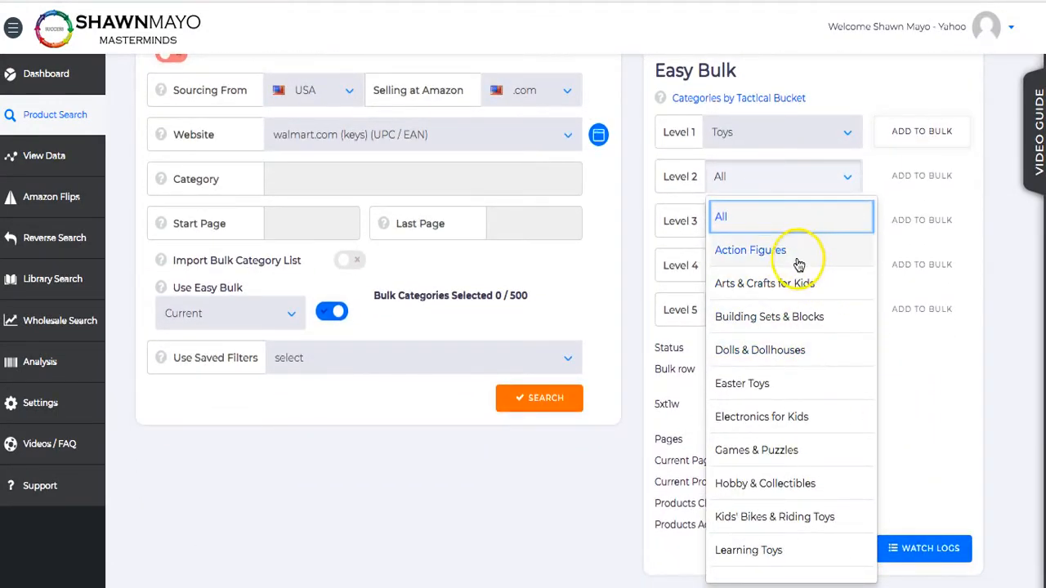
mouse_move(782, 422)
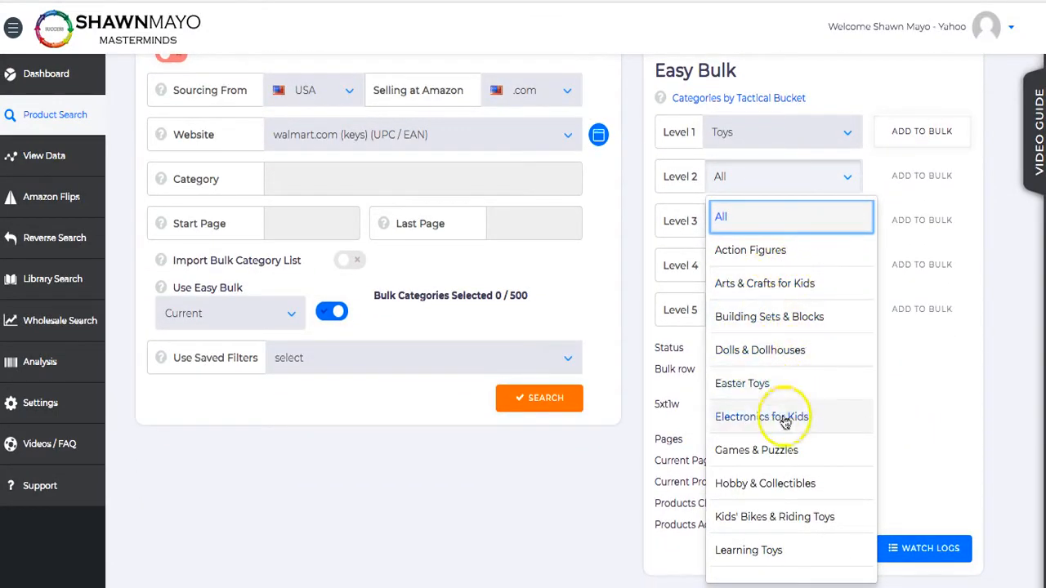
mouse_move(752, 381)
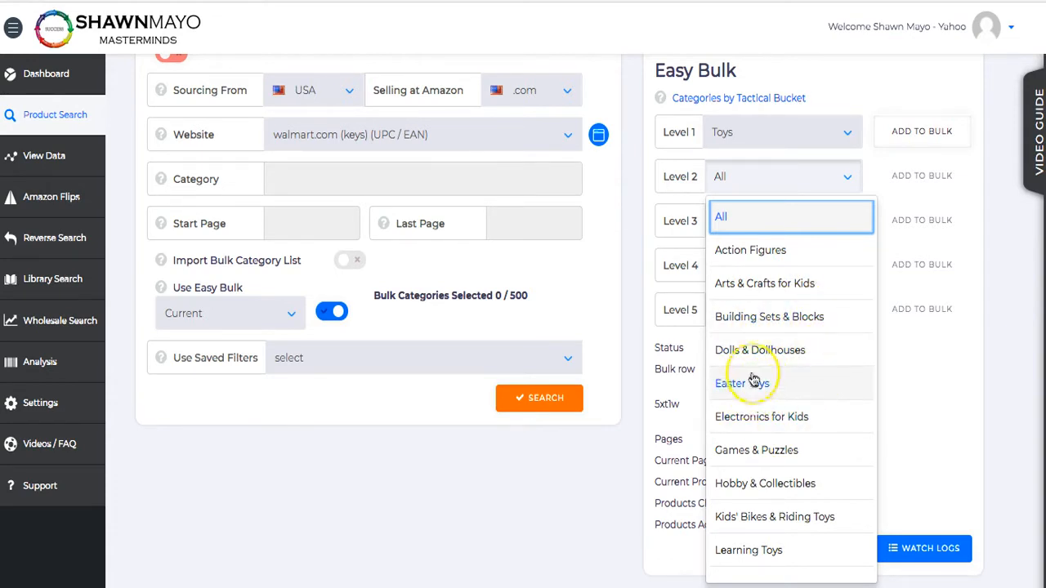
mouse_move(787, 368)
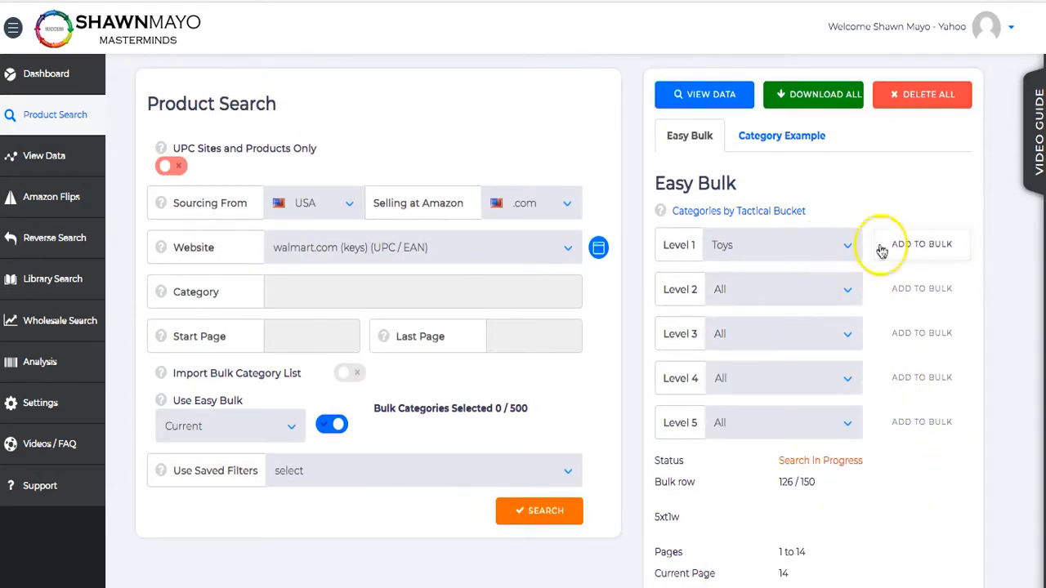
Add the Toys and Pets categories to the bulk selection
left_click(922, 243)
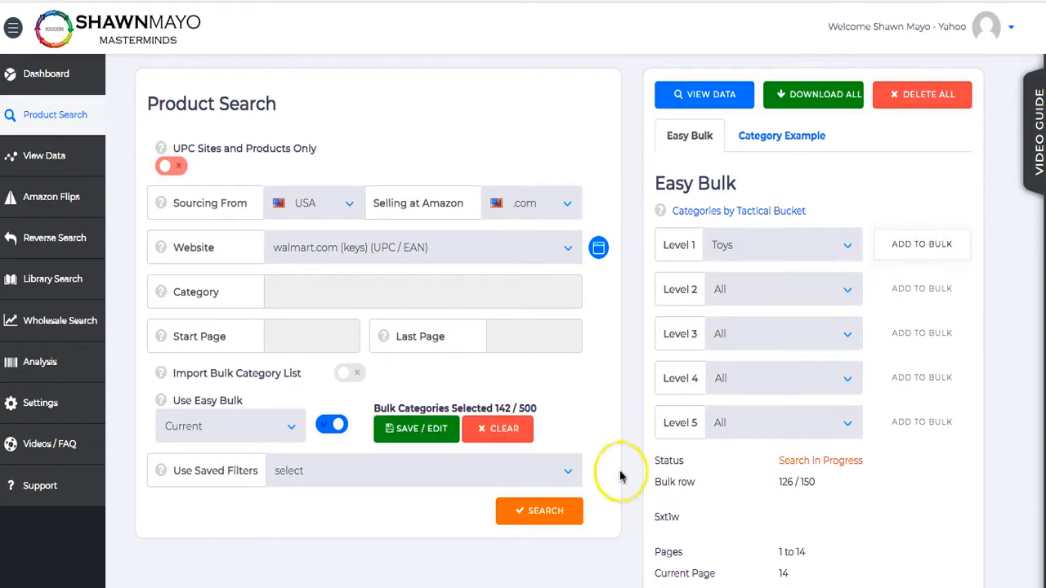
mouse_move(502, 407)
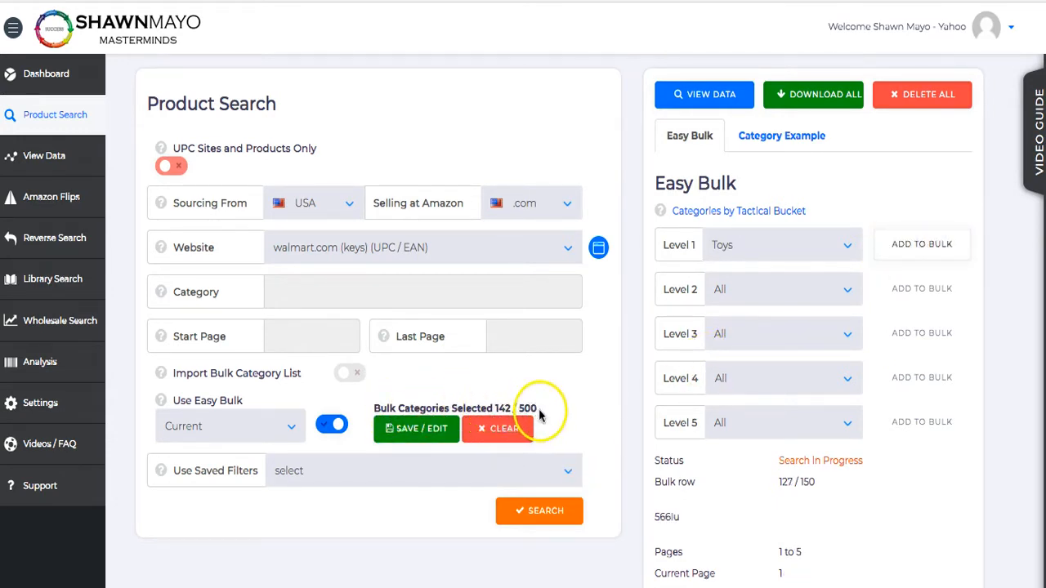
left_click(847, 244)
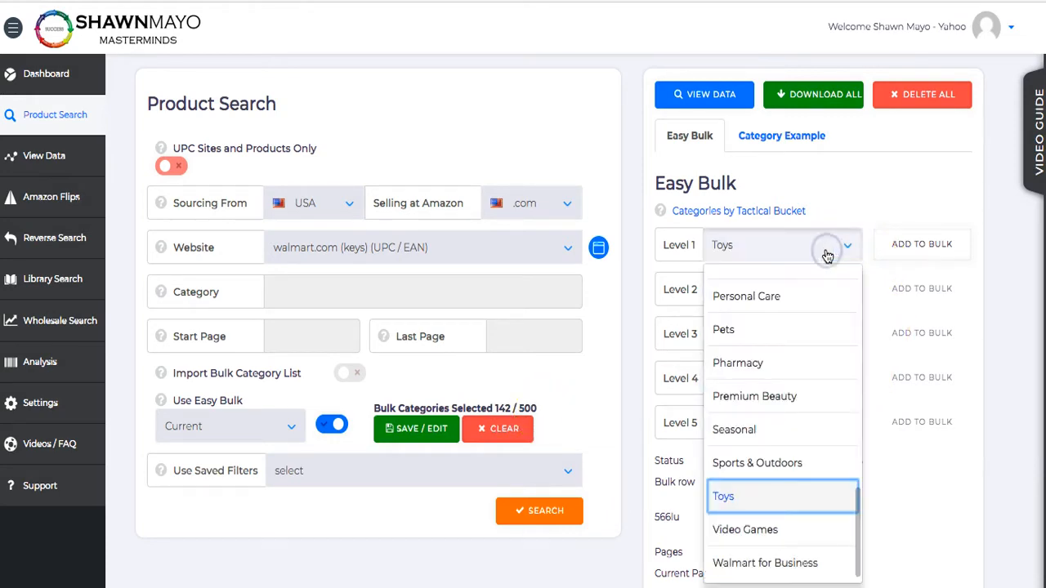
mouse_move(820, 414)
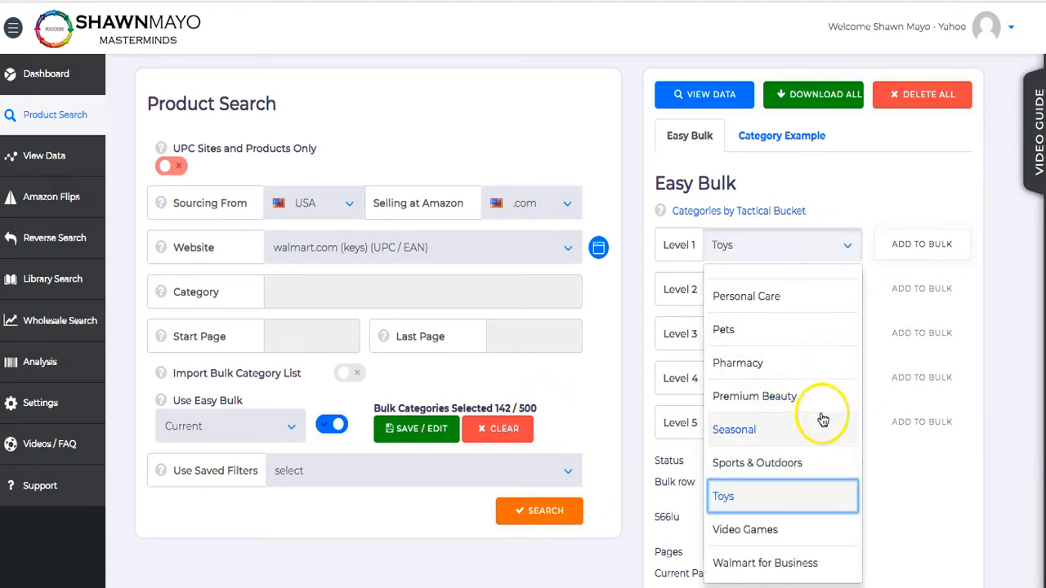
scroll("down", 3)
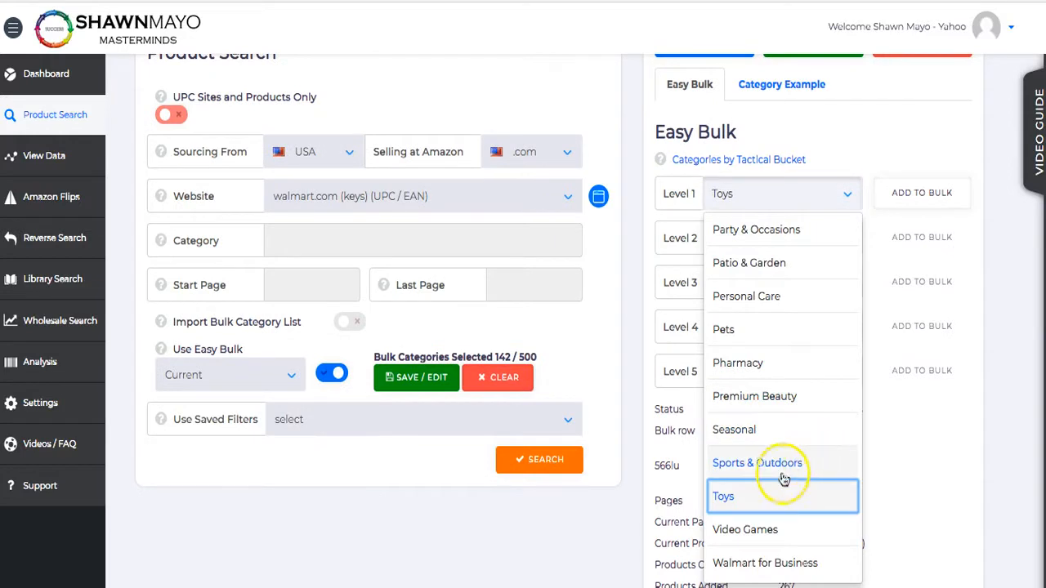
mouse_move(817, 455)
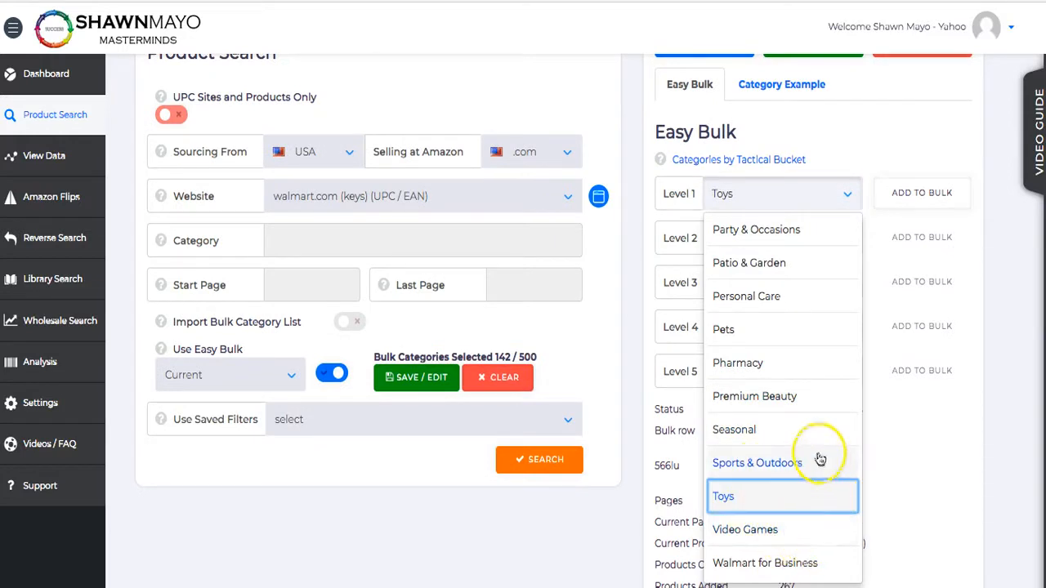
mouse_move(785, 403)
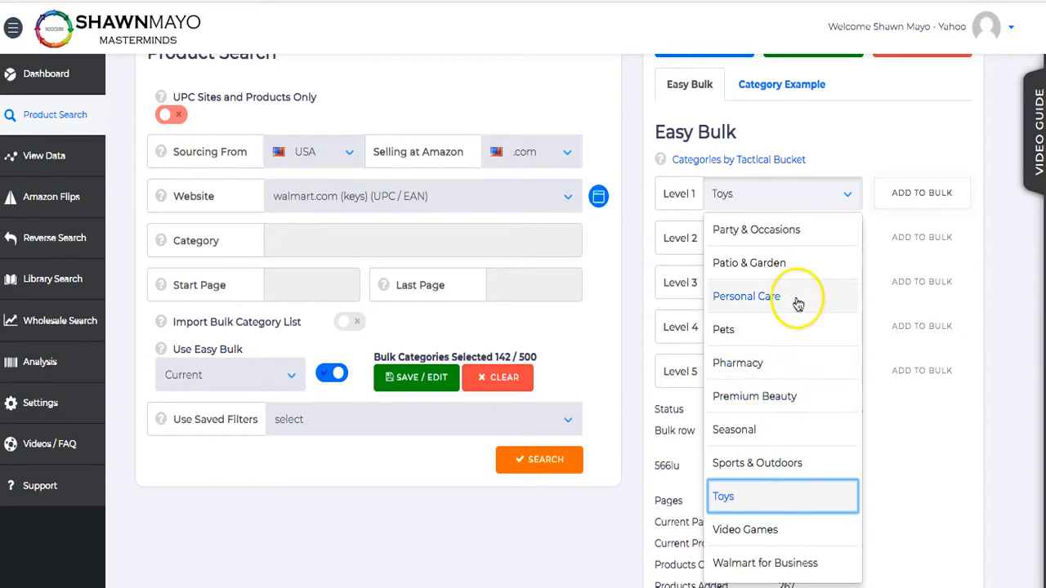
left_click(723, 328)
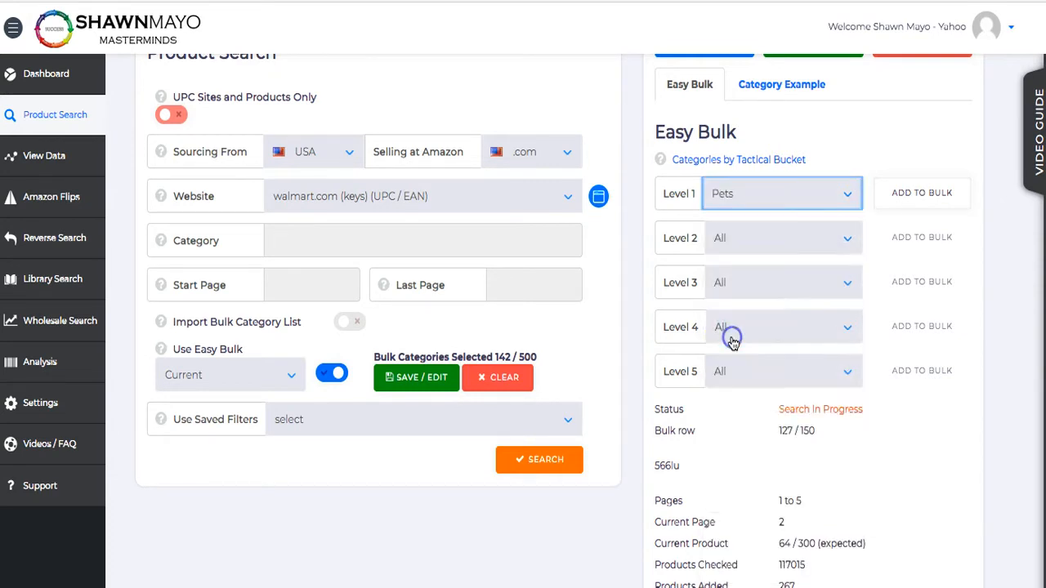
mouse_move(840, 241)
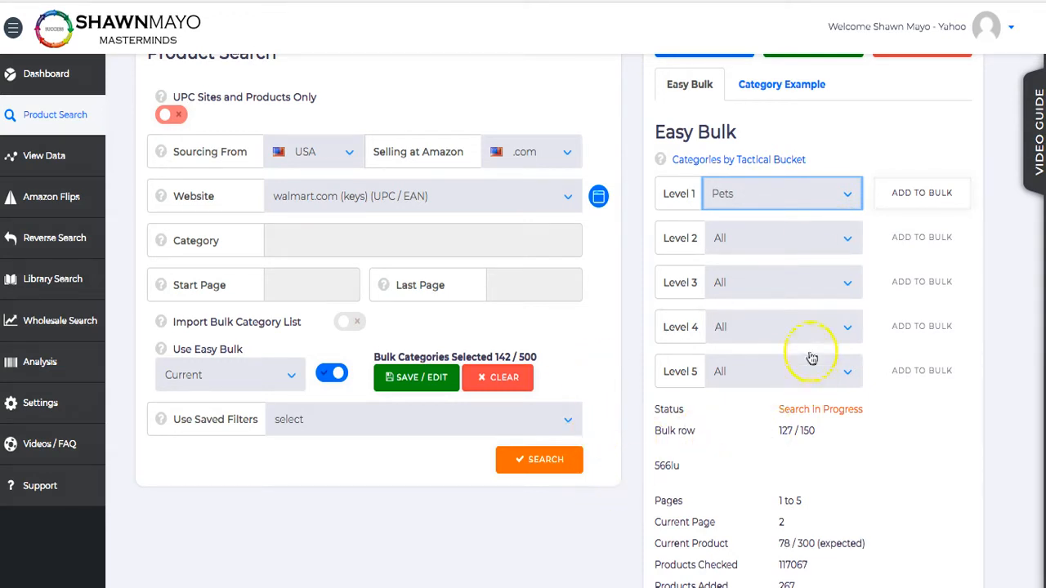
left_click(921, 193)
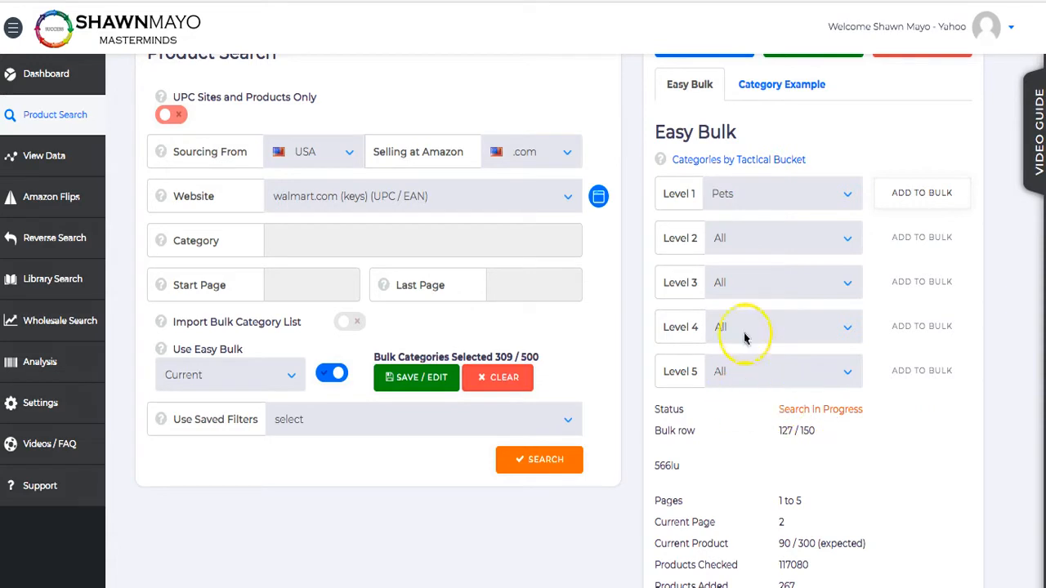
mouse_move(694, 321)
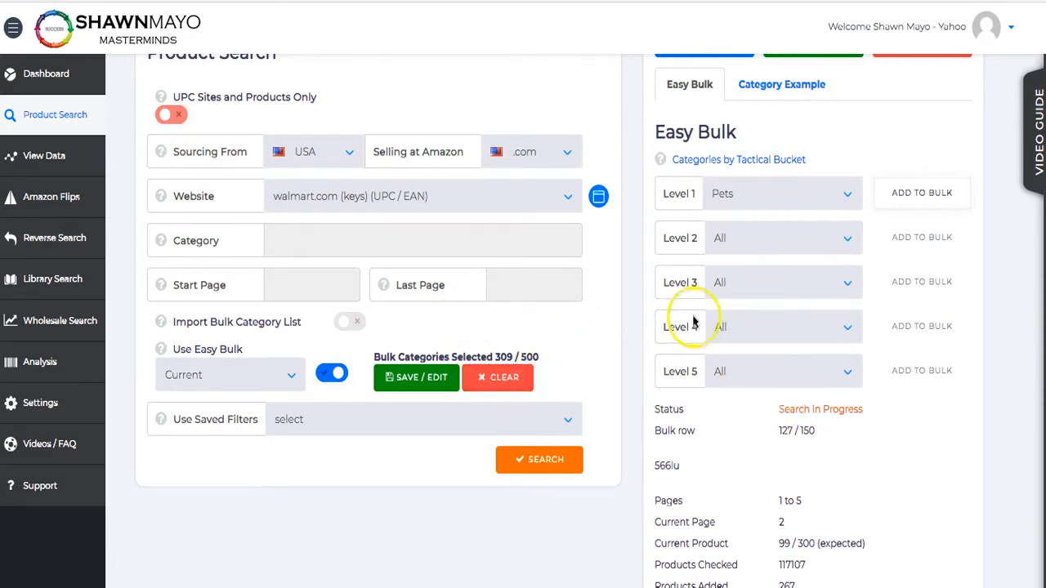
Add Seasonal and Sports & Outdoors to bulk, reaching 464 of 500, and stop the search
left_click(782, 194)
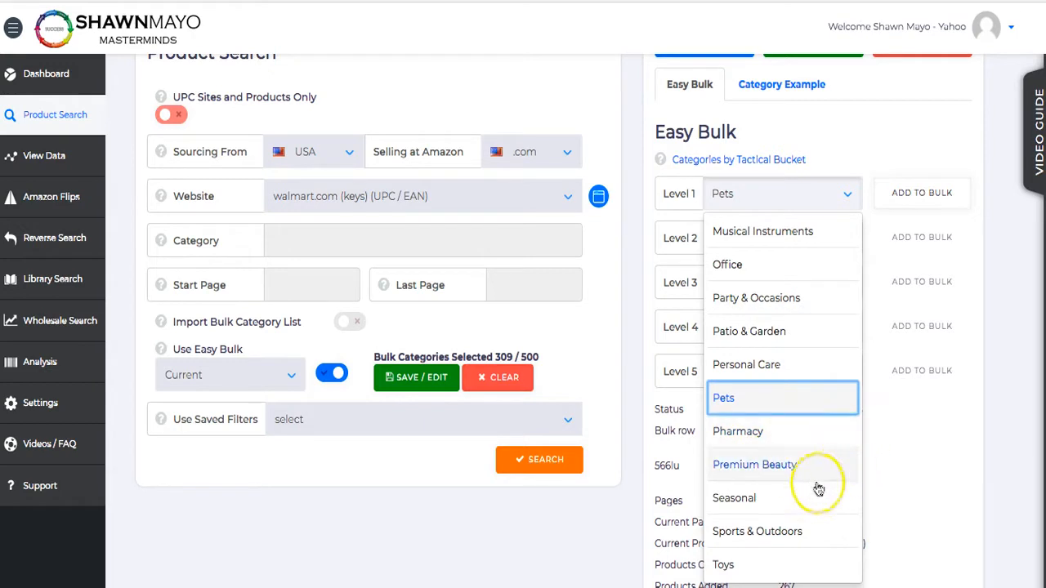
mouse_move(809, 477)
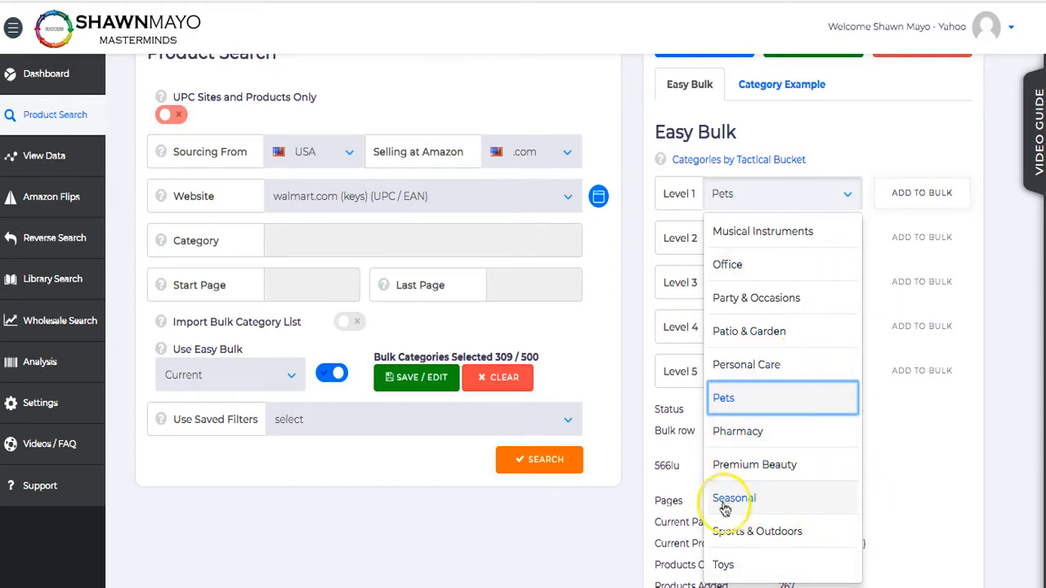
left_click(734, 497)
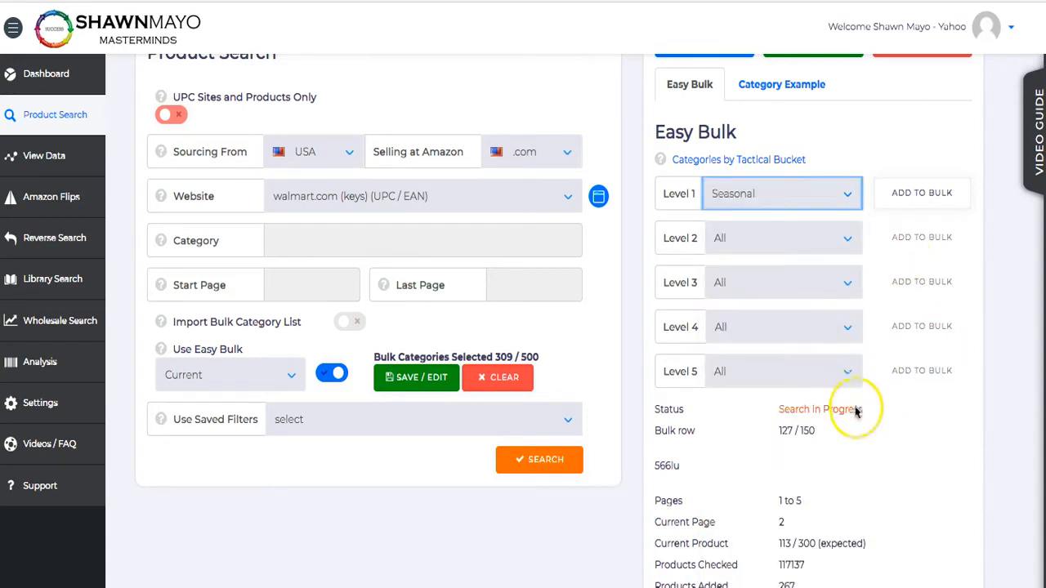
left_click(922, 193)
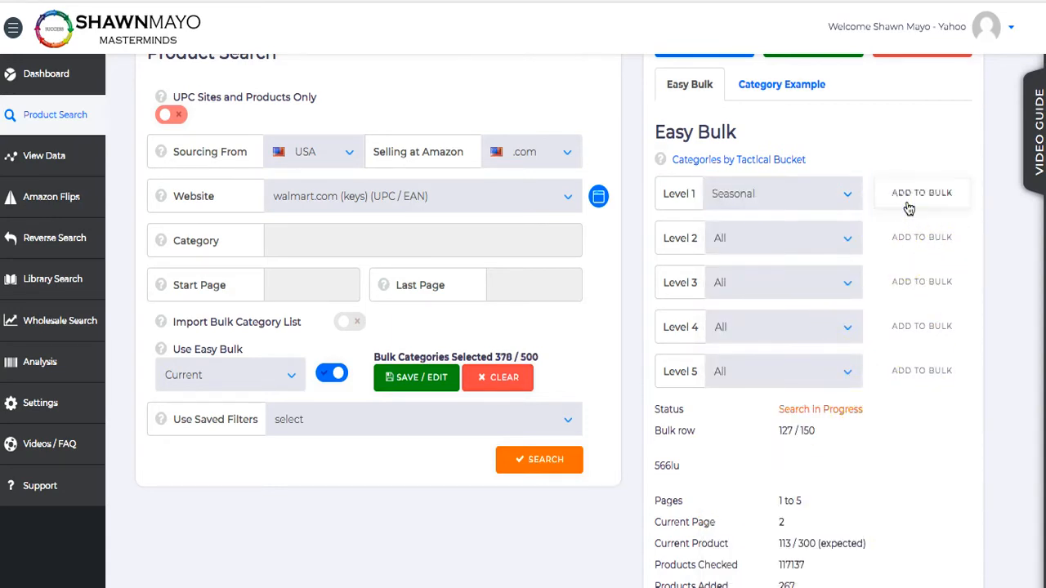
left_click(782, 194)
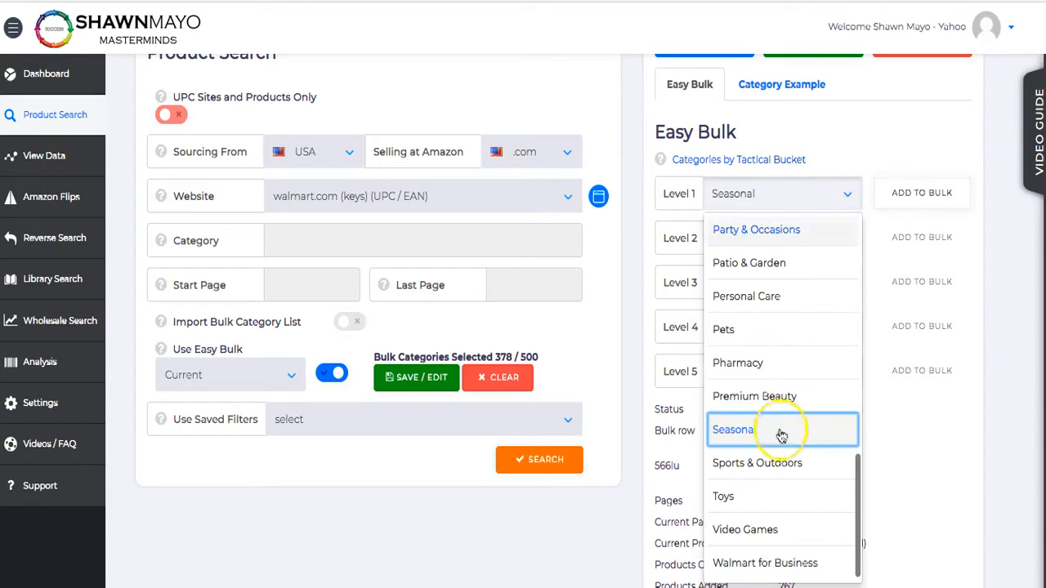
left_click(756, 464)
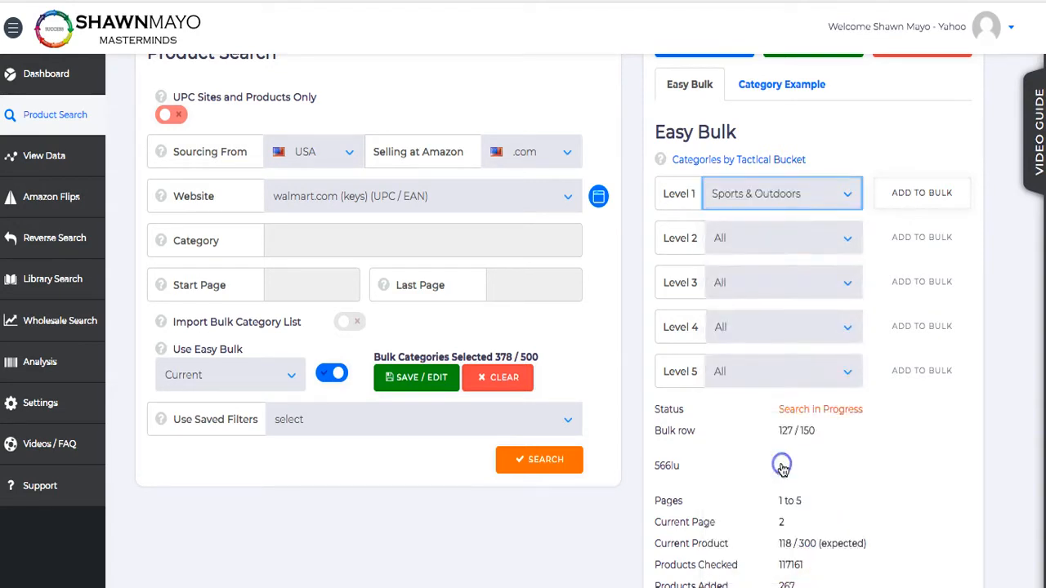
left_click(921, 193)
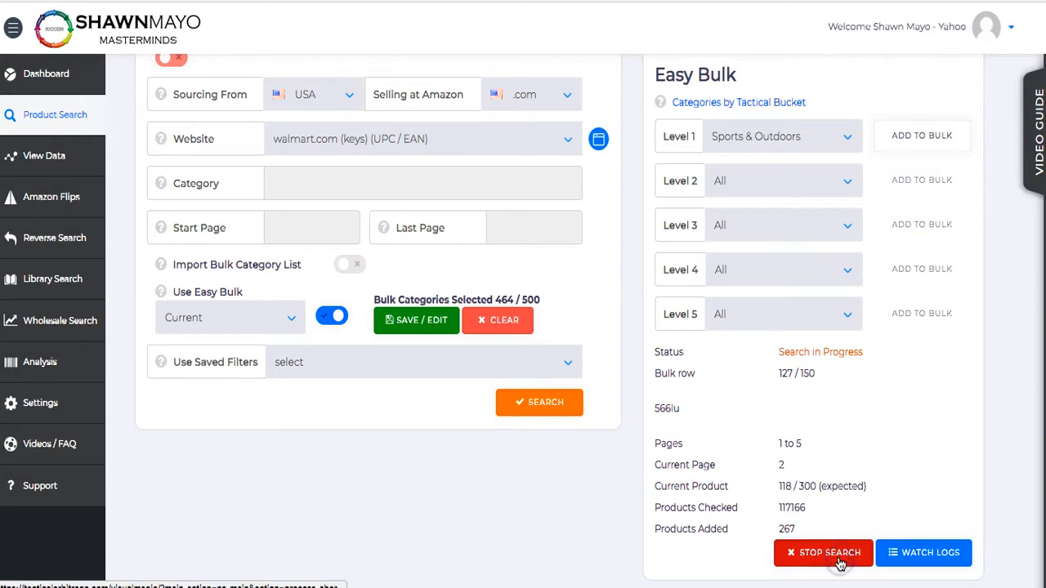
left_click(823, 553)
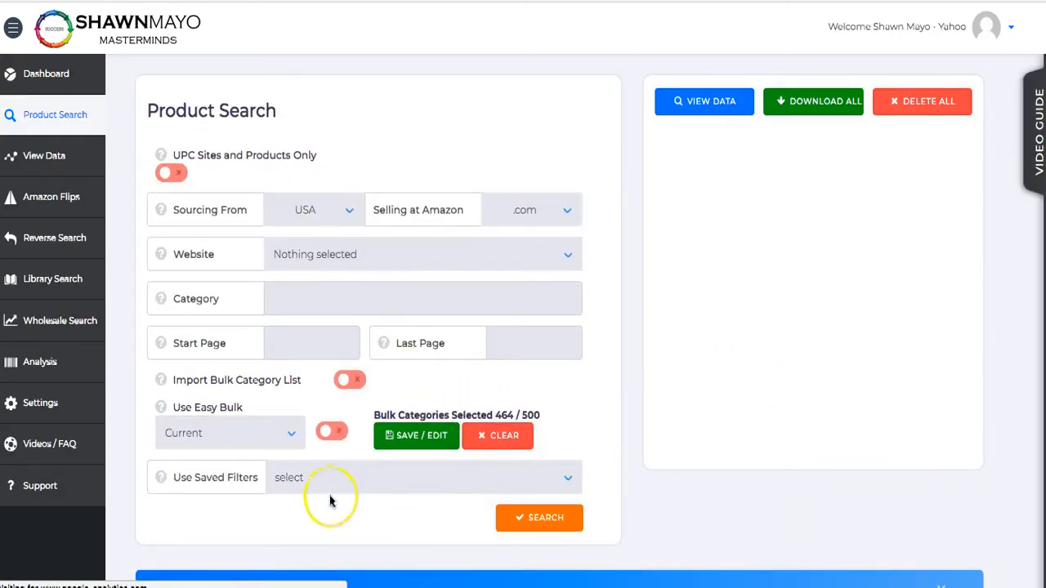
Reselect walmart.com (keys) (UPC / EAN) by searching 'wal' and load the Last Used saved filters
left_click(423, 254)
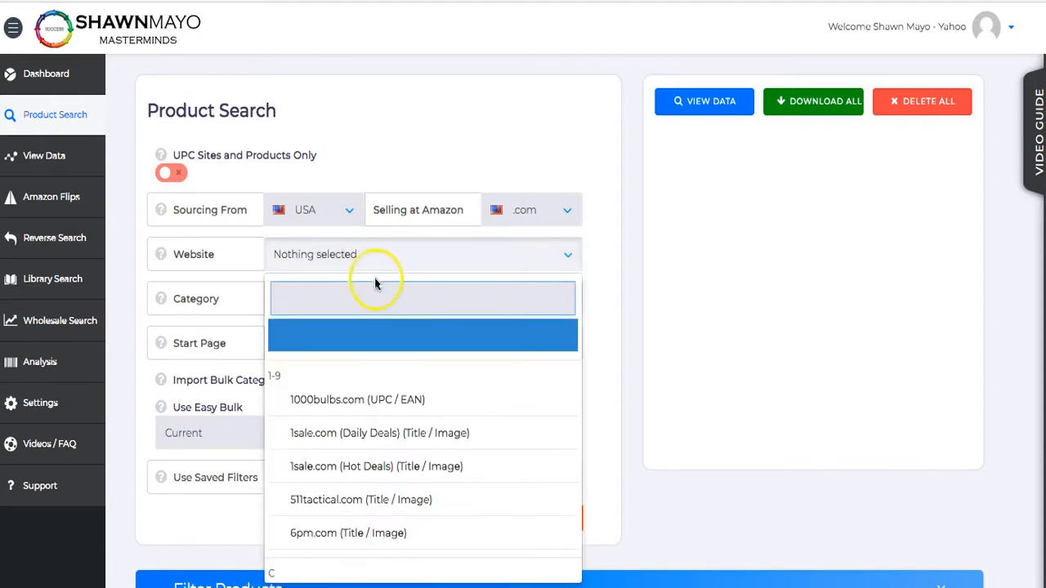
type("wal")
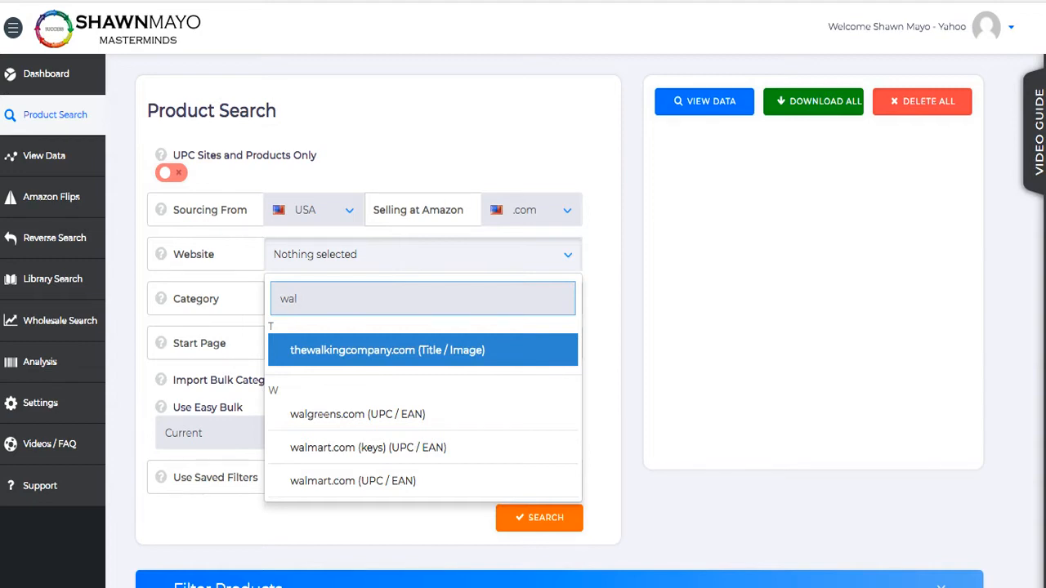
left_click(351, 447)
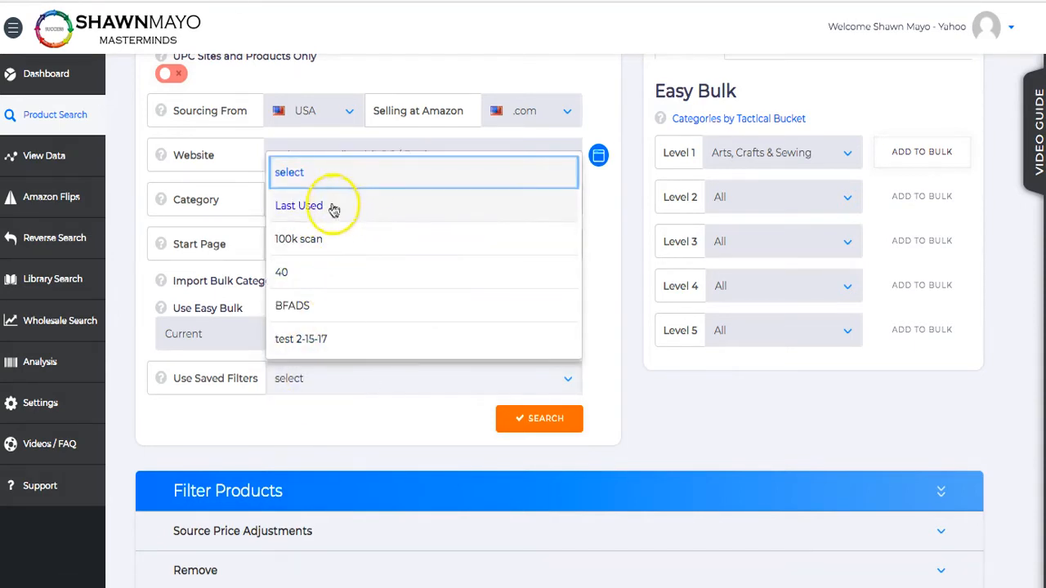
left_click(299, 205)
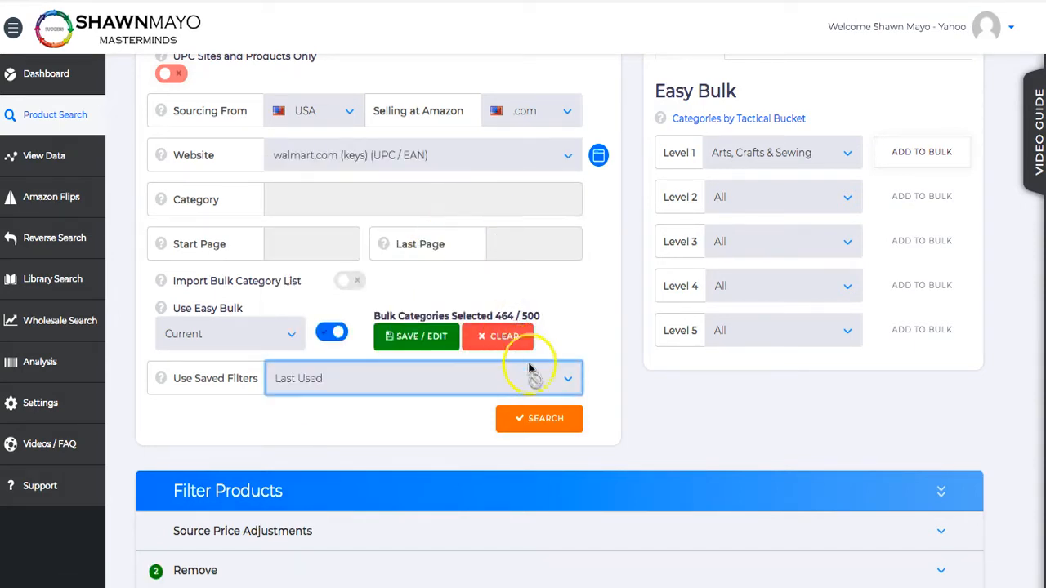
Expand all the product filter sections
scroll("down", 3)
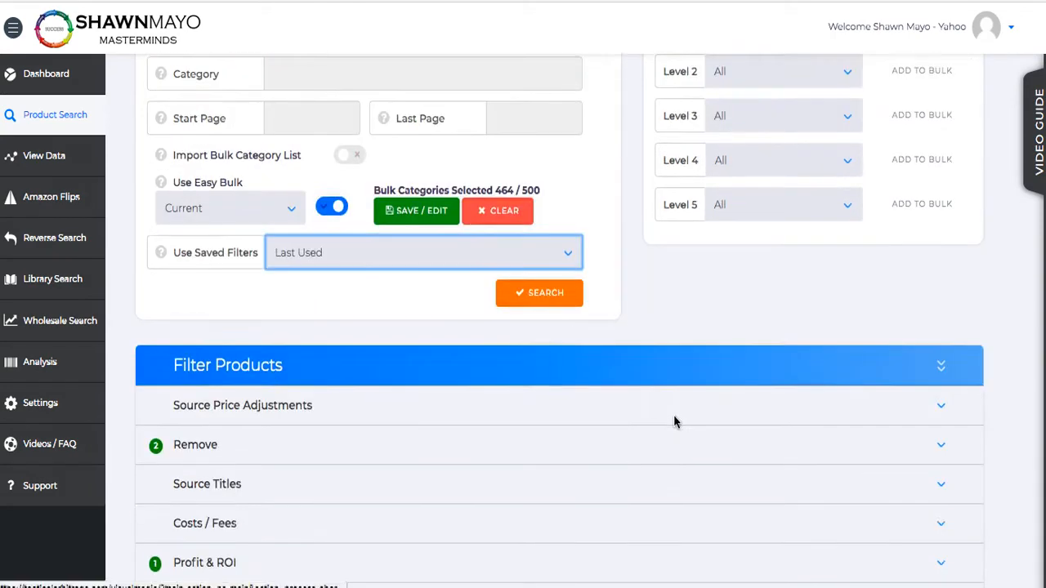
scroll("down", 3)
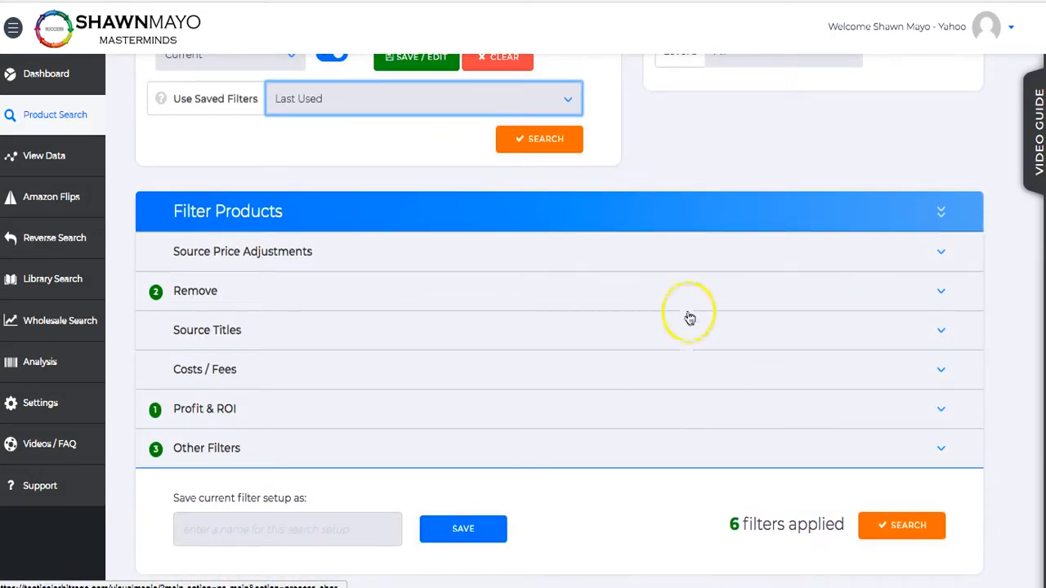
left_click(940, 211)
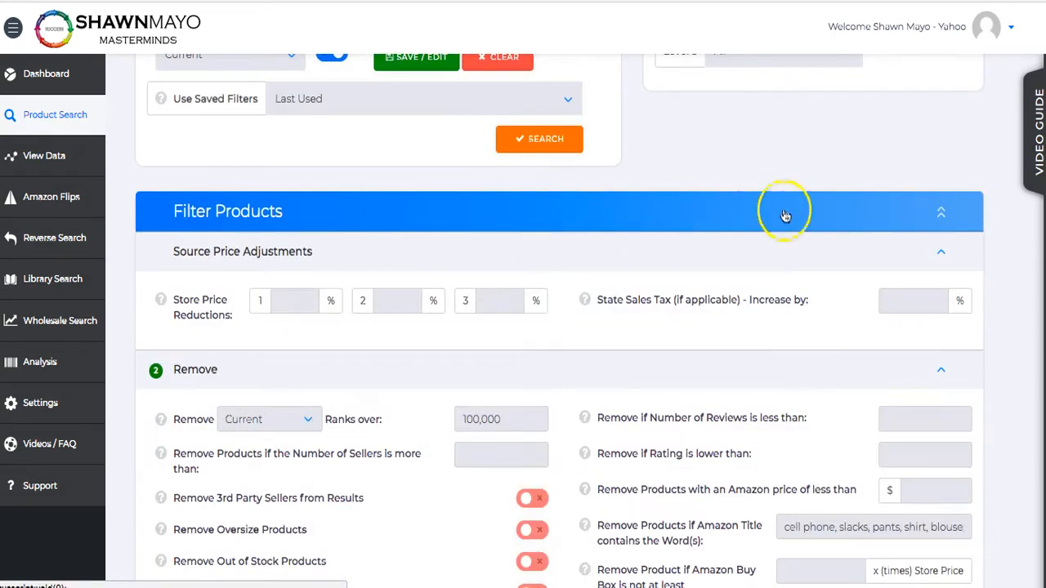
Check the 100,000 sales rank threshold and set the minimum Gross Profit to $2
scroll("down", 3)
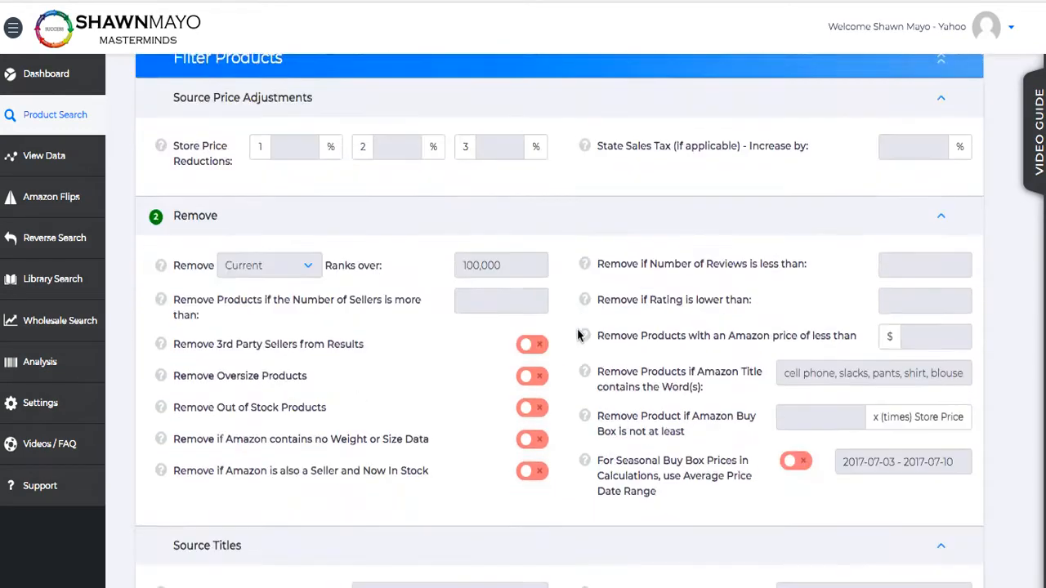
scroll("down", 3)
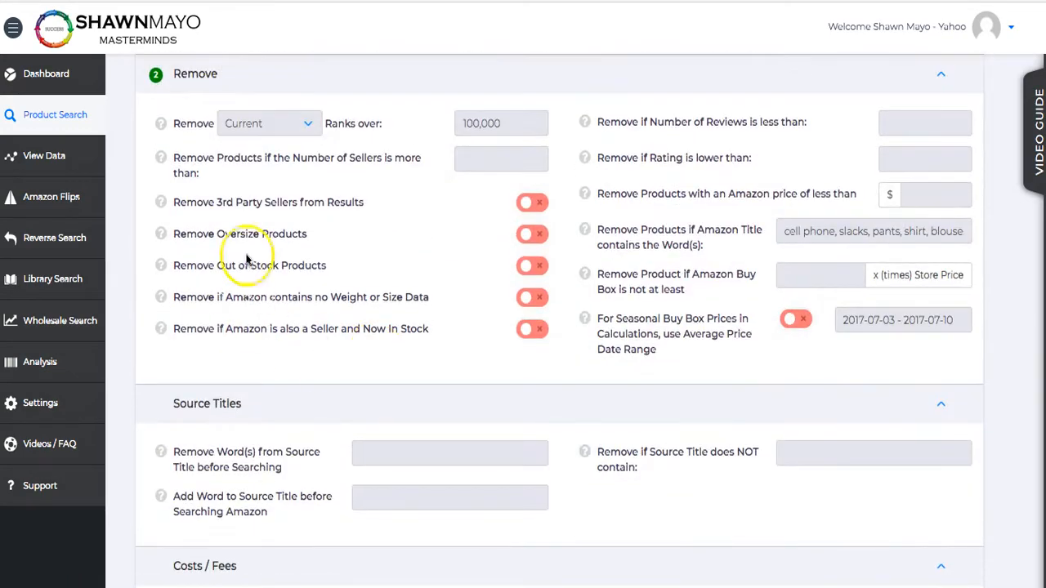
left_click(268, 123)
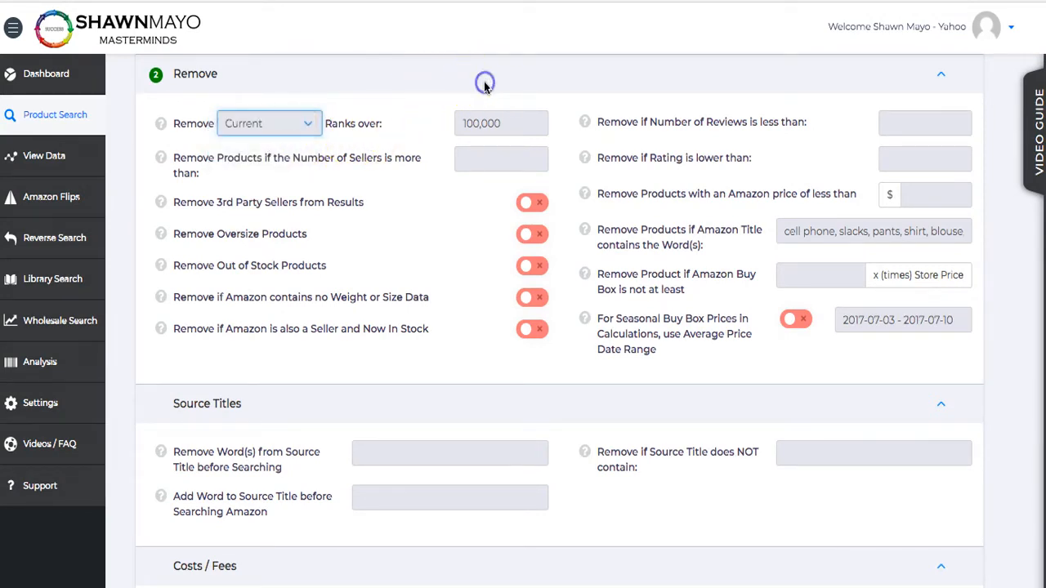
left_click(501, 124)
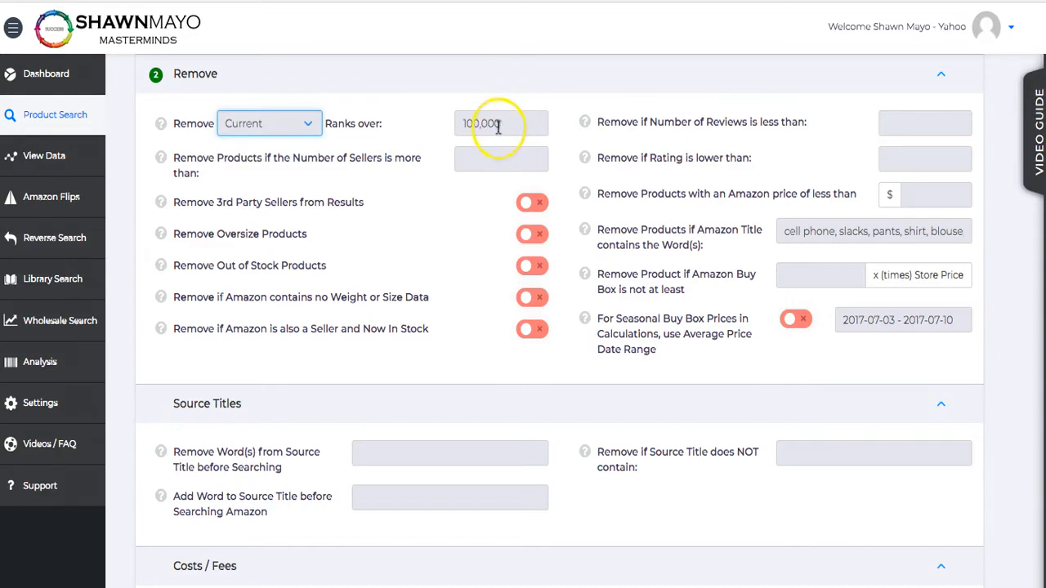
mouse_move(456, 262)
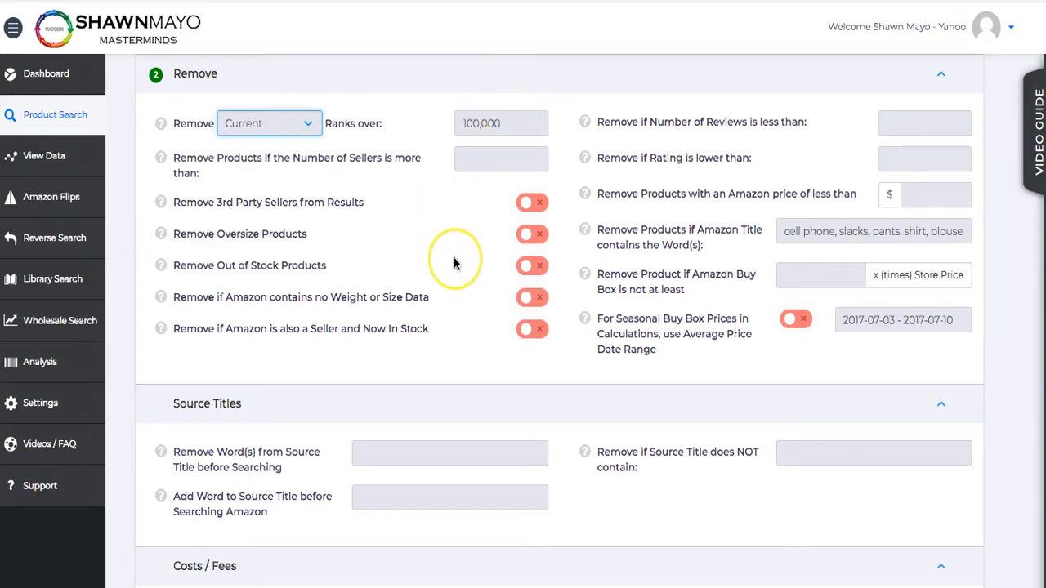
scroll("down", 3)
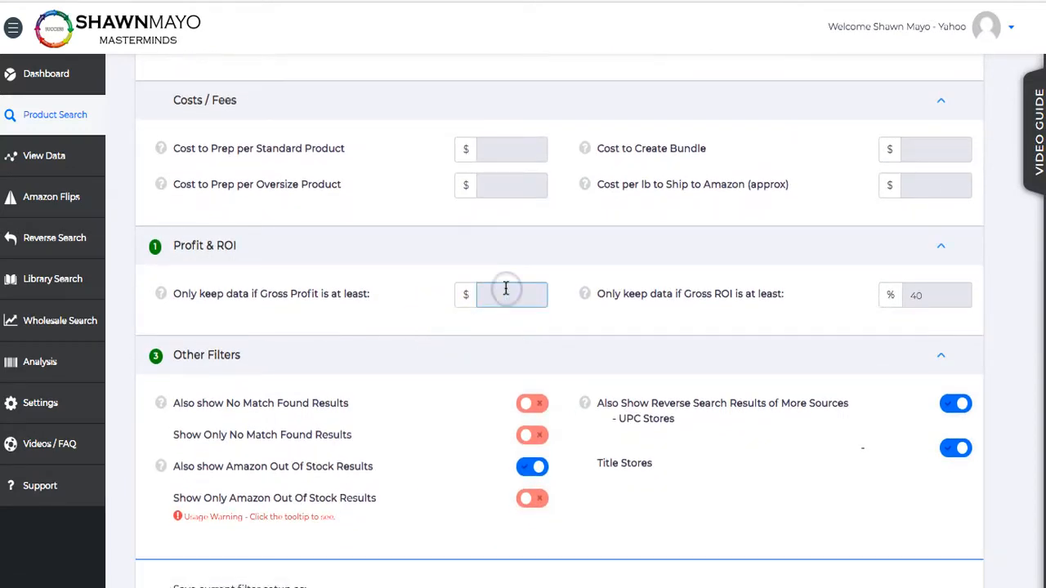
type("2")
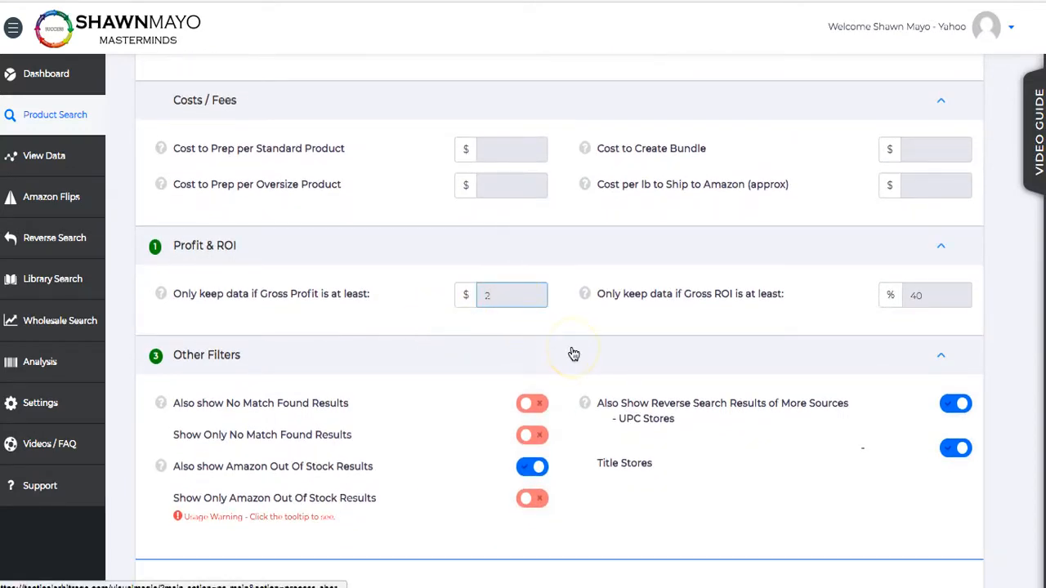
mouse_move(662, 333)
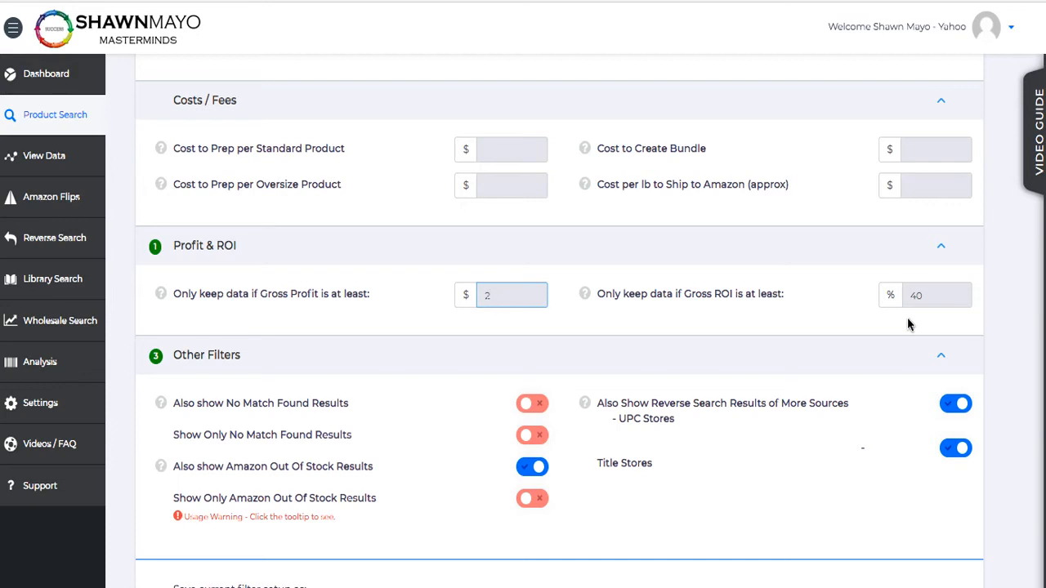
mouse_move(474, 387)
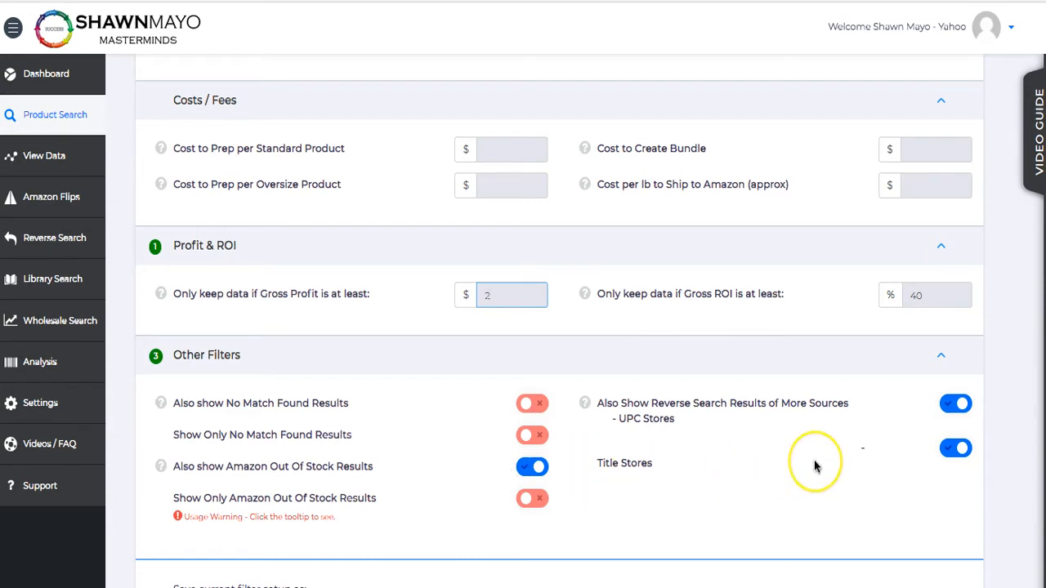
mouse_move(692, 419)
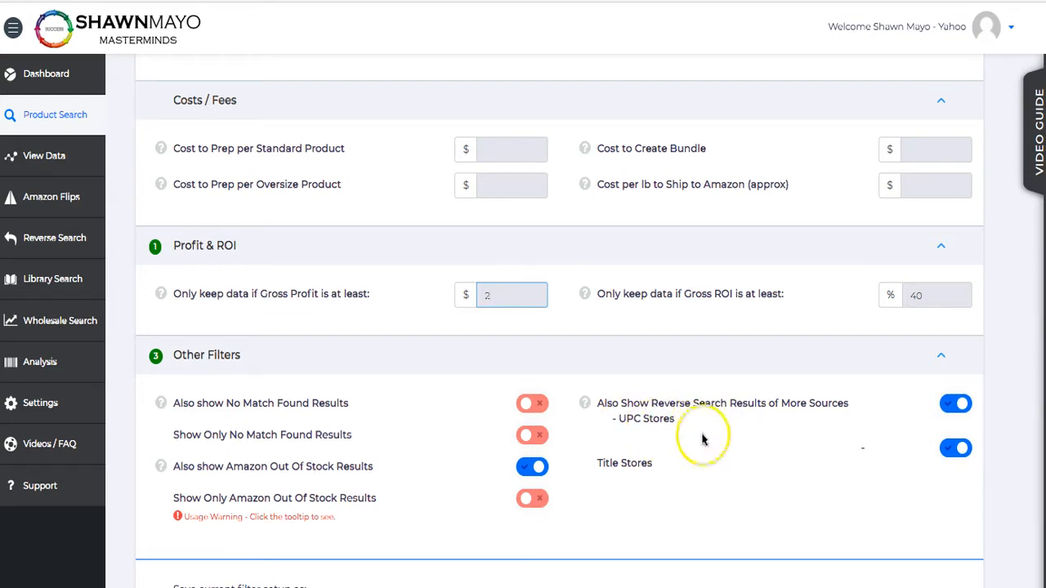
mouse_move(732, 470)
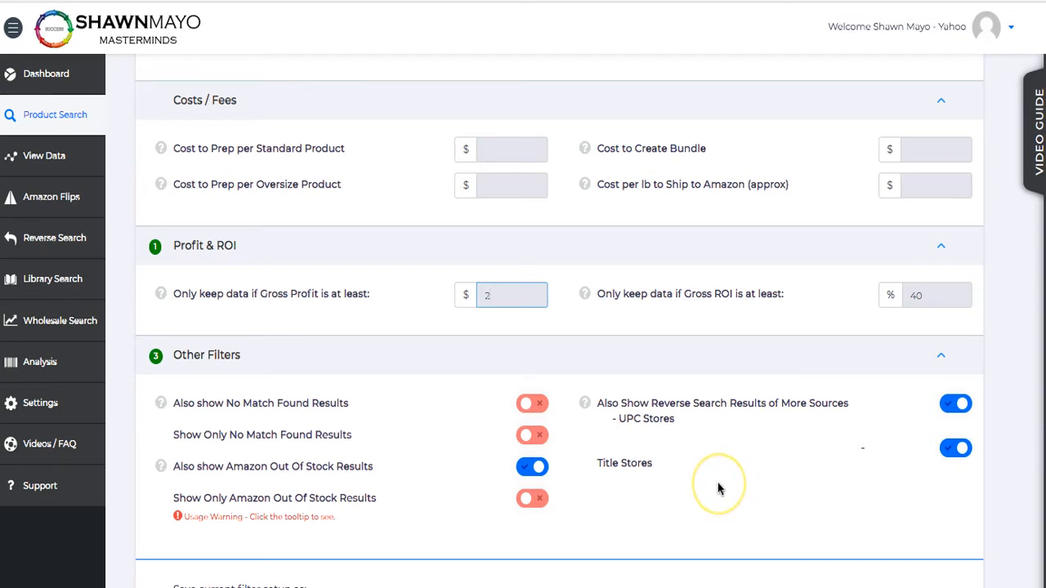
mouse_move(718, 489)
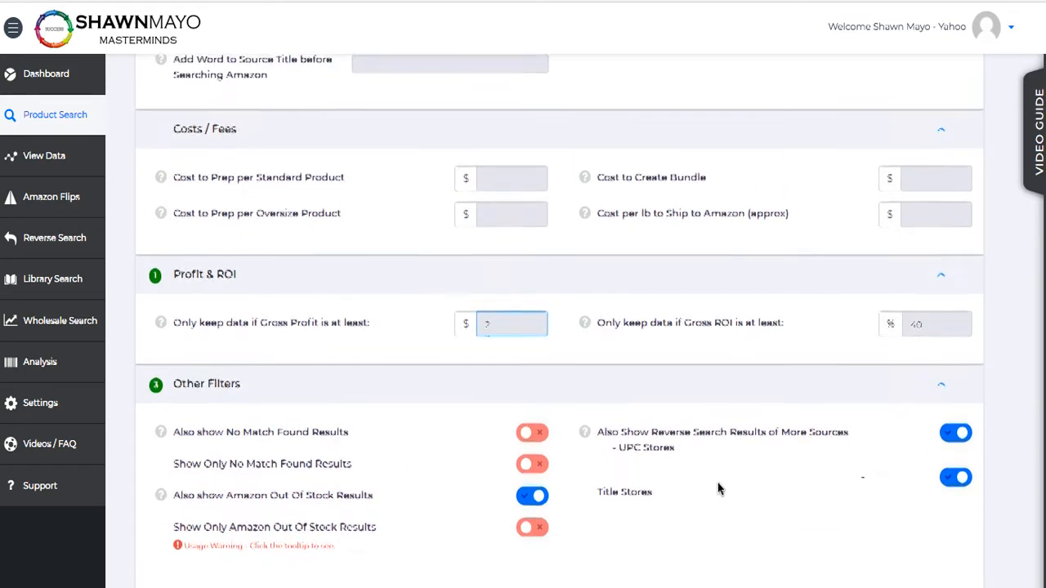
Switch on 'Remove 3rd Party Sellers from Results' in the Remove section
scroll("down", 3)
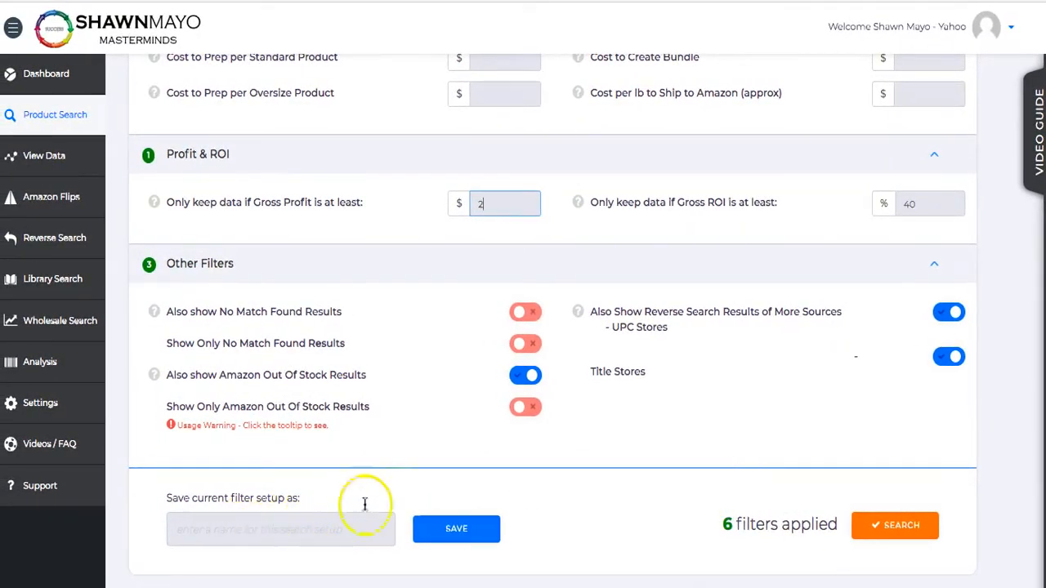
scroll("up", 3)
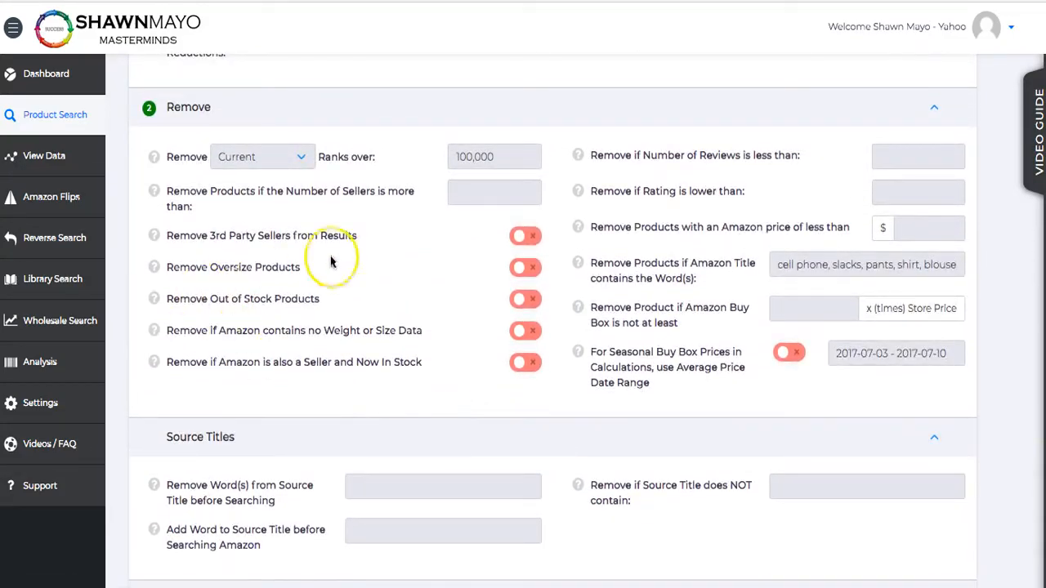
left_click(525, 235)
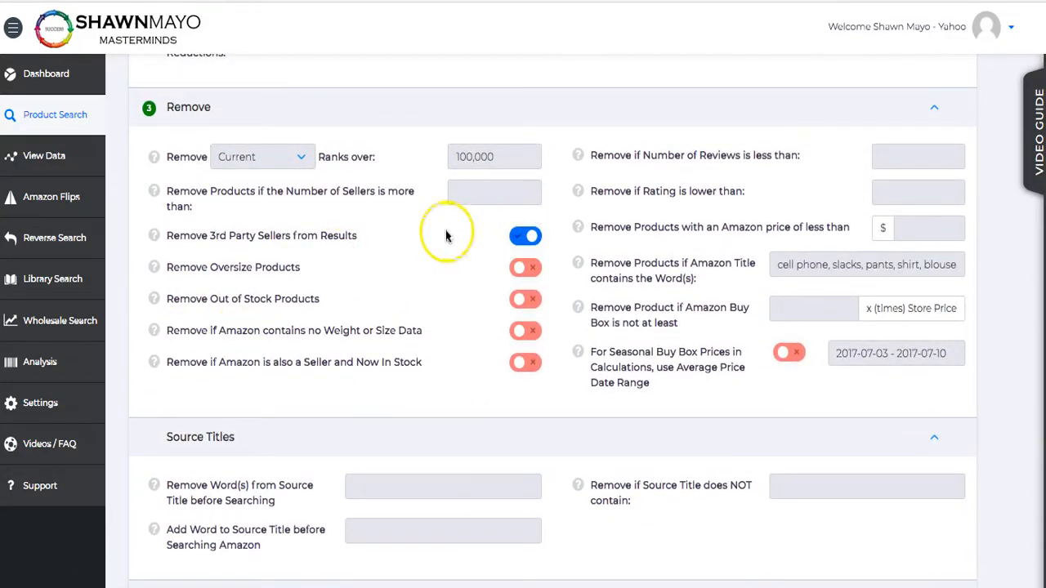
mouse_move(402, 241)
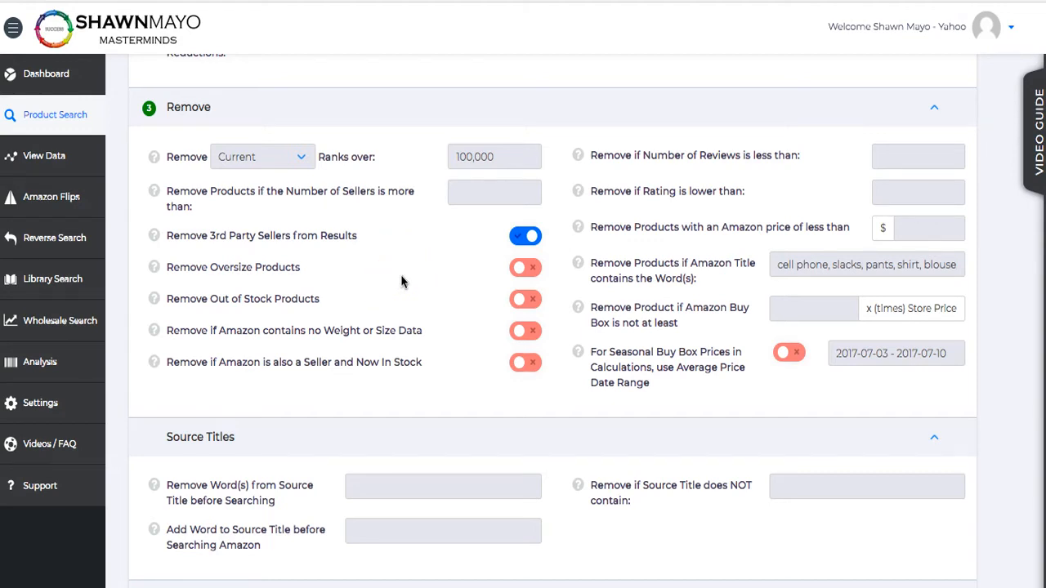
mouse_move(433, 274)
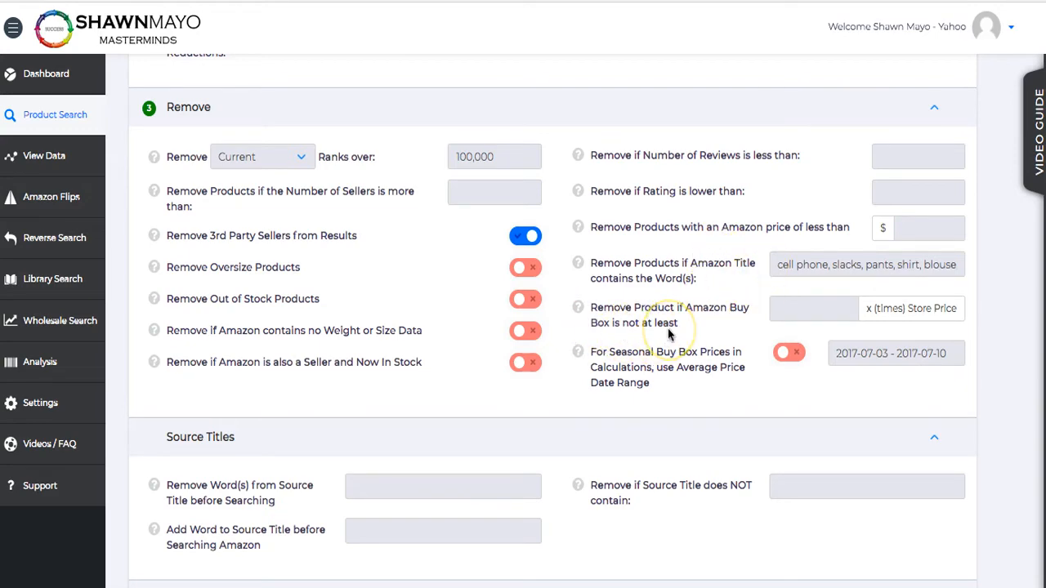
Scroll through the filter settings toward Source Price Adjustments
scroll("down", 3)
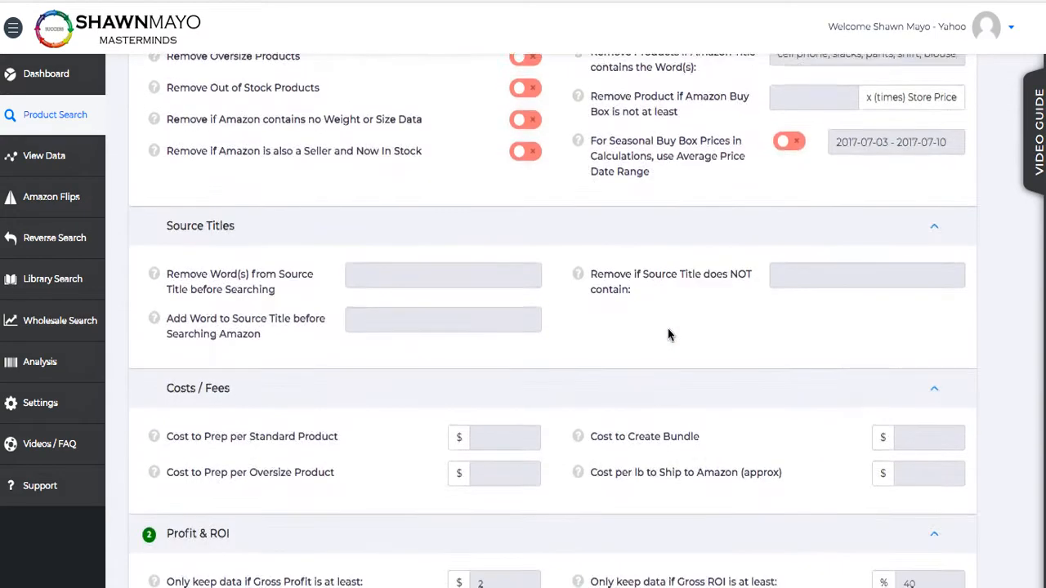
scroll("down", 3)
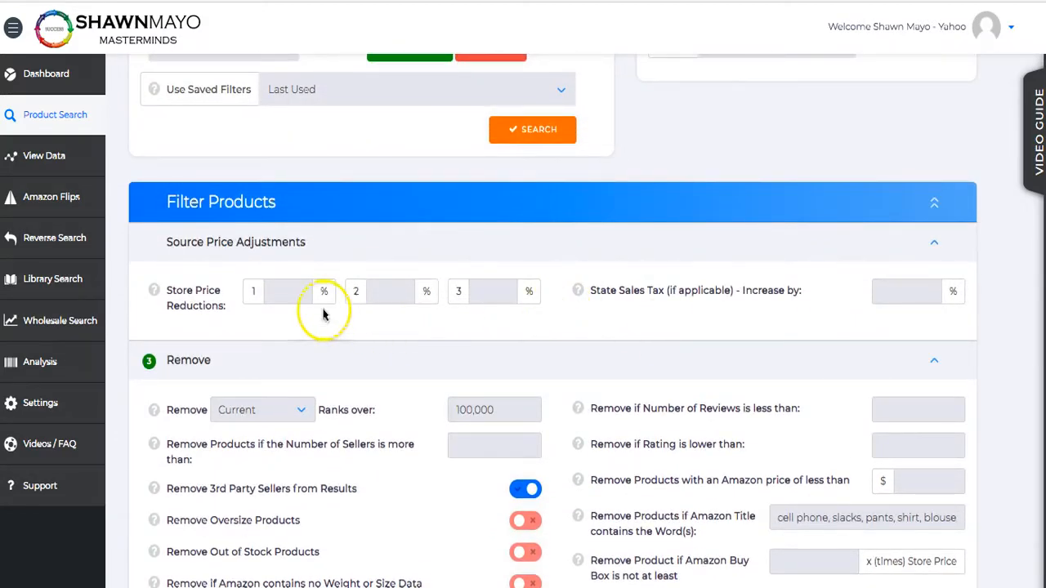
mouse_move(441, 325)
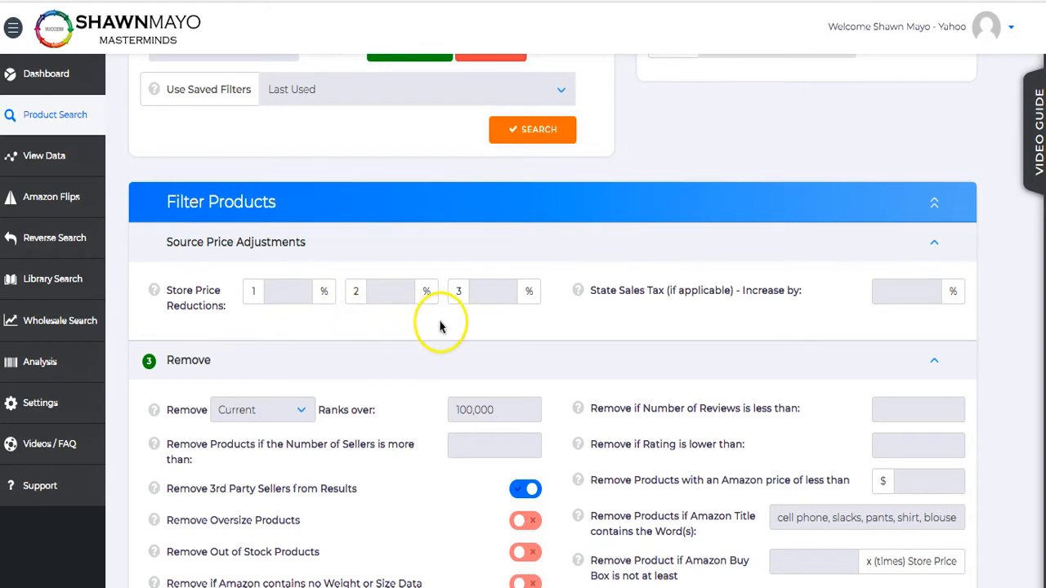
mouse_move(698, 136)
type("2")
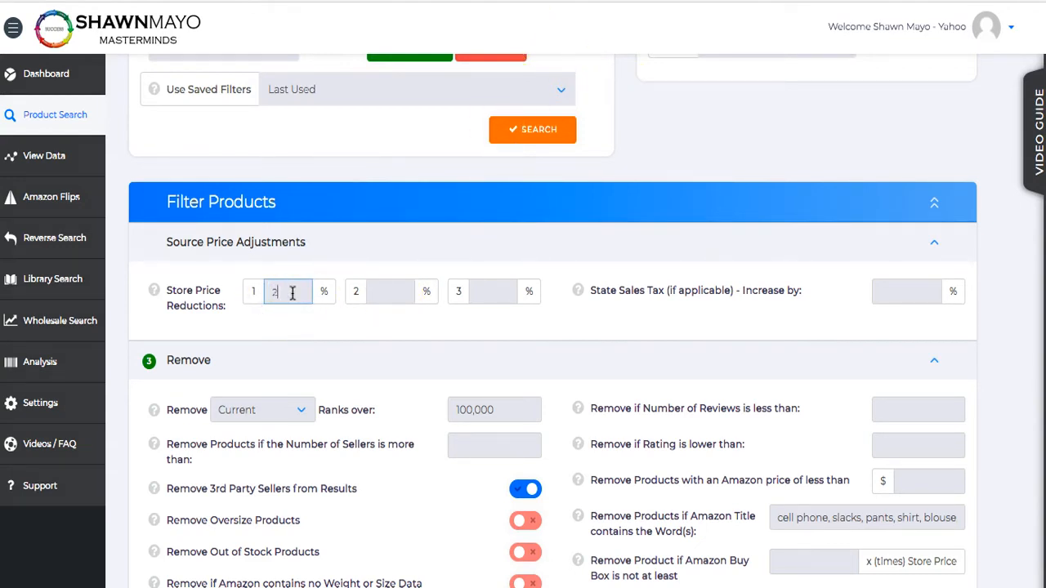
mouse_move(392, 302)
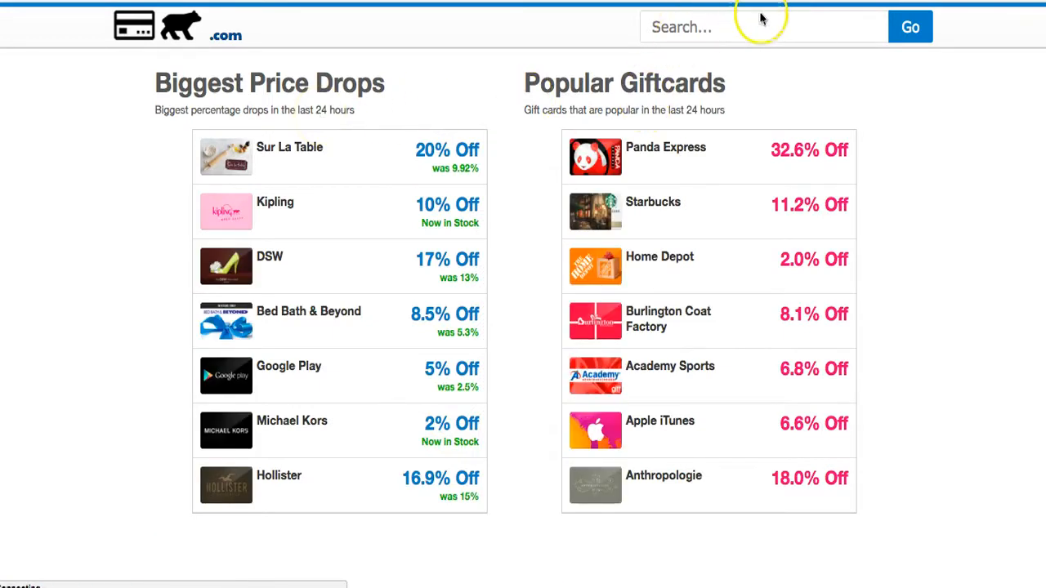
Search CardBear for Walmart and open its gift card discount page showing 4% off
left_click(729, 27)
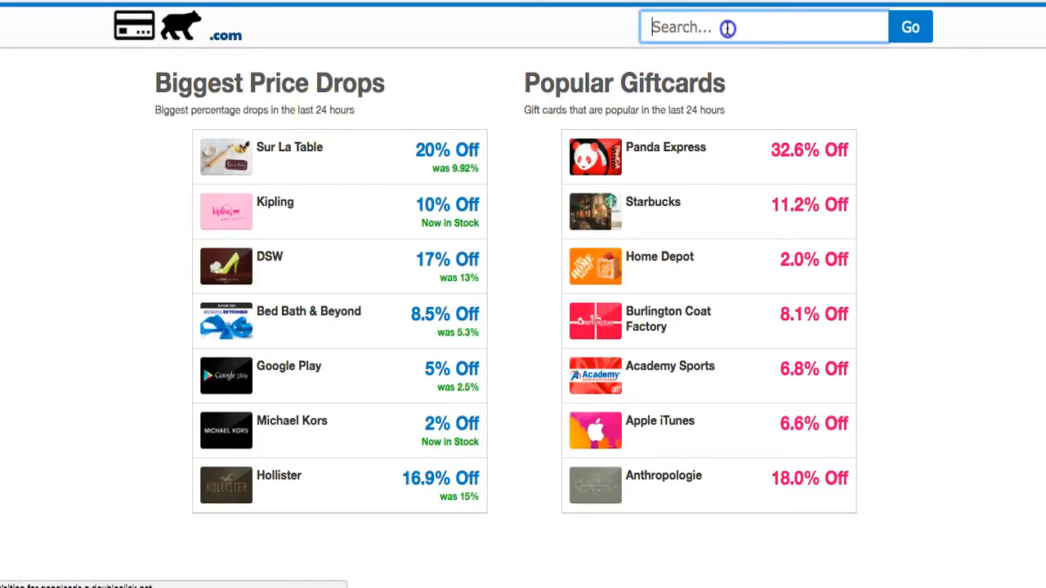
type("w")
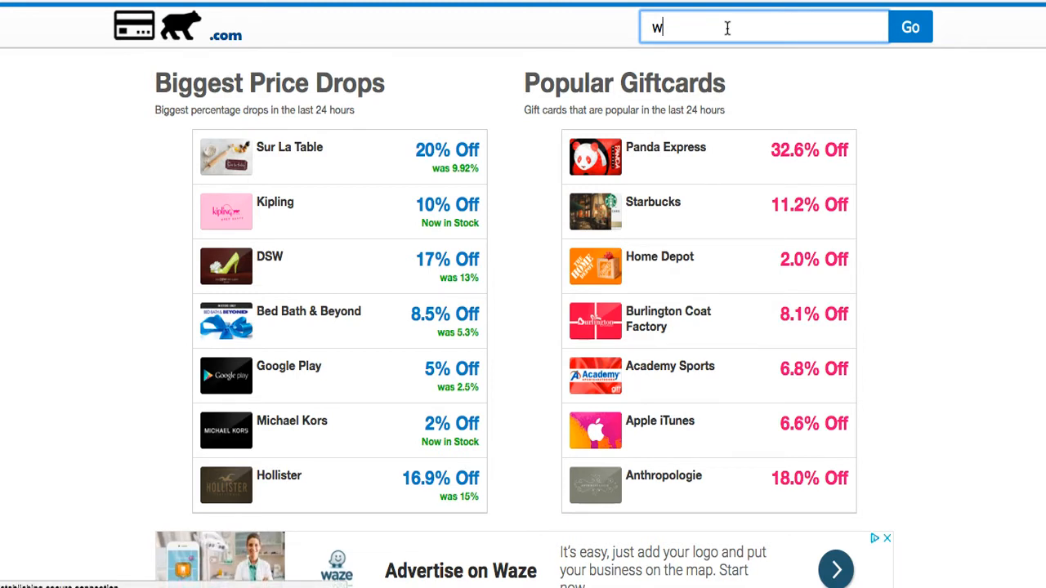
type("al")
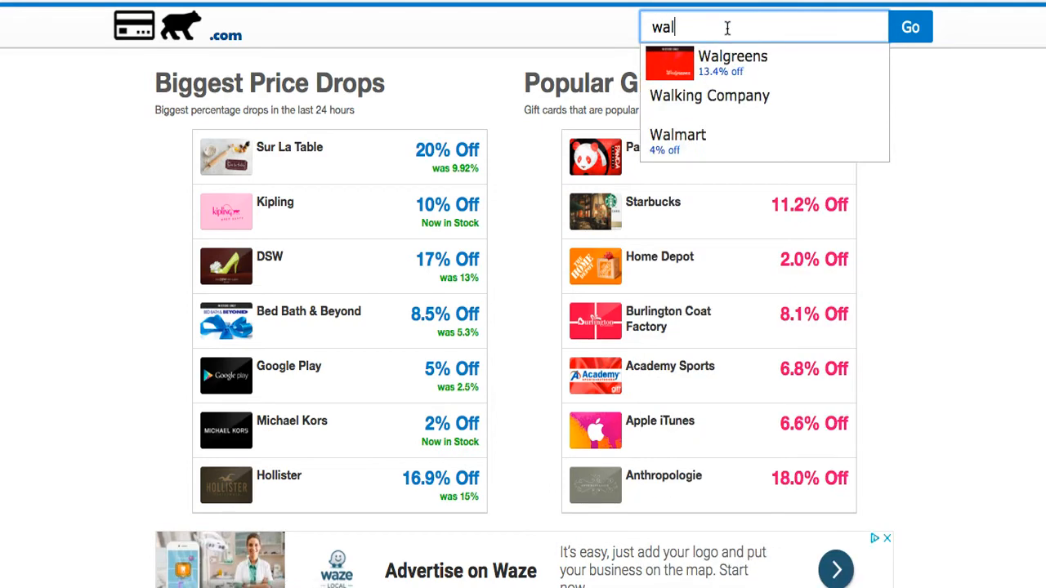
left_click(679, 135)
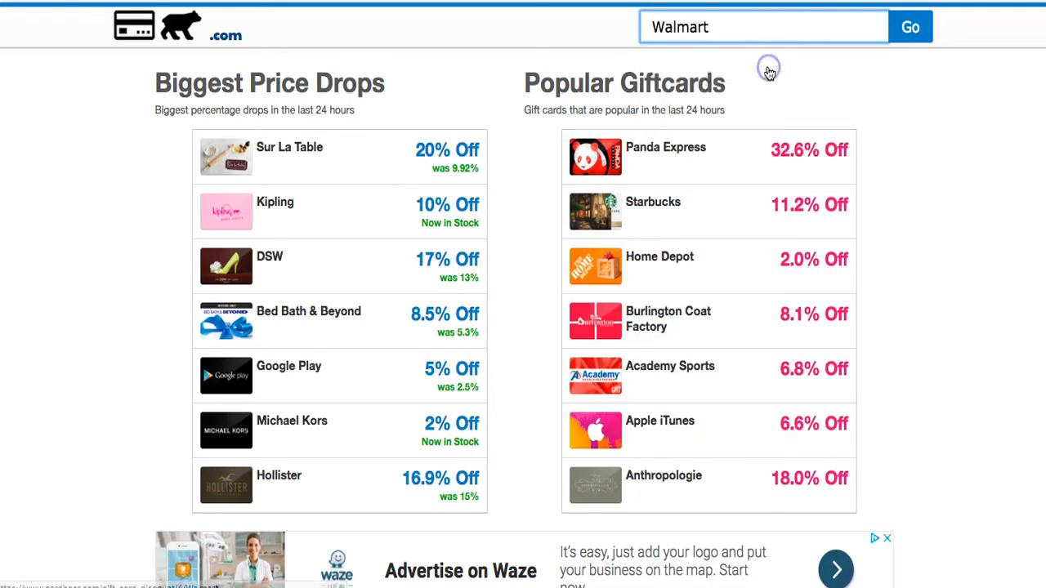
left_click(912, 25)
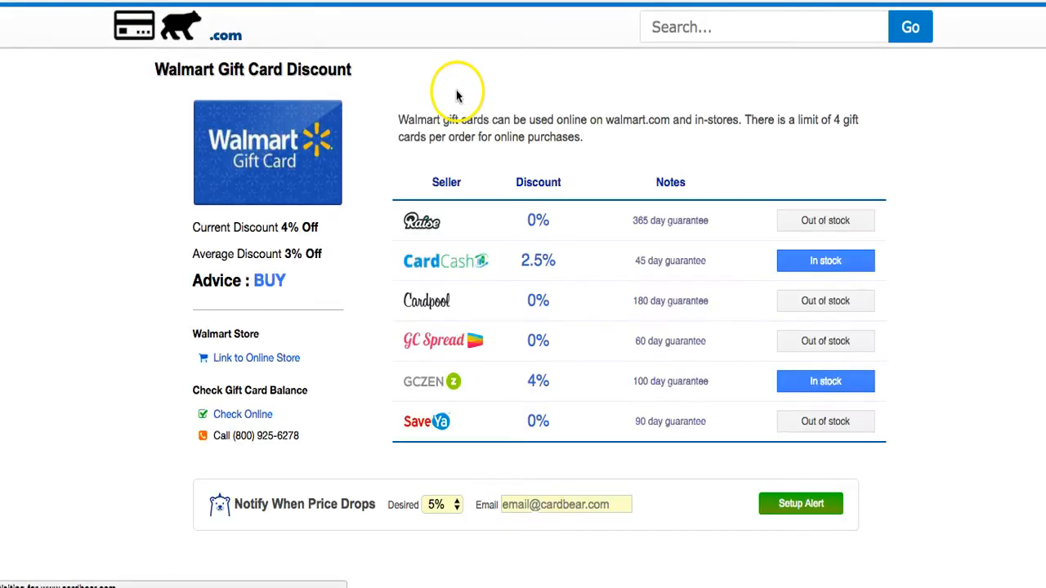
mouse_move(664, 348)
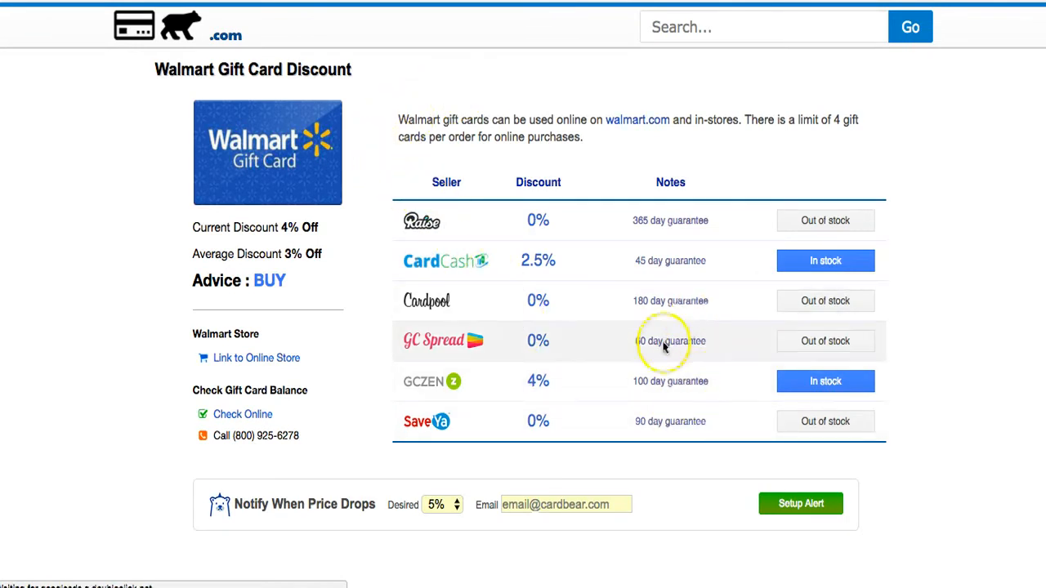
mouse_move(657, 382)
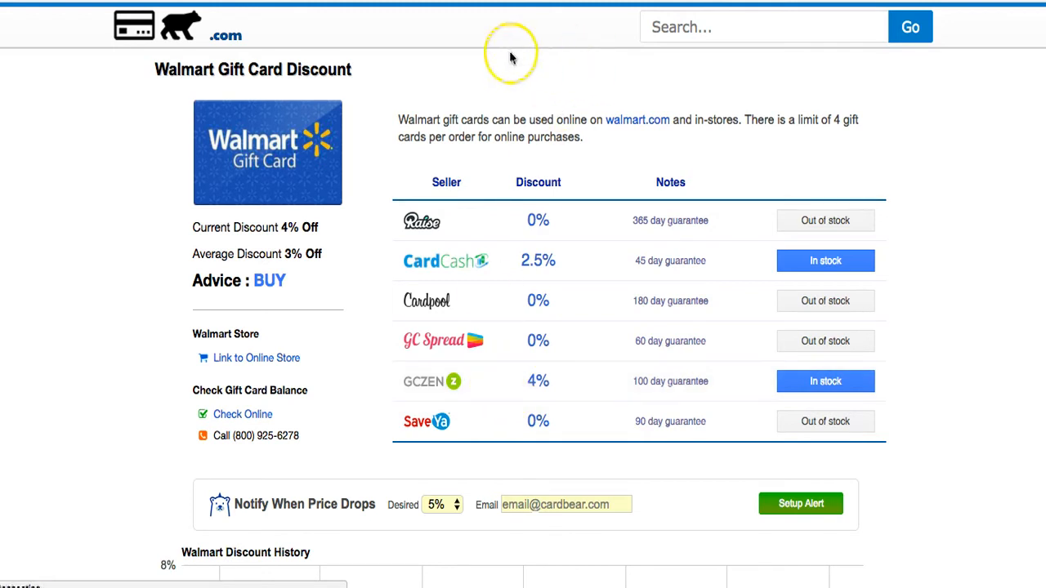
mouse_move(492, 140)
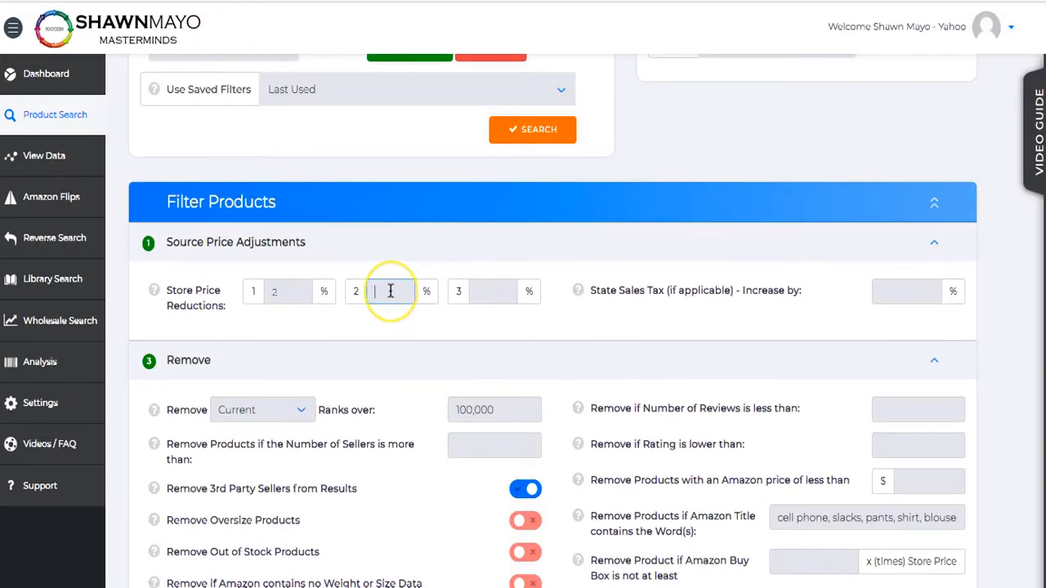
type("4")
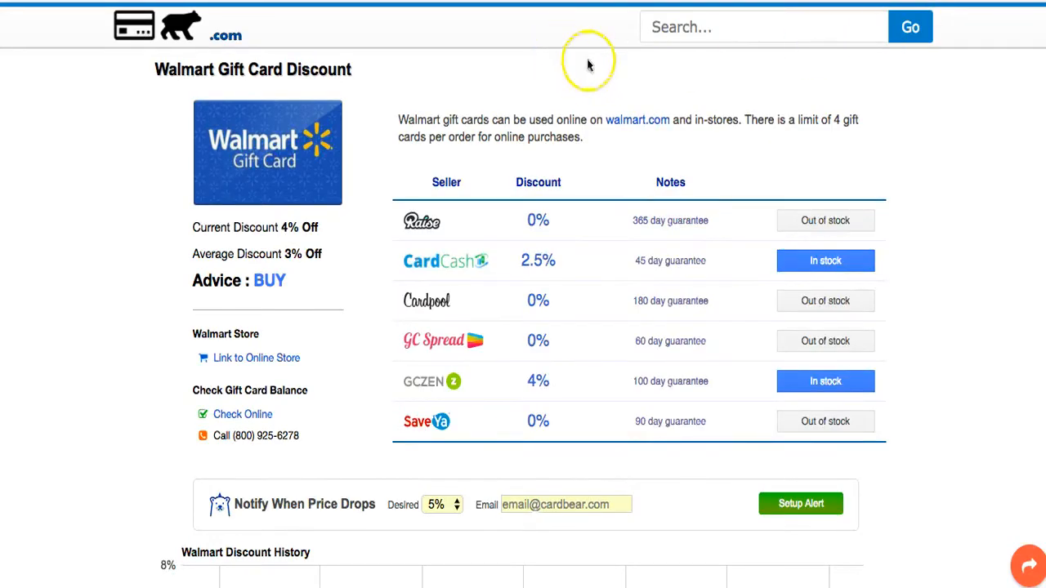
mouse_move(576, 16)
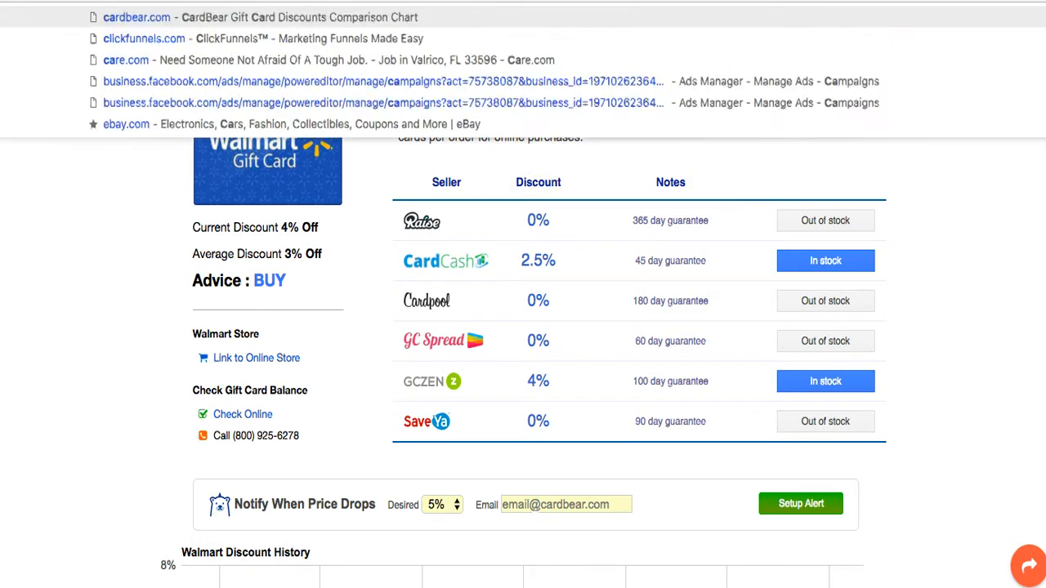
Look up Walmart on cashbackmonitor.com and scroll its Cashback, Travel Miles and Reward Points tables
type("cashbackmo")
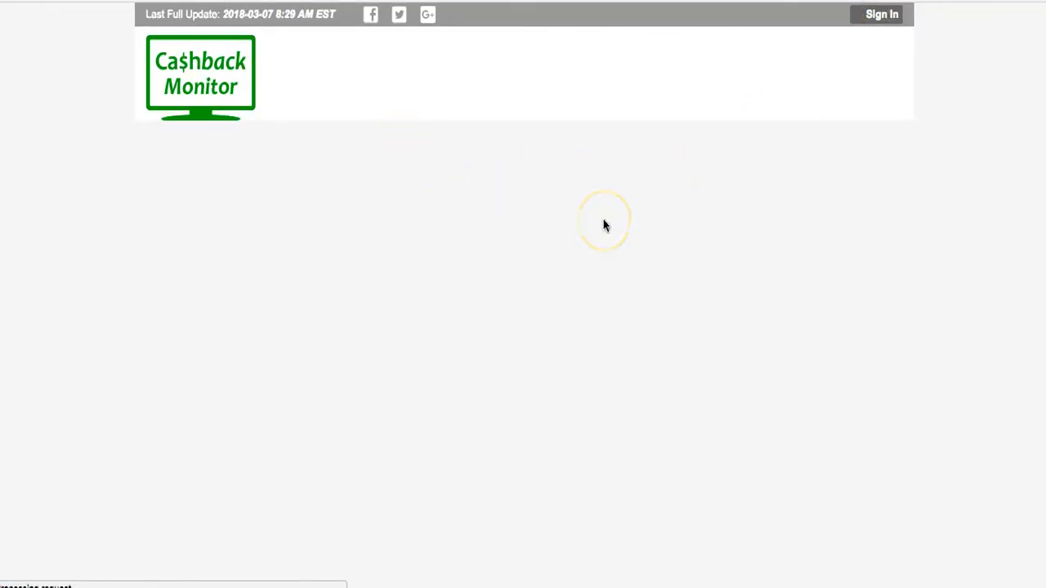
mouse_move(486, 218)
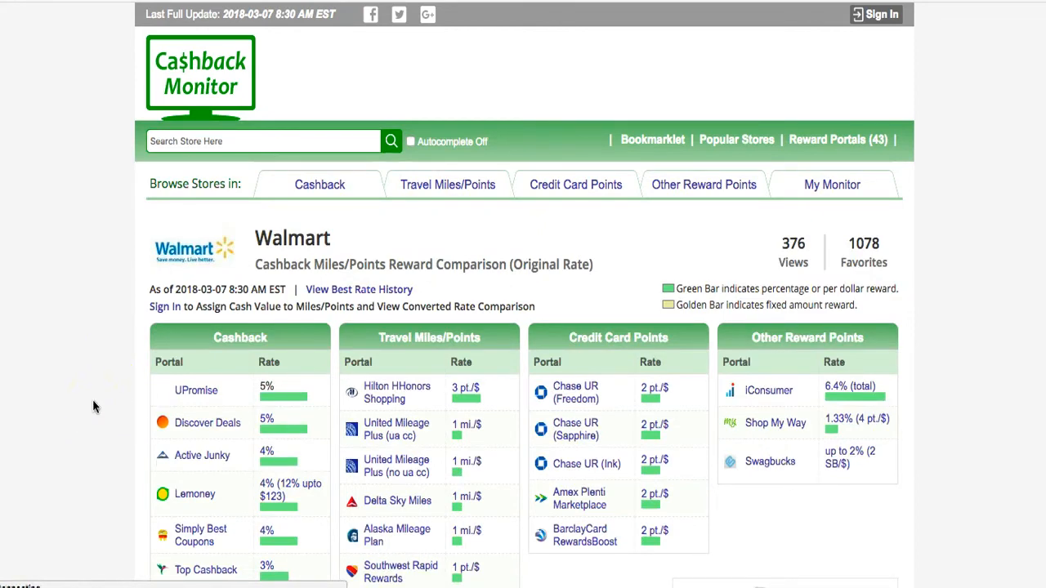
scroll("down", 3)
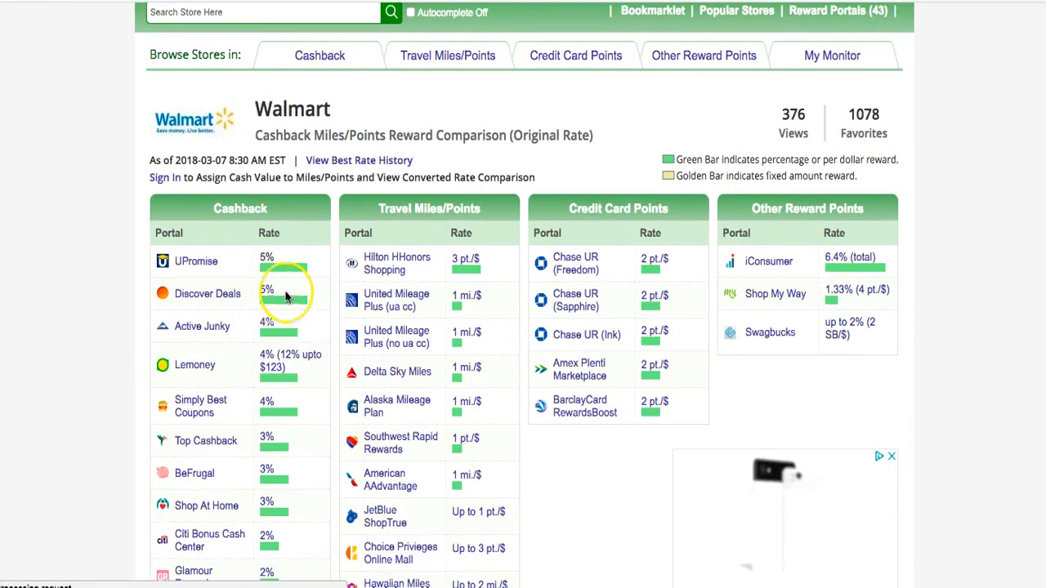
mouse_move(304, 260)
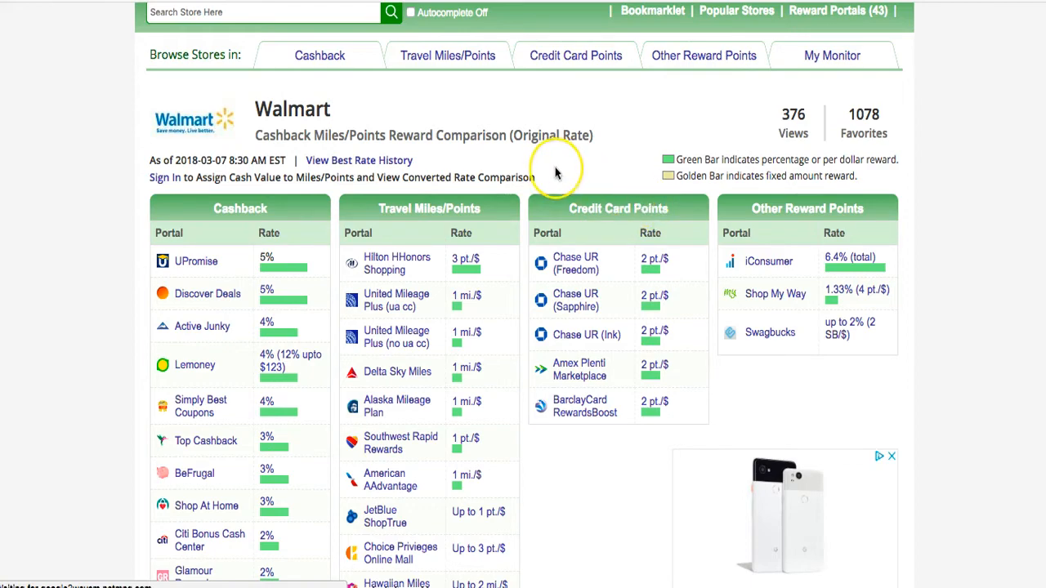
mouse_move(372, 282)
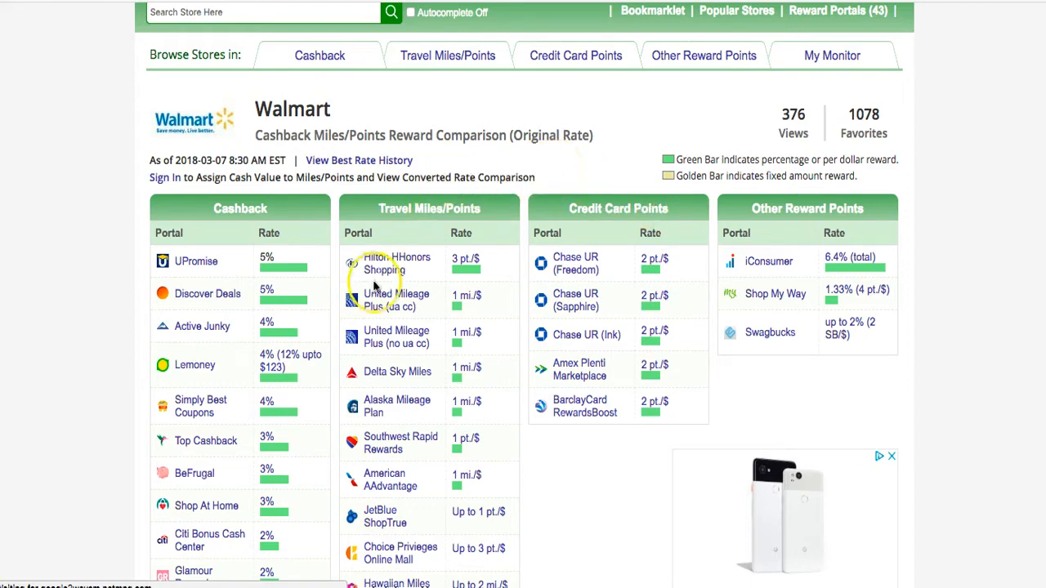
scroll("down", 3)
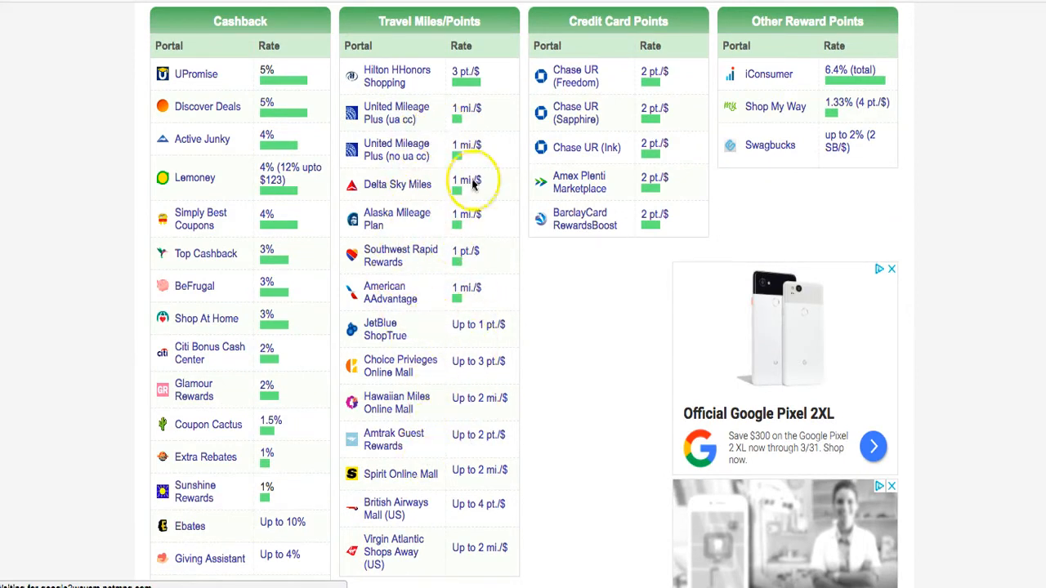
mouse_move(818, 87)
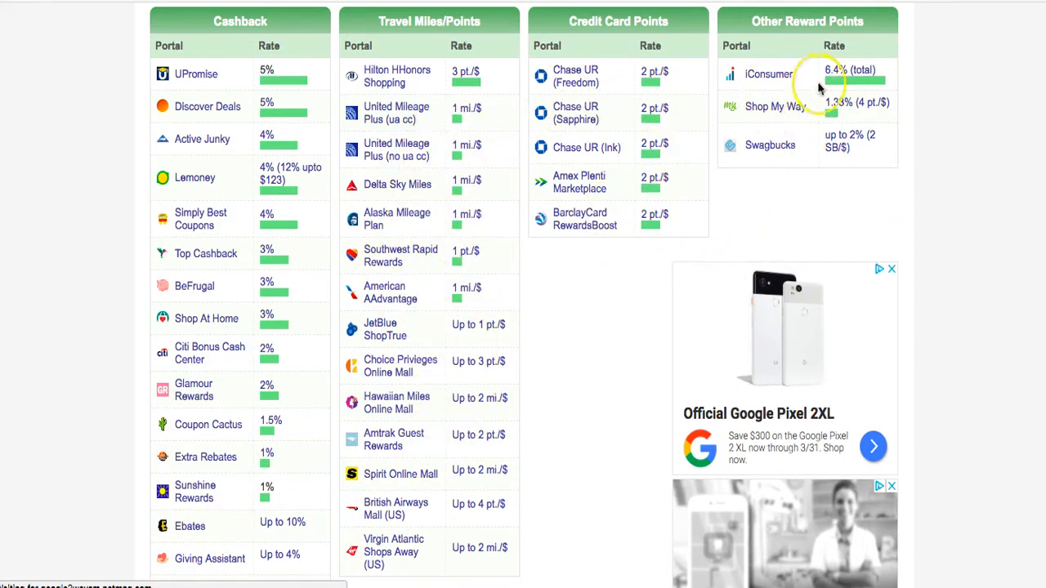
mouse_move(823, 114)
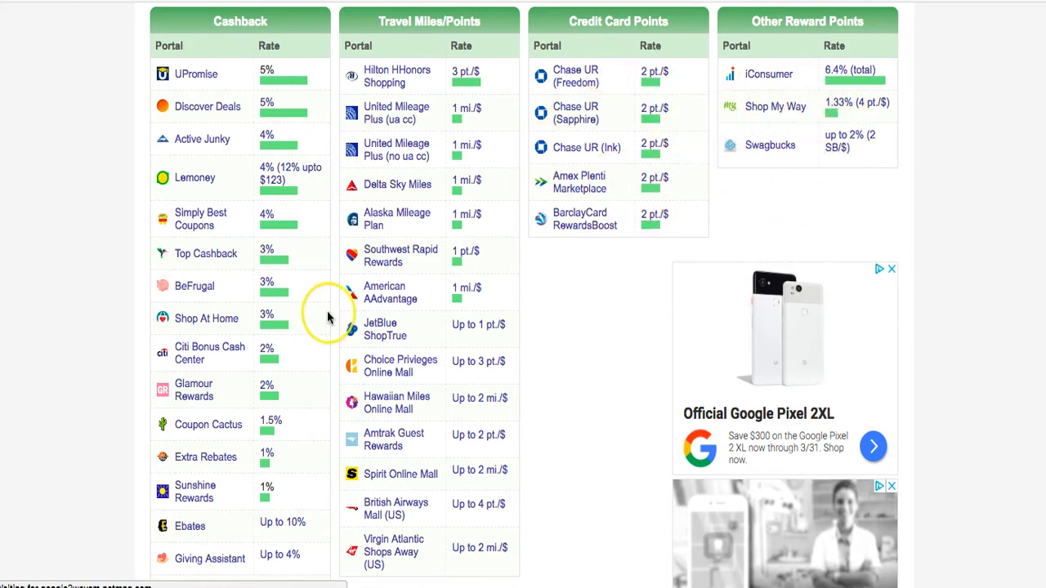
scroll("up", 3)
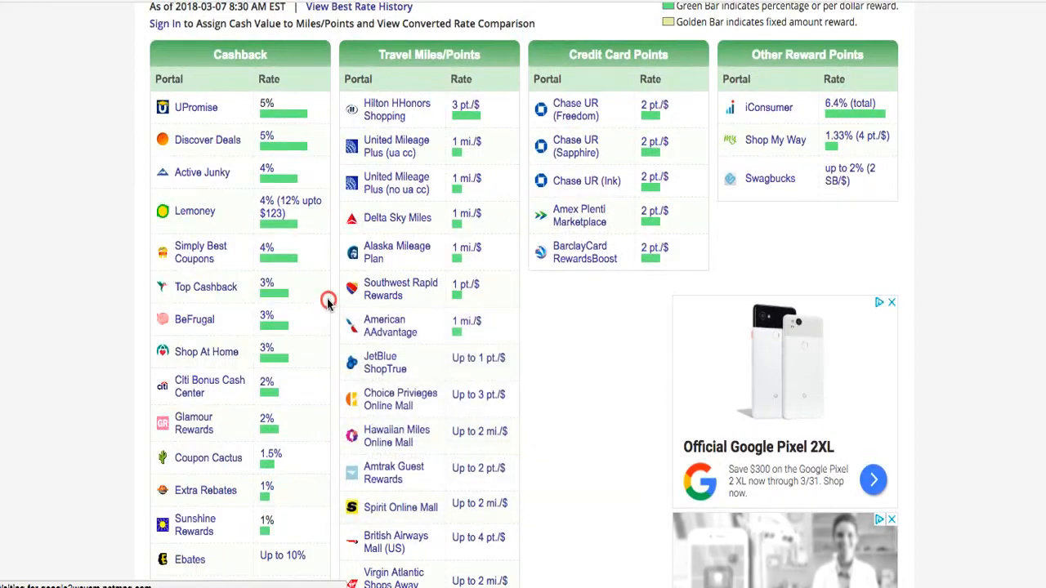
scroll("down", 3)
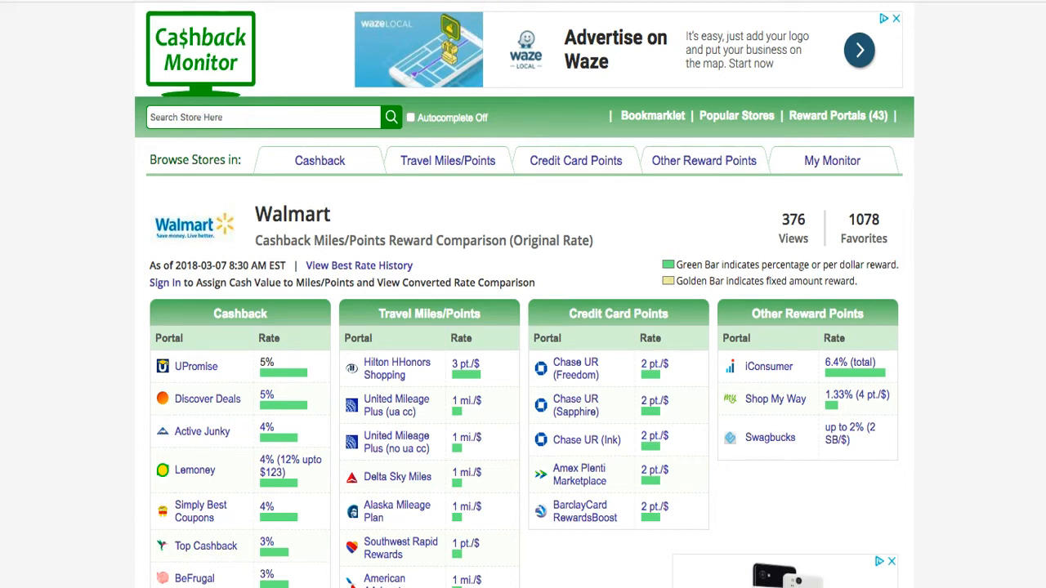
mouse_move(343, 66)
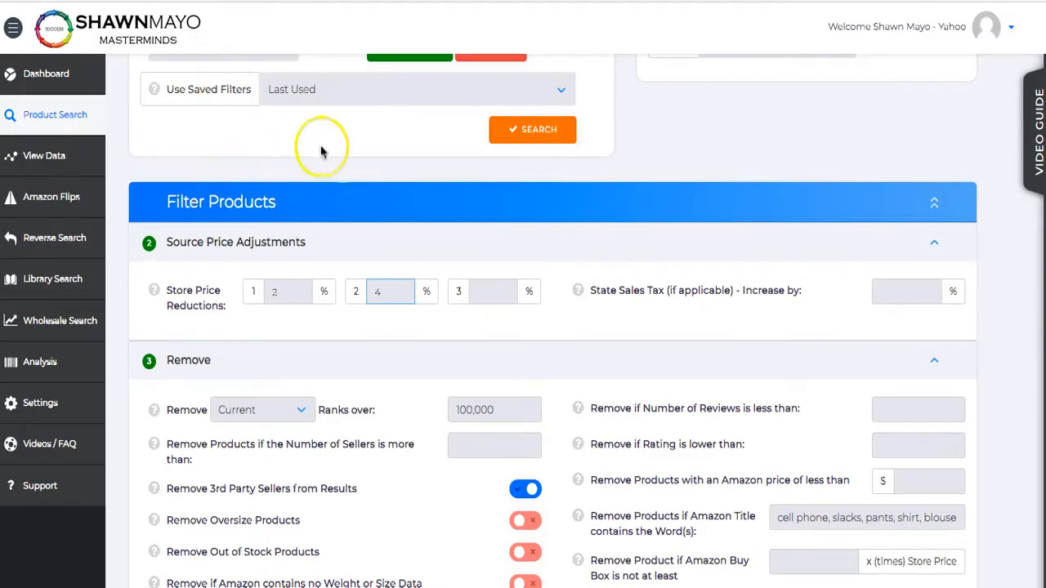
Enter 5 as the third store price reduction and scroll down to the Search button
left_click(494, 291)
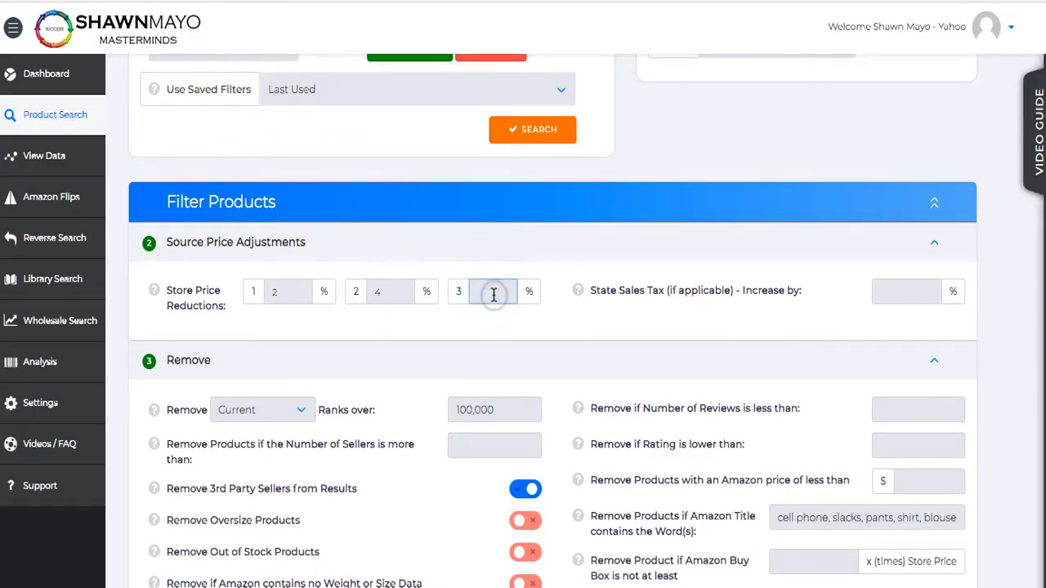
type("50")
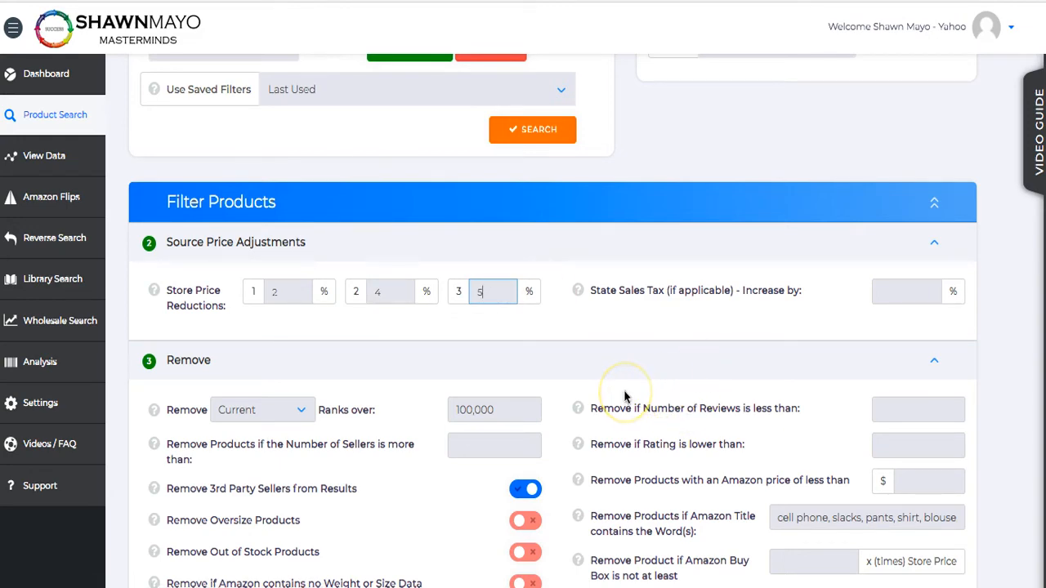
scroll("down", 3)
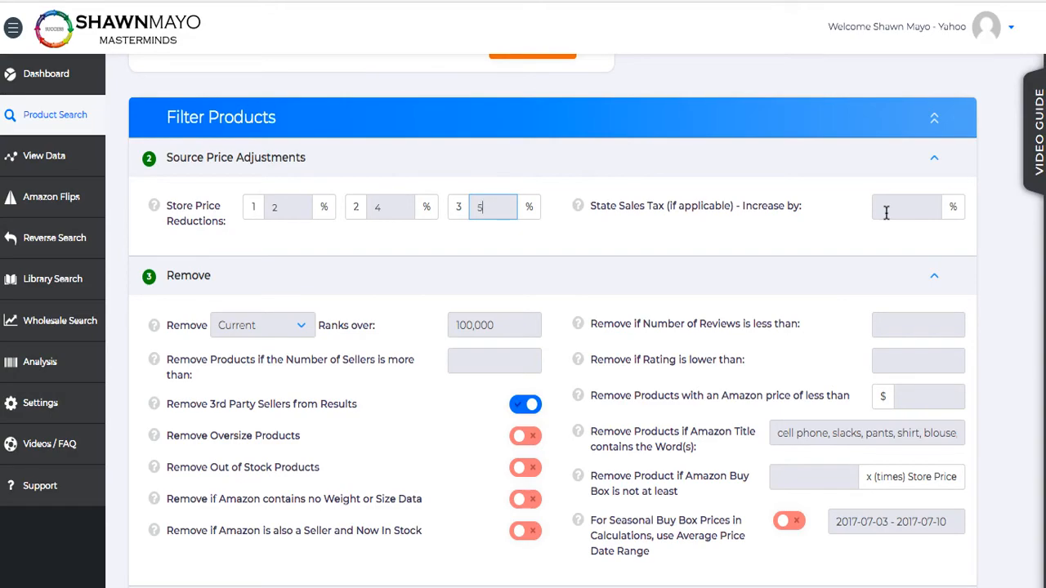
scroll("down", 3)
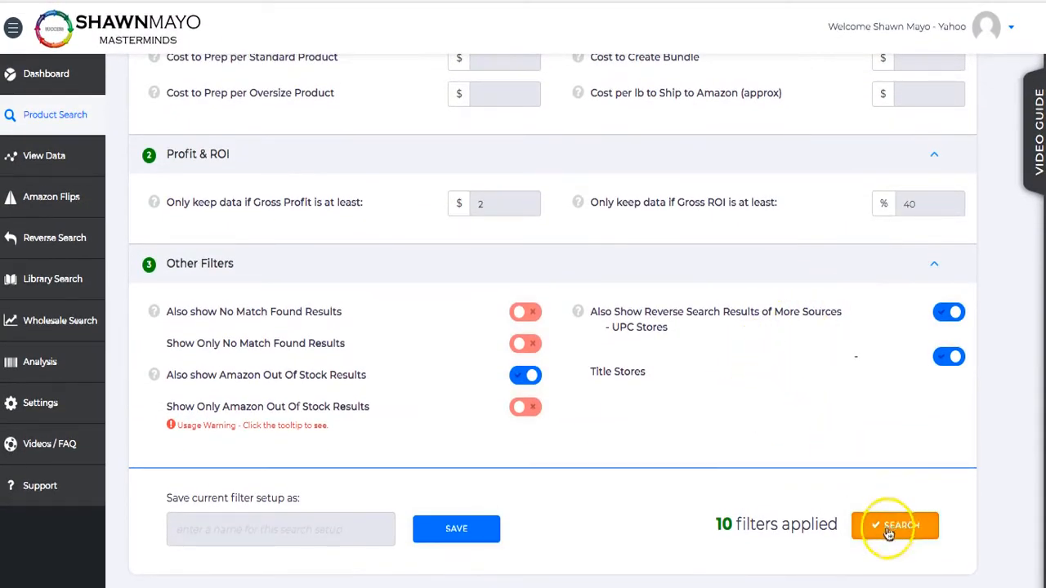
Launch and confirm the Walmart-to-Amazon search with 11 filters applied
left_click(896, 526)
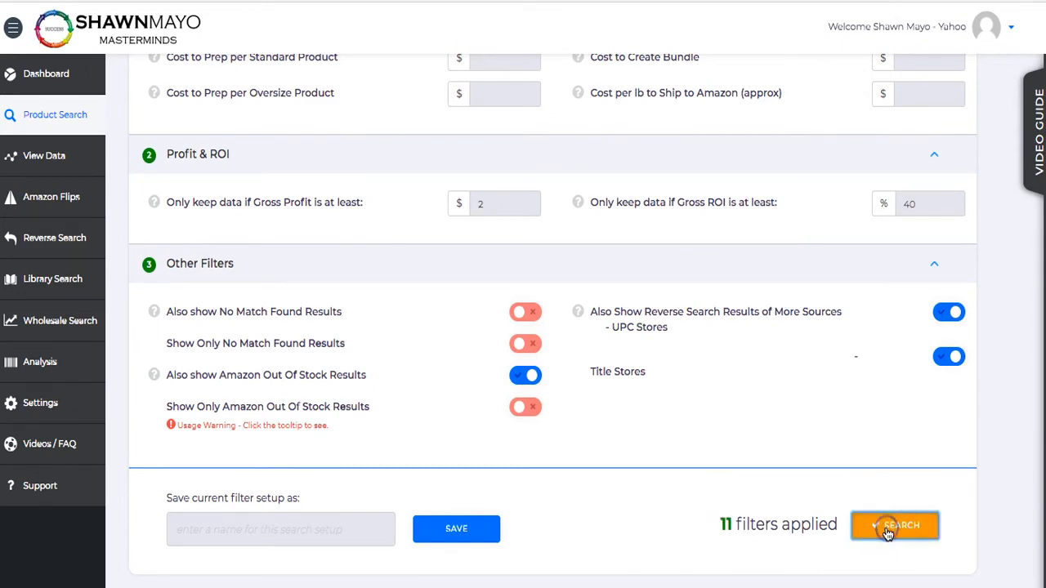
left_click(893, 526)
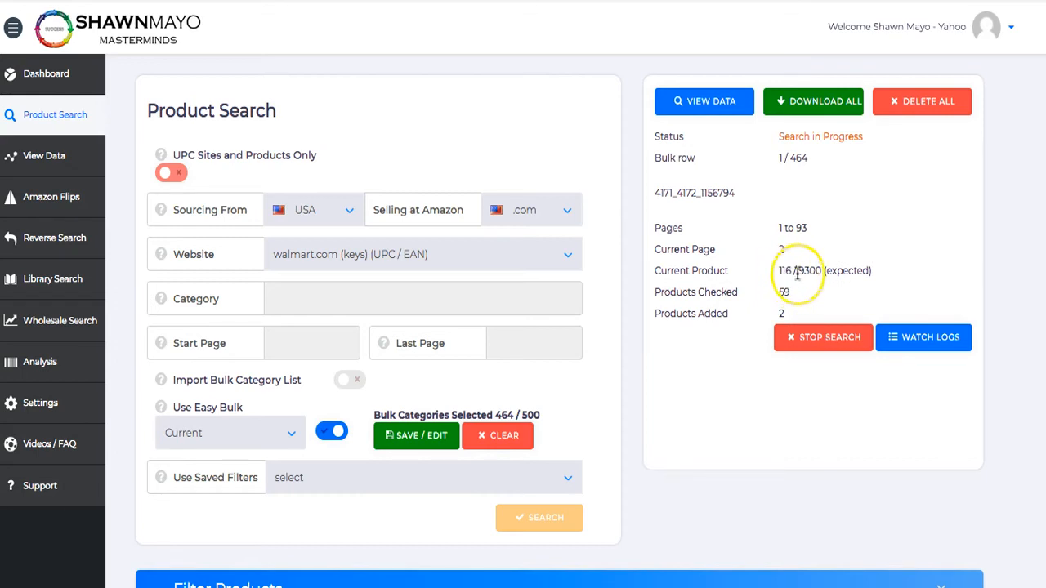
mouse_move(747, 297)
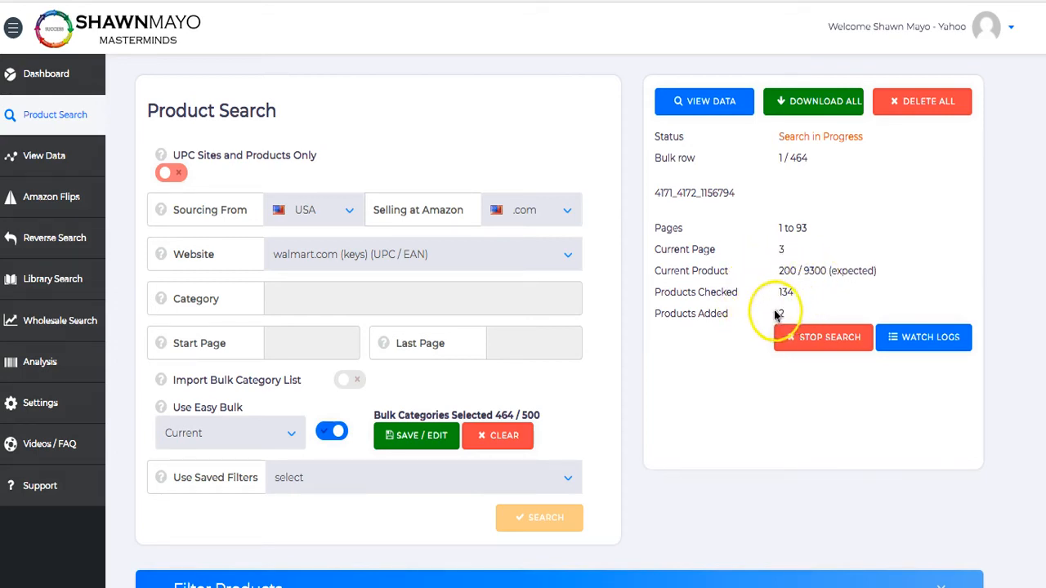
mouse_move(529, 288)
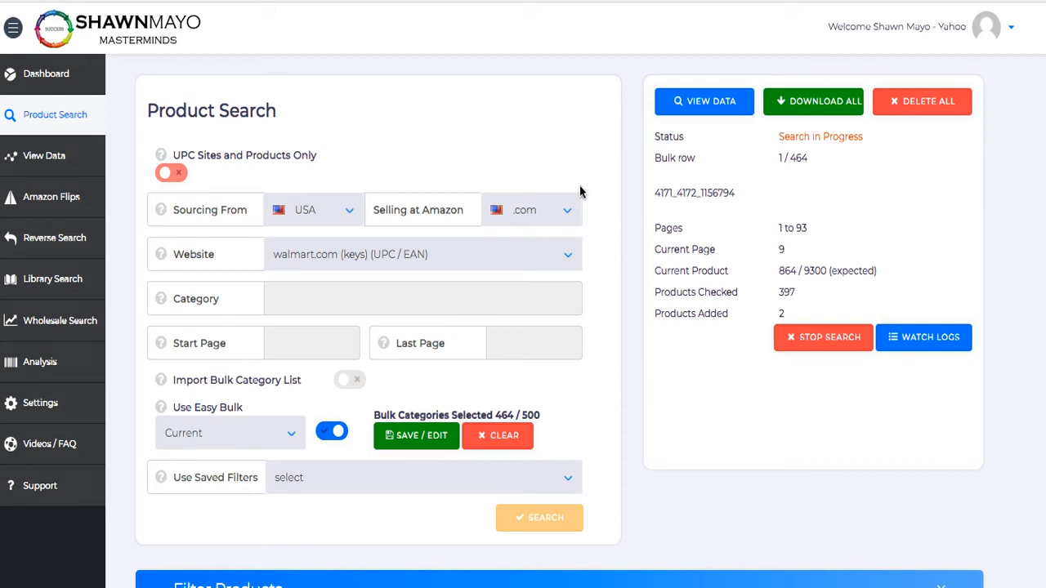
mouse_move(744, 257)
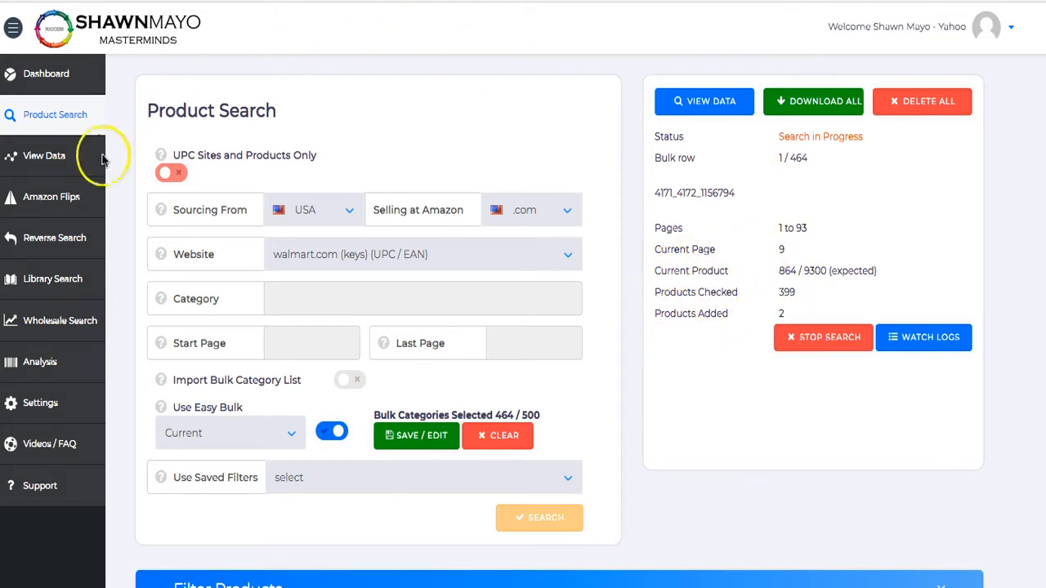
left_click(44, 155)
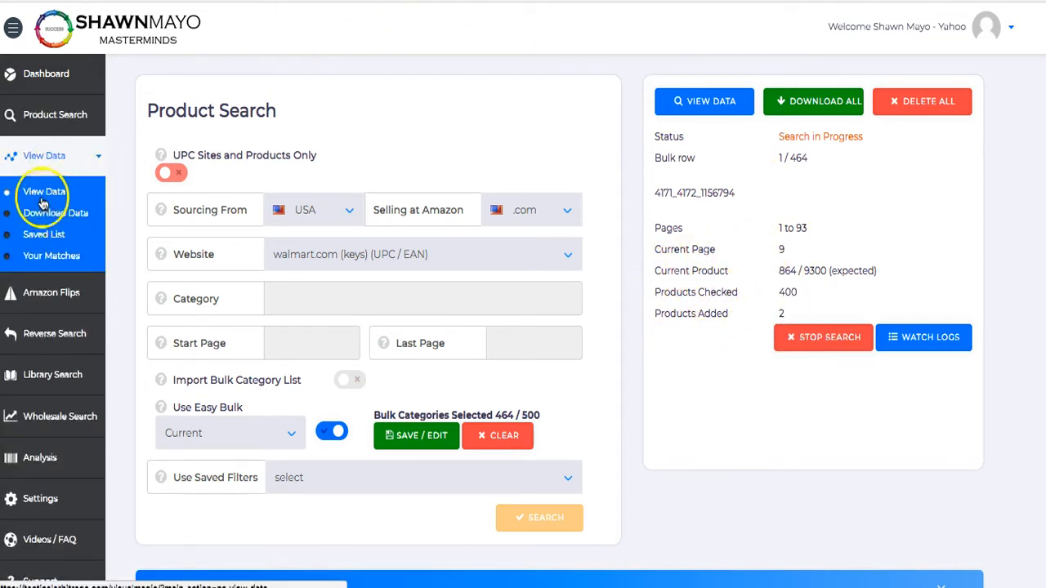
left_click(43, 192)
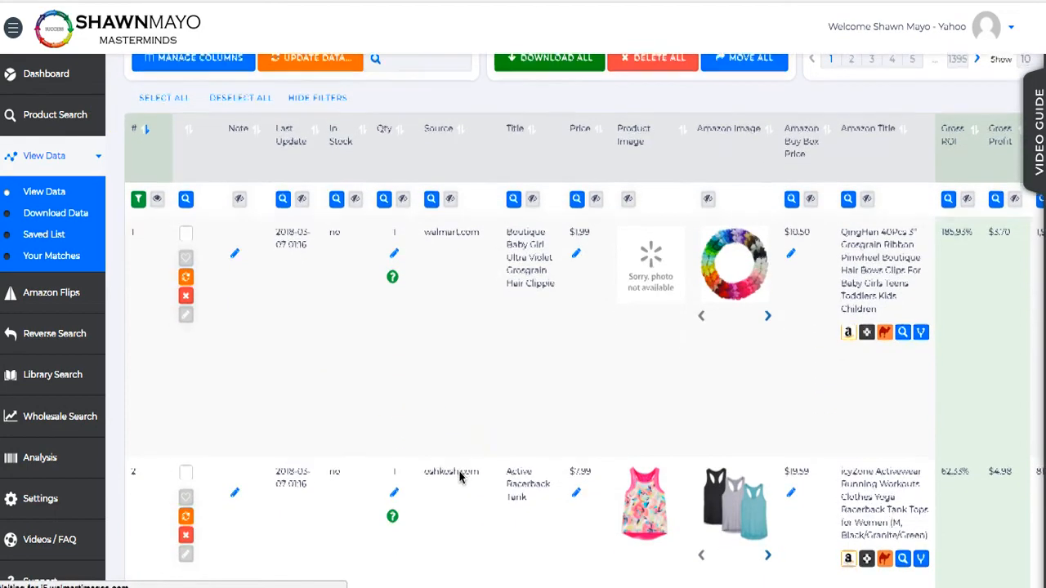
scroll("down", 3)
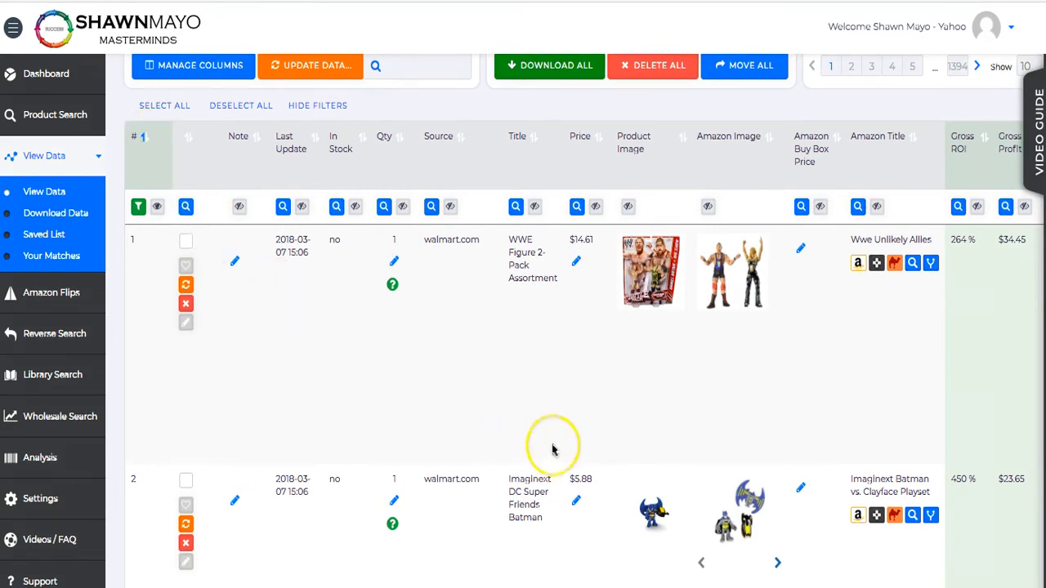
scroll("down", 3)
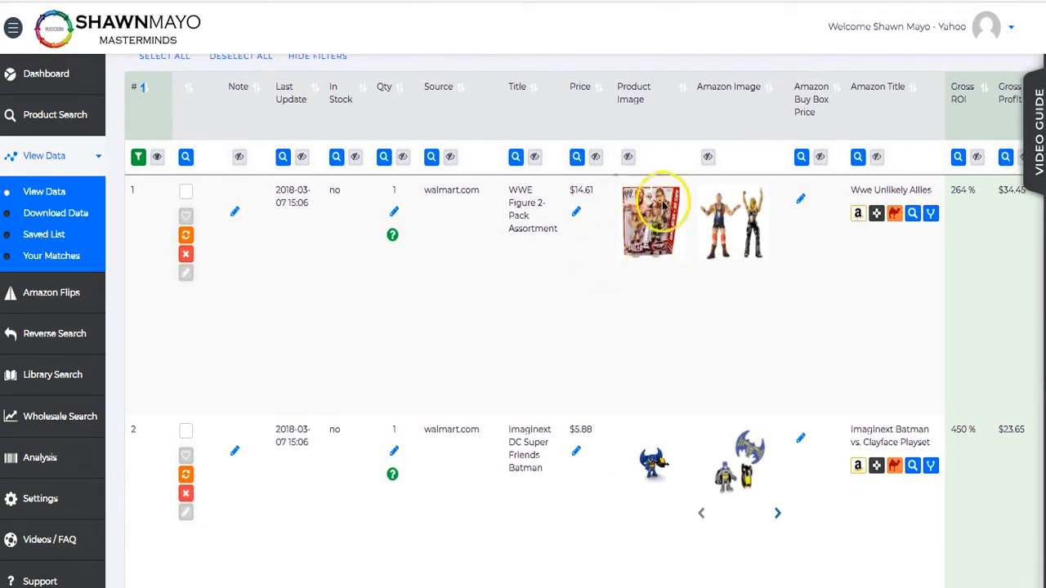
mouse_move(770, 267)
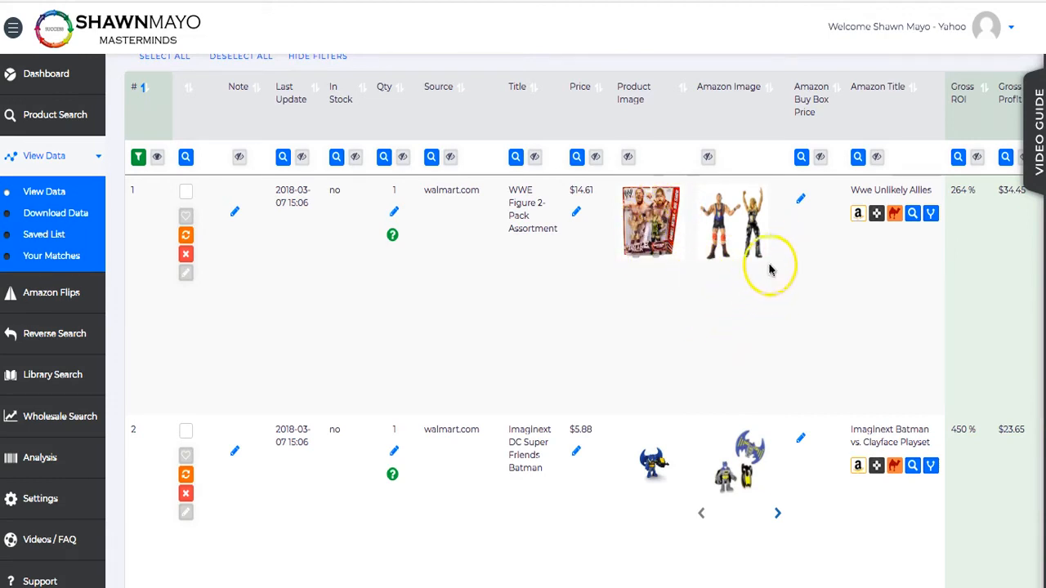
mouse_move(736, 235)
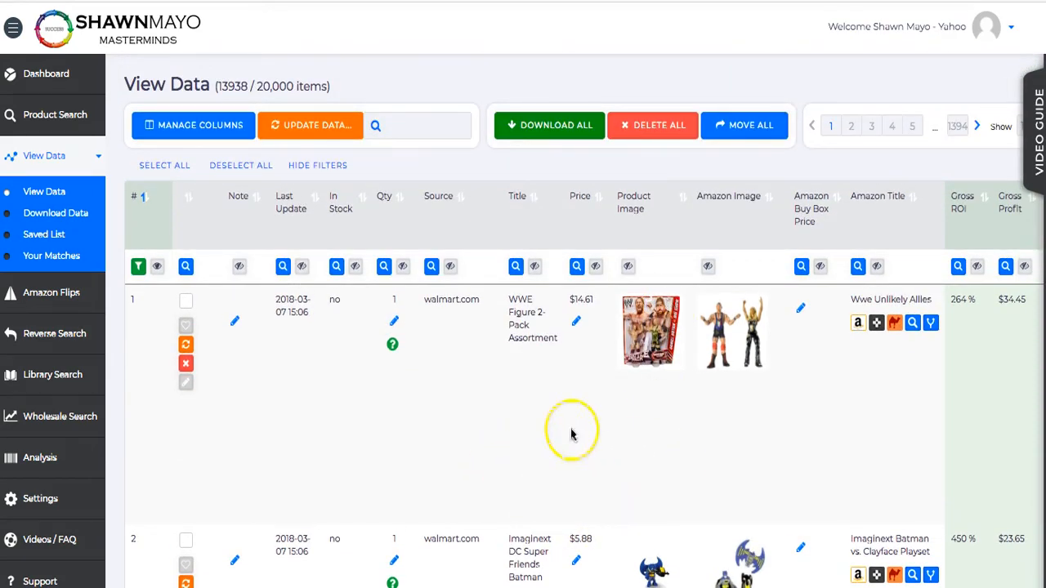
mouse_move(311, 416)
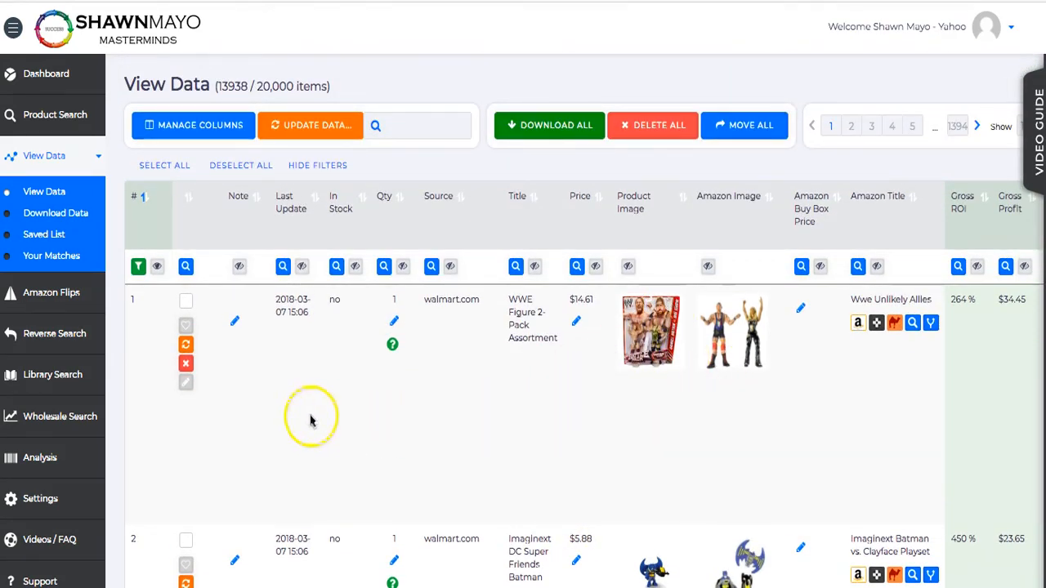
mouse_move(310, 418)
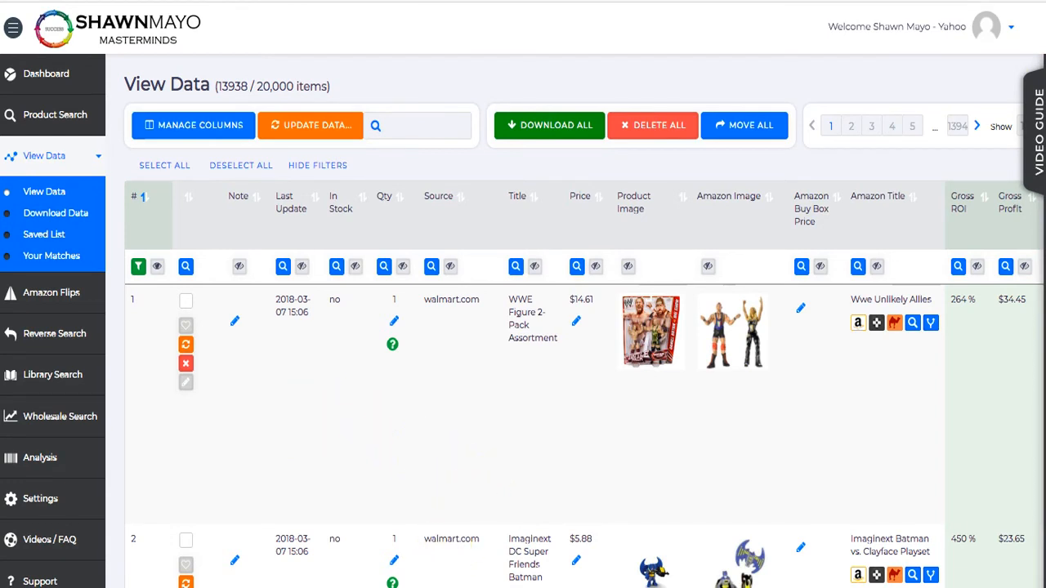
mouse_move(416, 433)
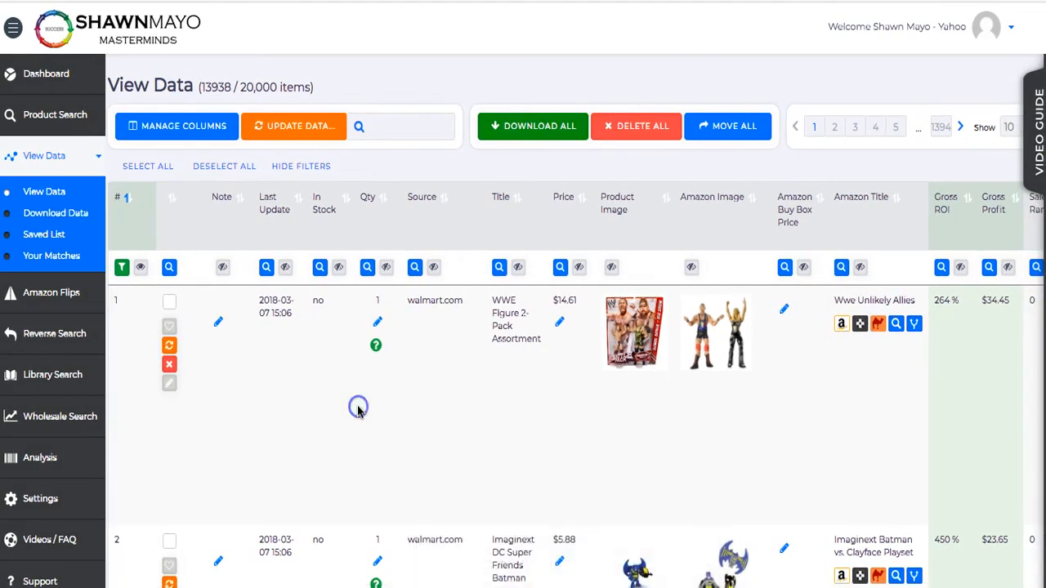
scroll("right", 3)
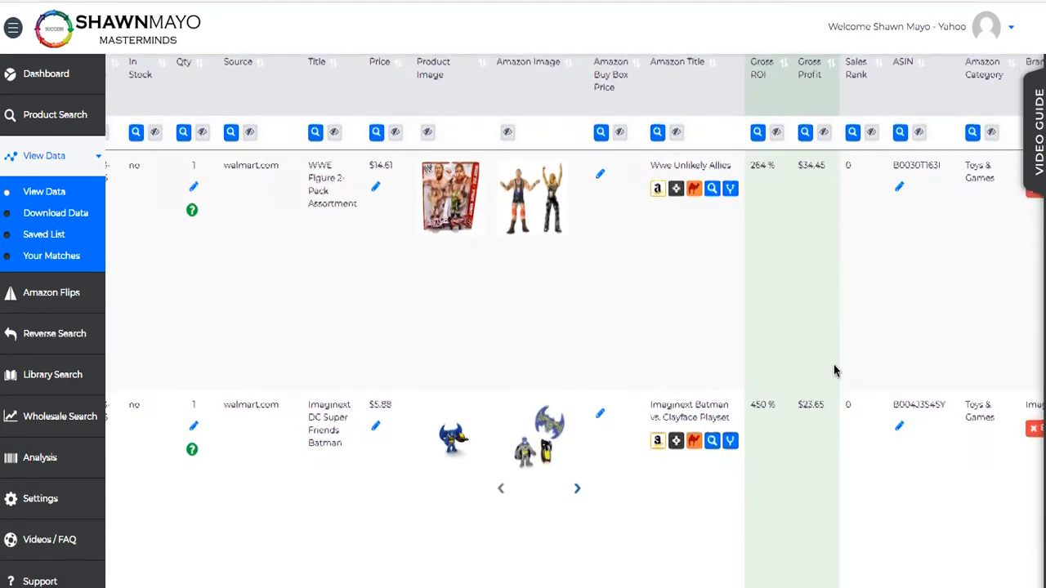
scroll("down", 3)
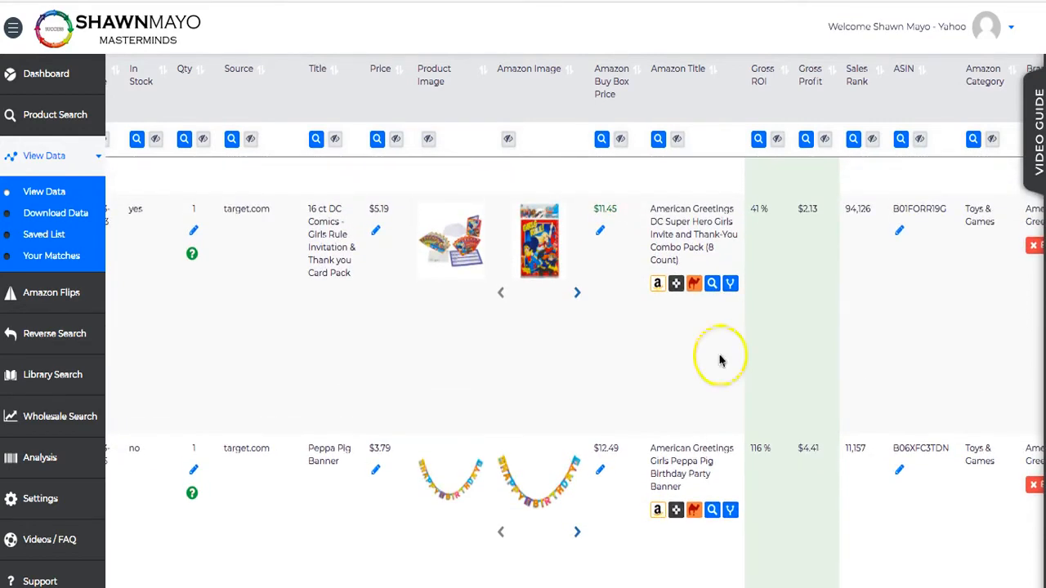
mouse_move(365, 362)
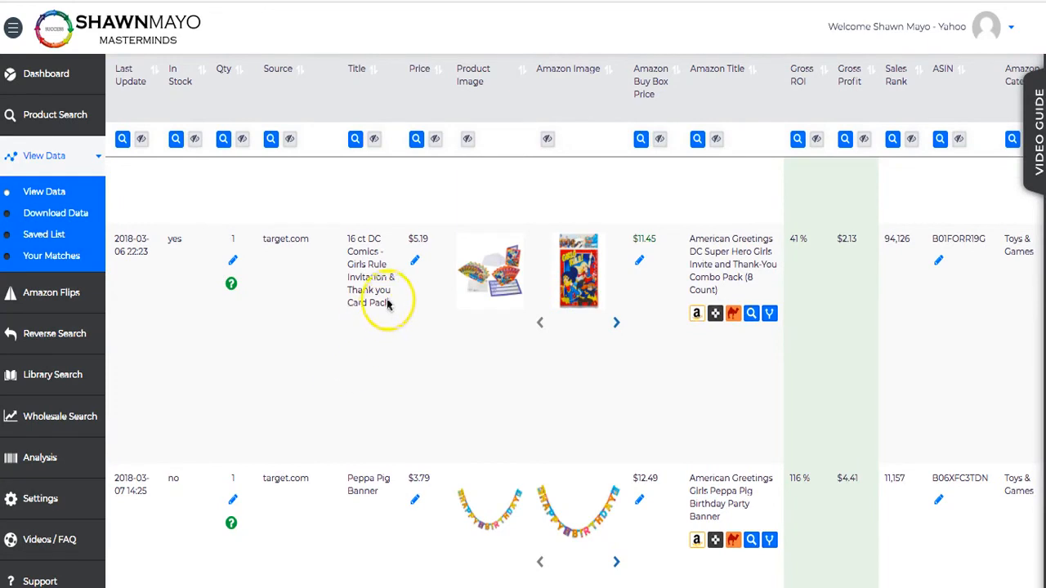
mouse_move(431, 323)
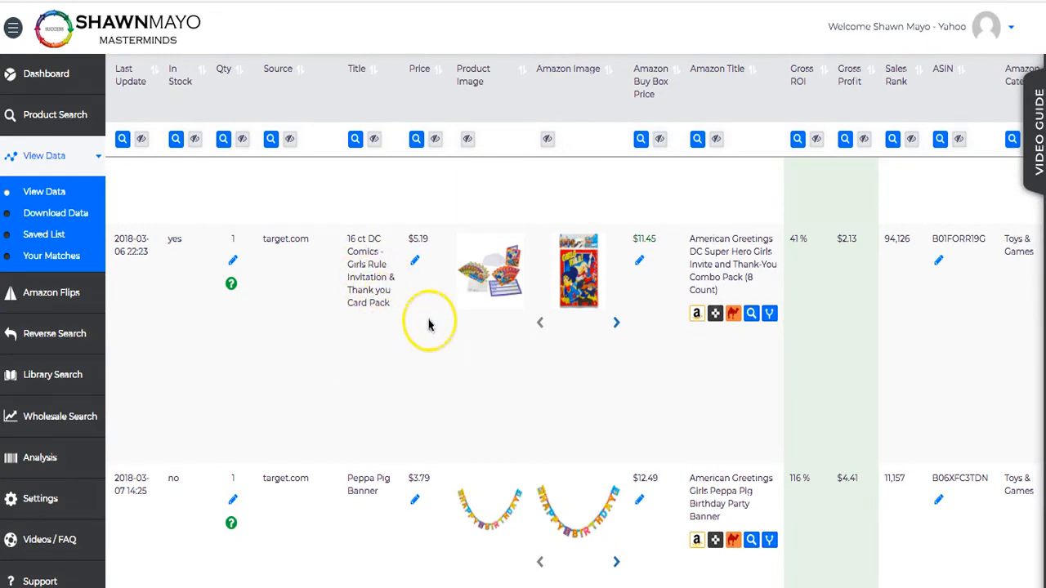
mouse_move(449, 362)
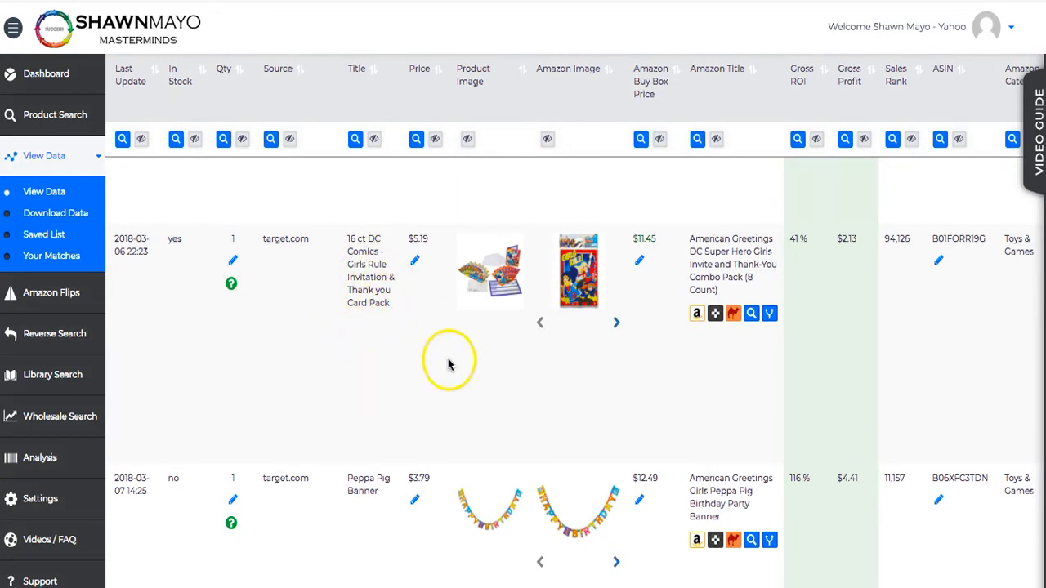
mouse_move(451, 364)
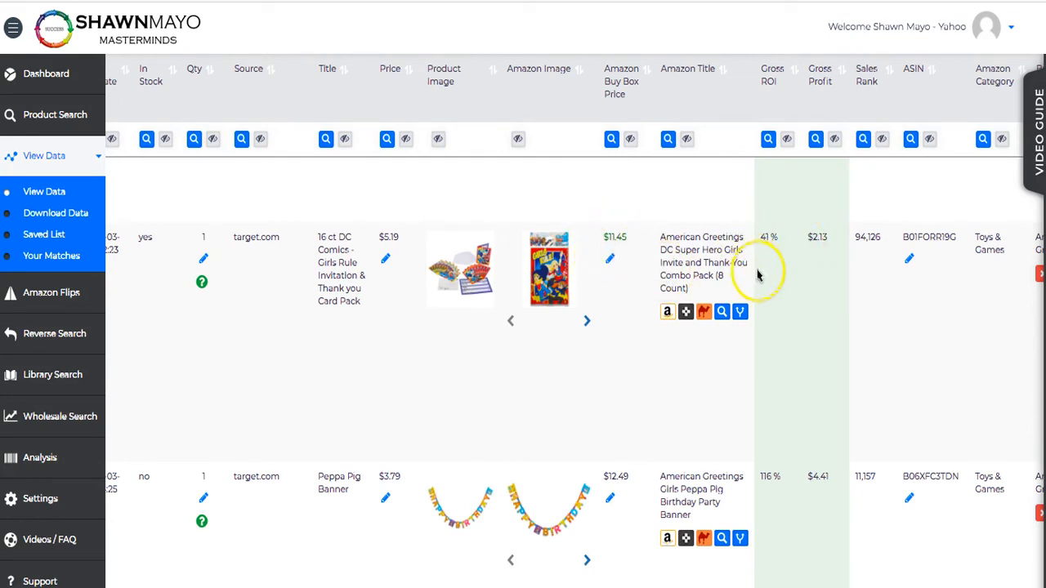
mouse_move(815, 314)
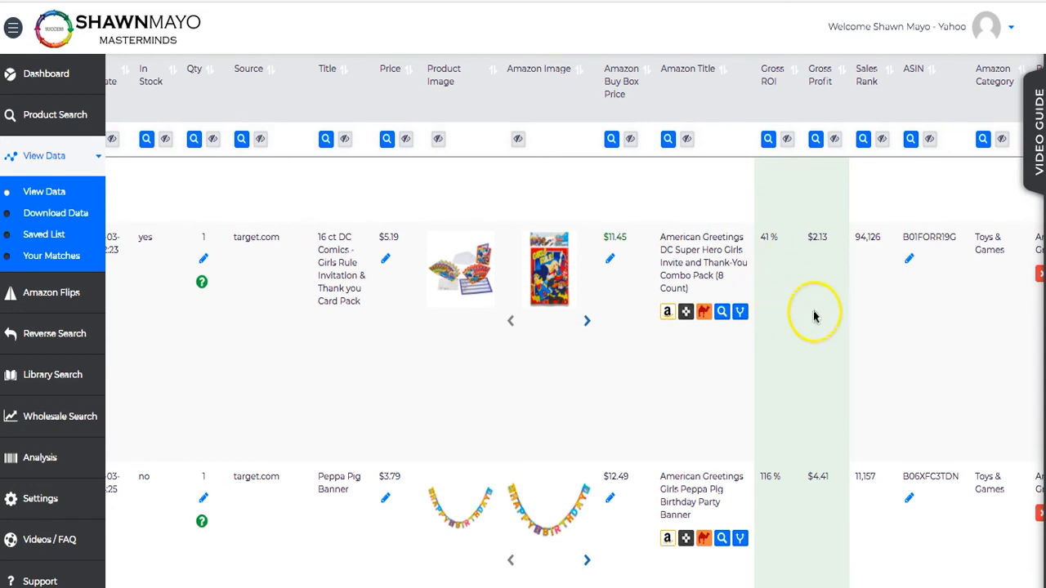
mouse_move(815, 320)
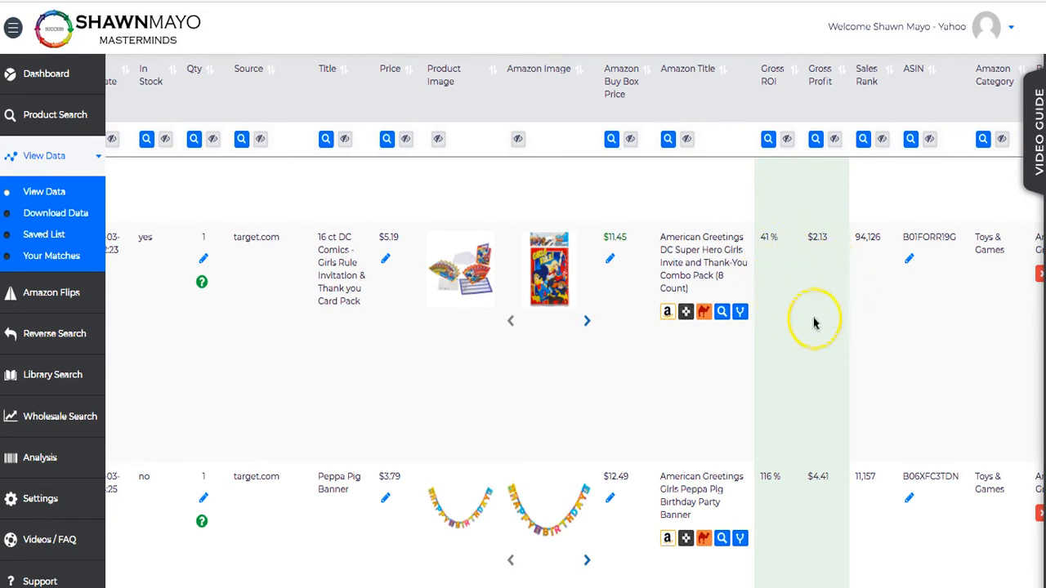
mouse_move(803, 321)
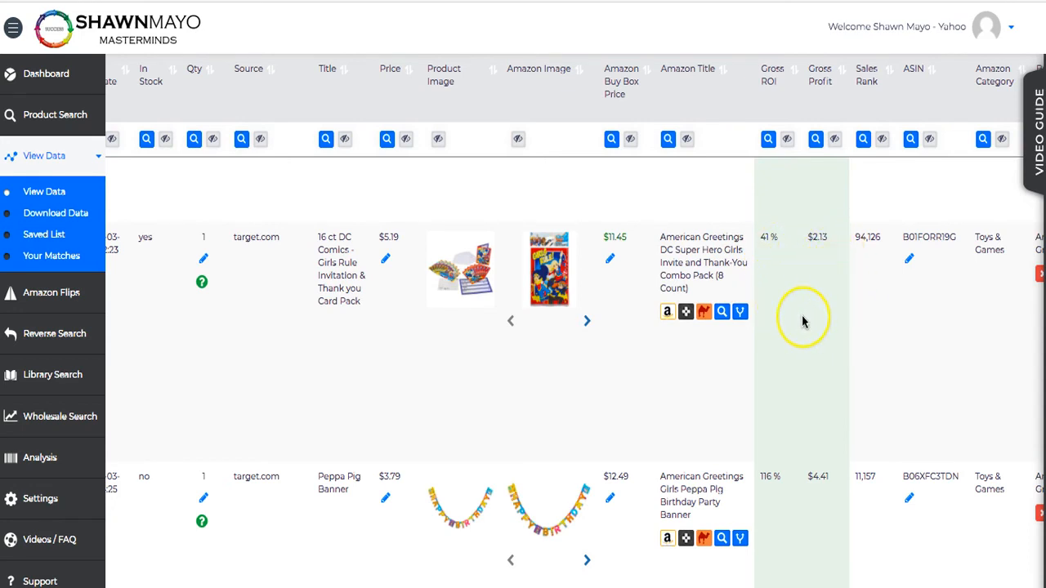
scroll("right", 3)
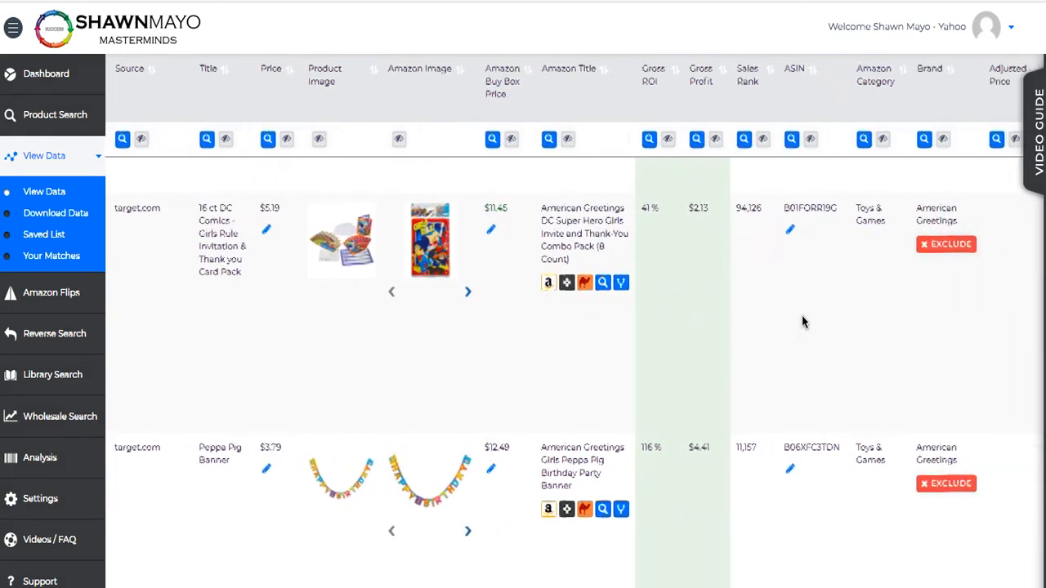
scroll("right", 3)
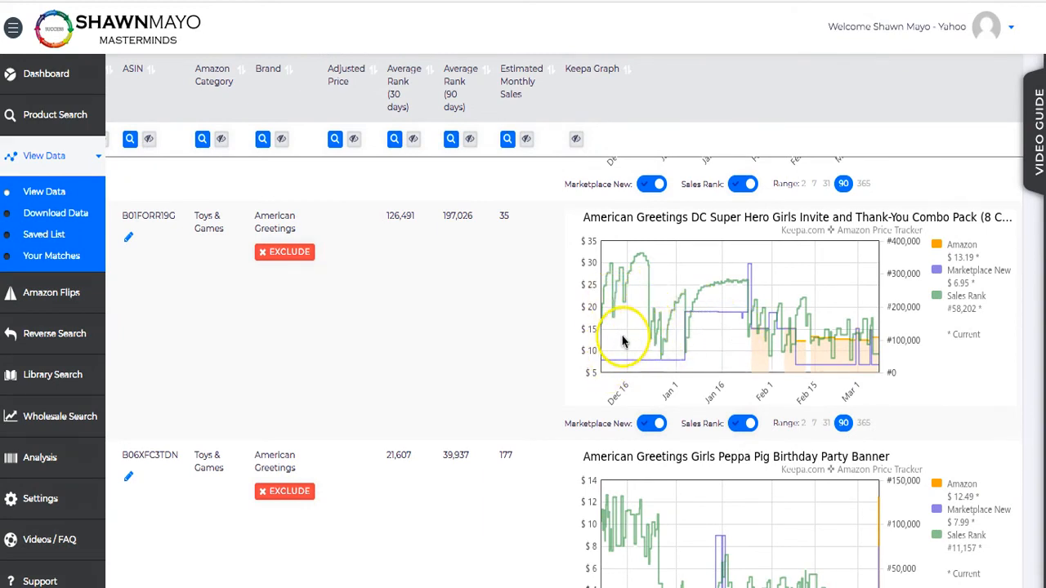
mouse_move(800, 369)
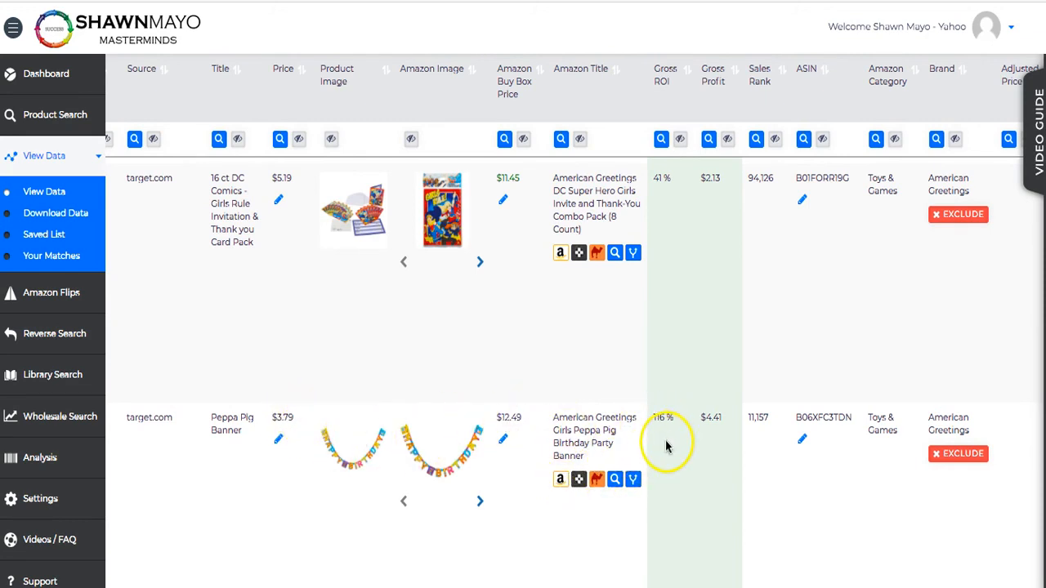
mouse_move(752, 435)
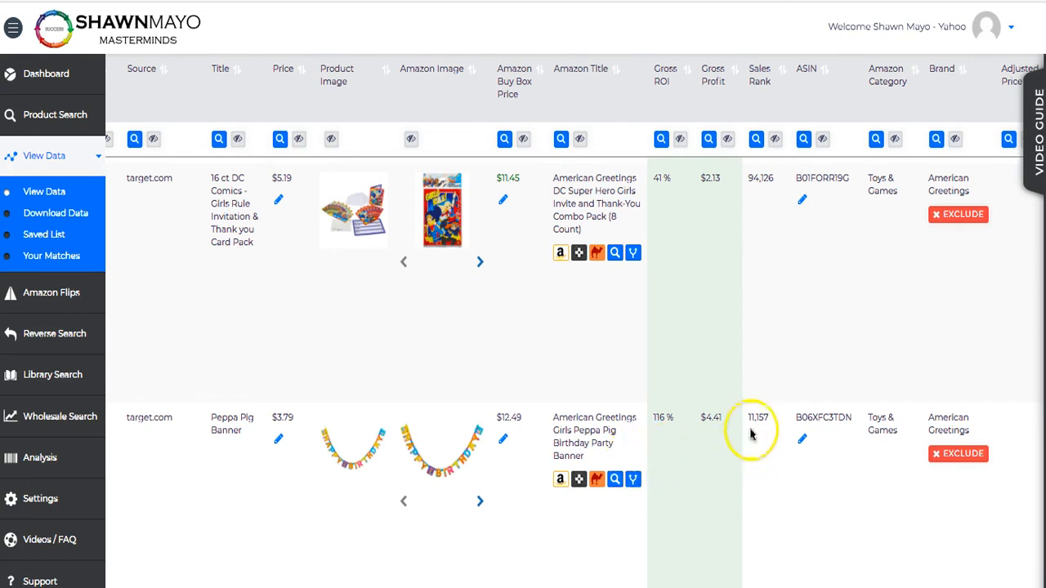
mouse_move(753, 441)
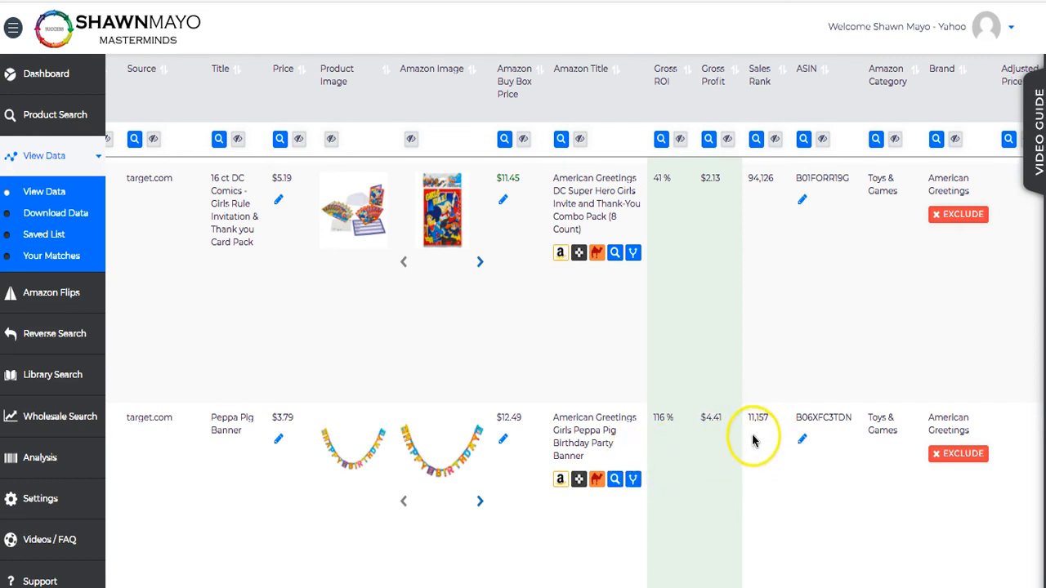
mouse_move(706, 446)
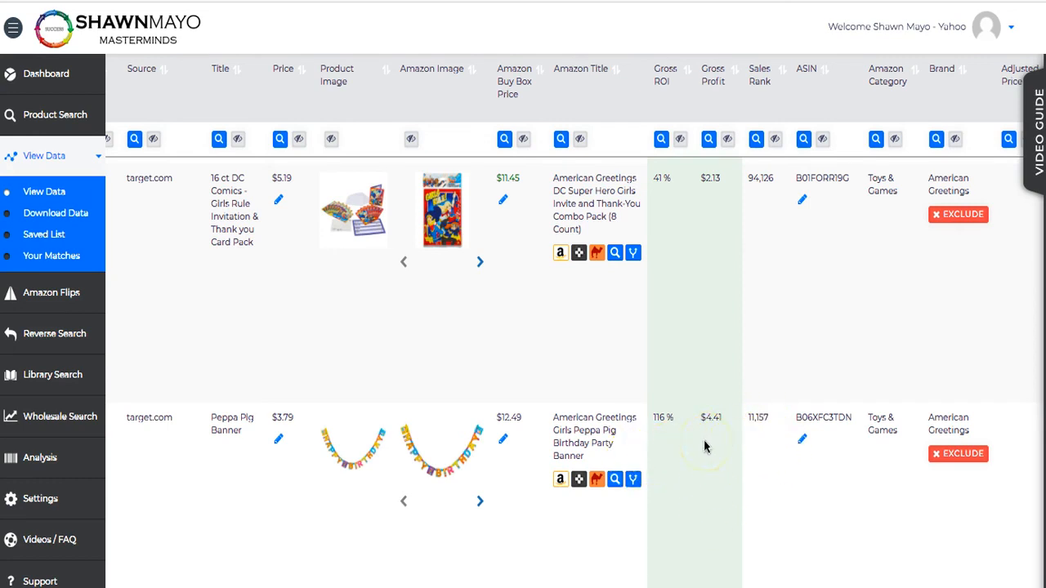
scroll("down", 3)
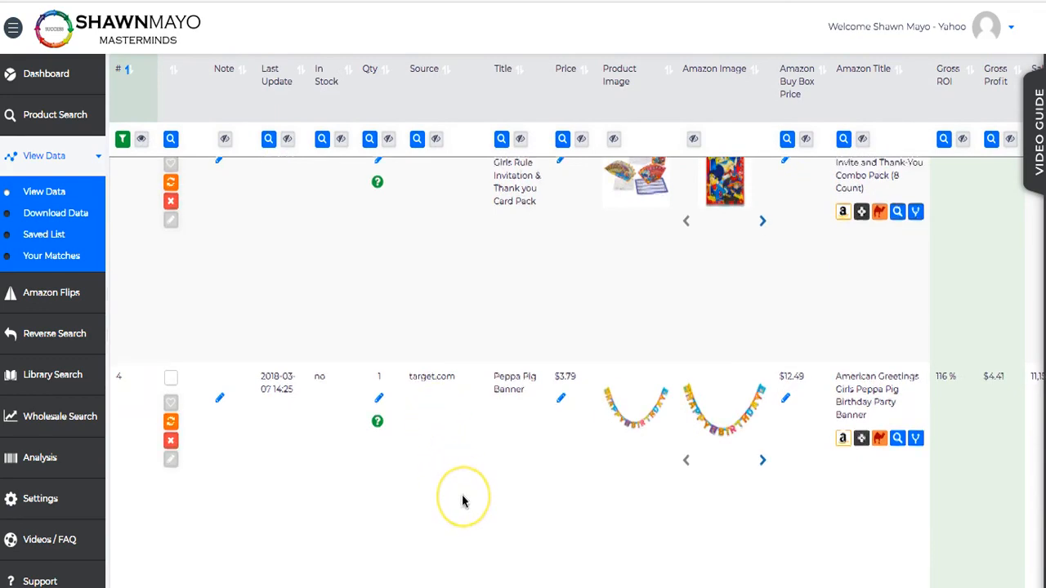
scroll("down", 3)
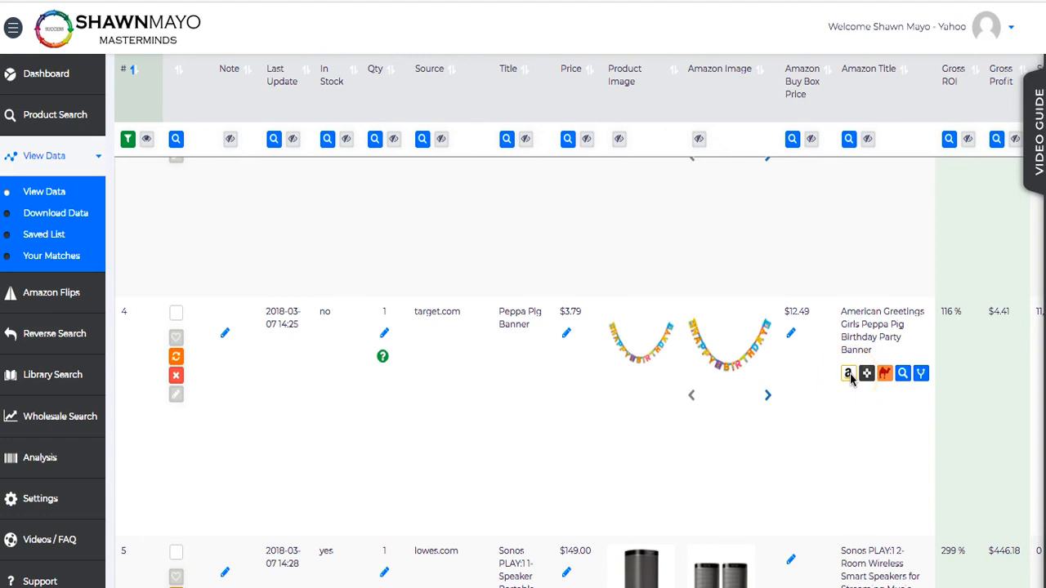
mouse_move(921, 373)
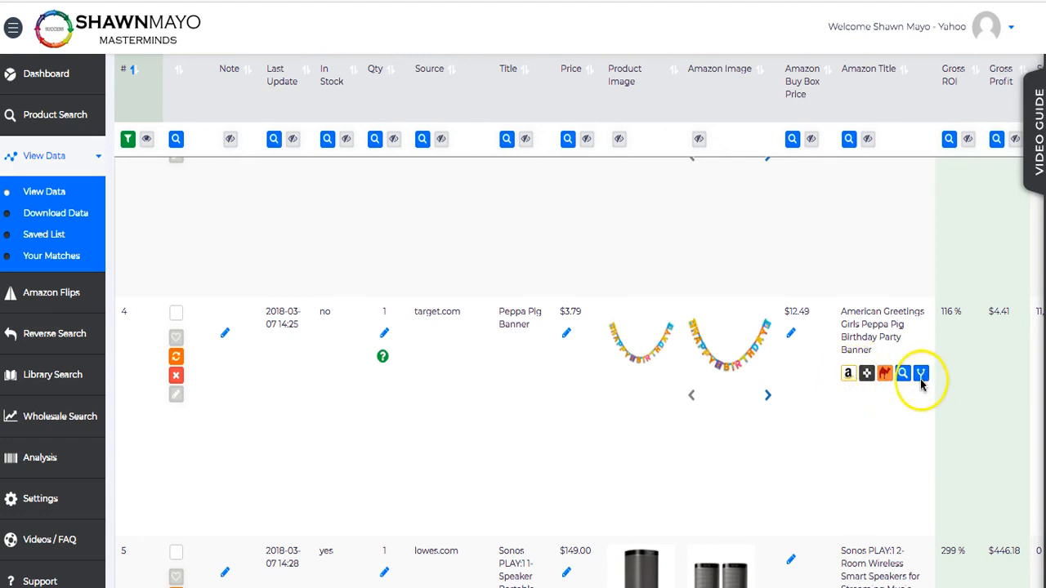